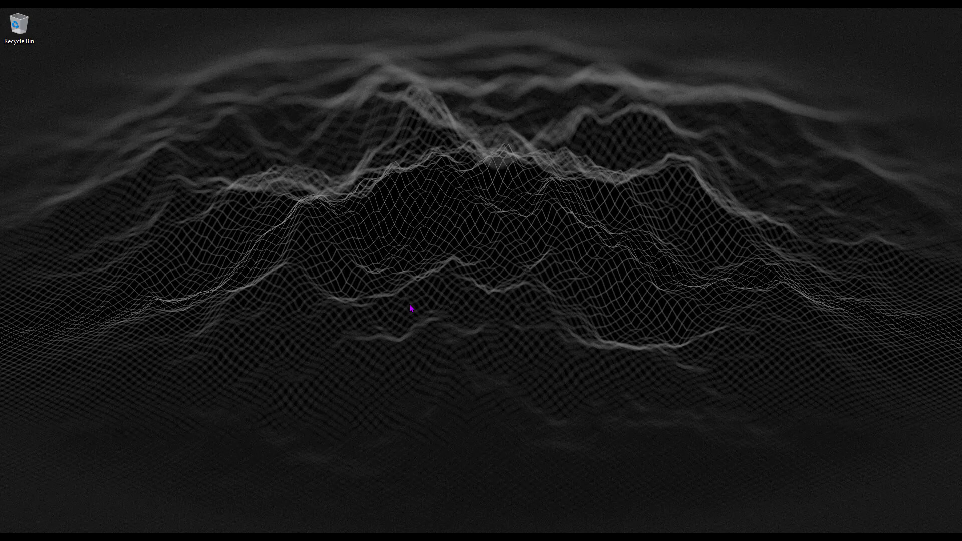
mouse_move(378, 325)
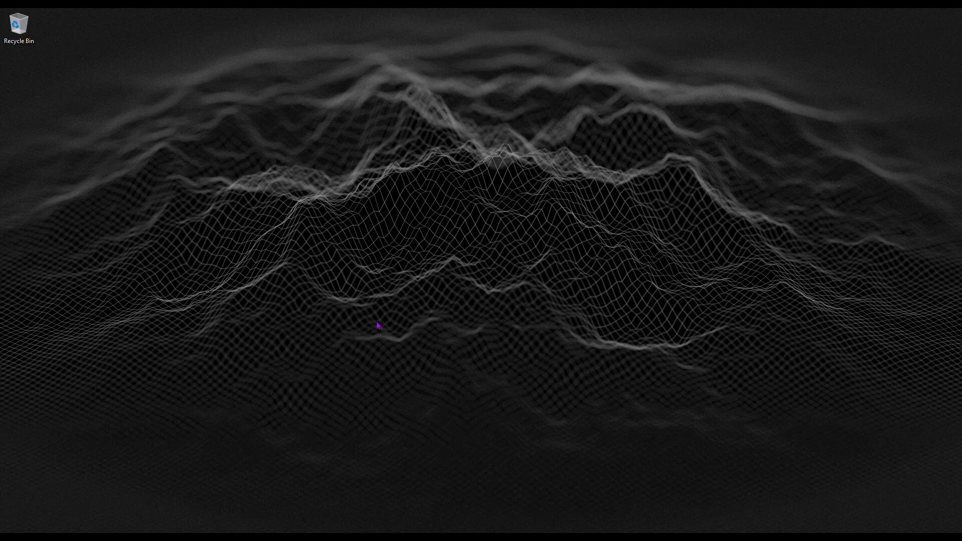
mouse_move(136, 443)
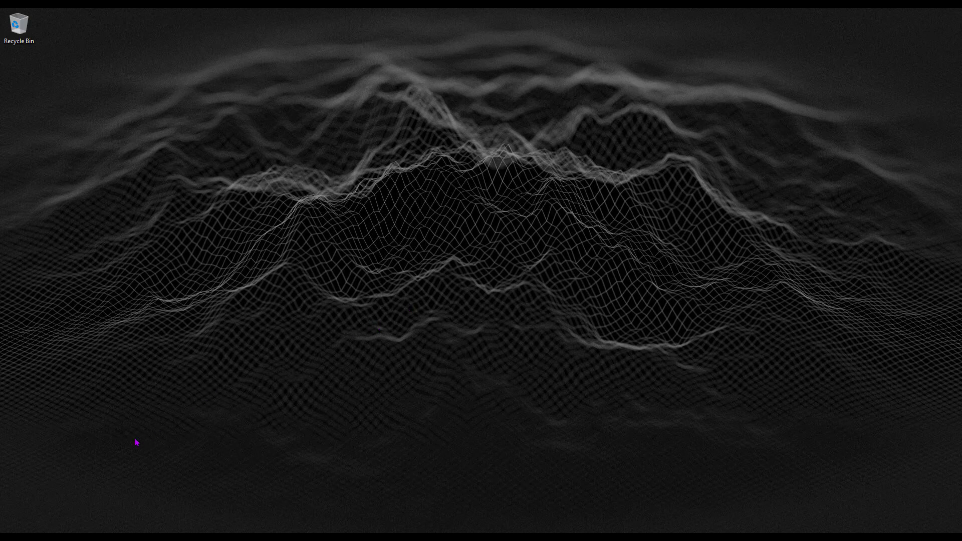
mouse_move(81, 517)
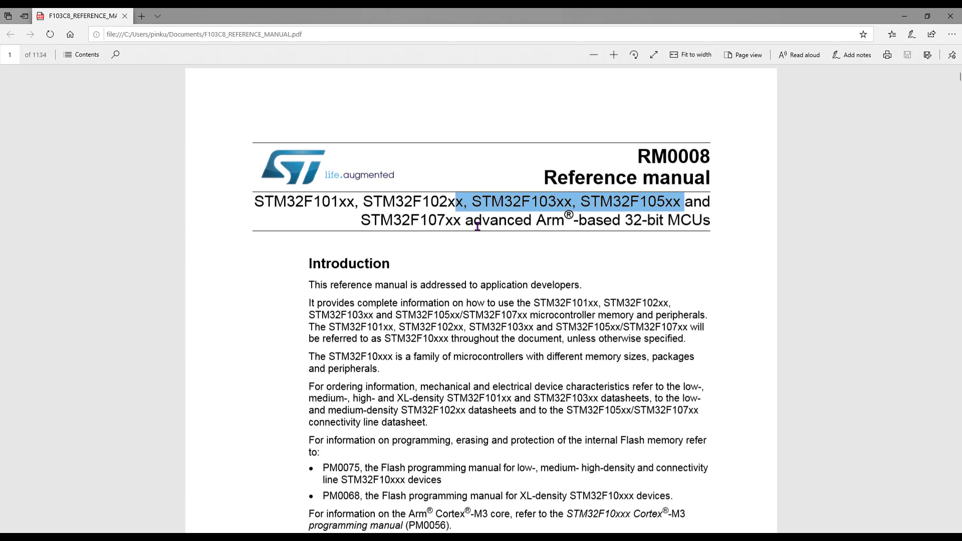
- Jump to section 5.3 Low-power modes on page 72 and review the Standby mode line
scroll(down, 3)
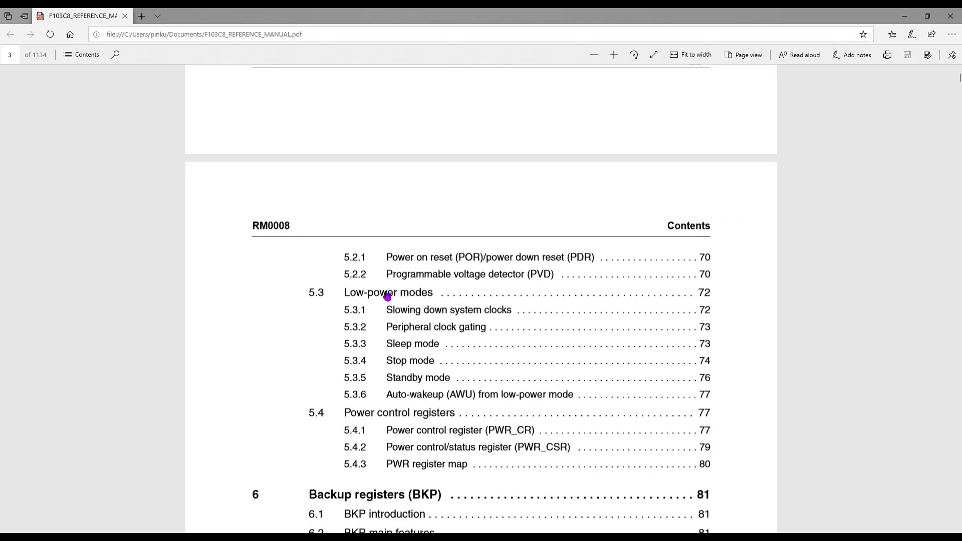
click(388, 292)
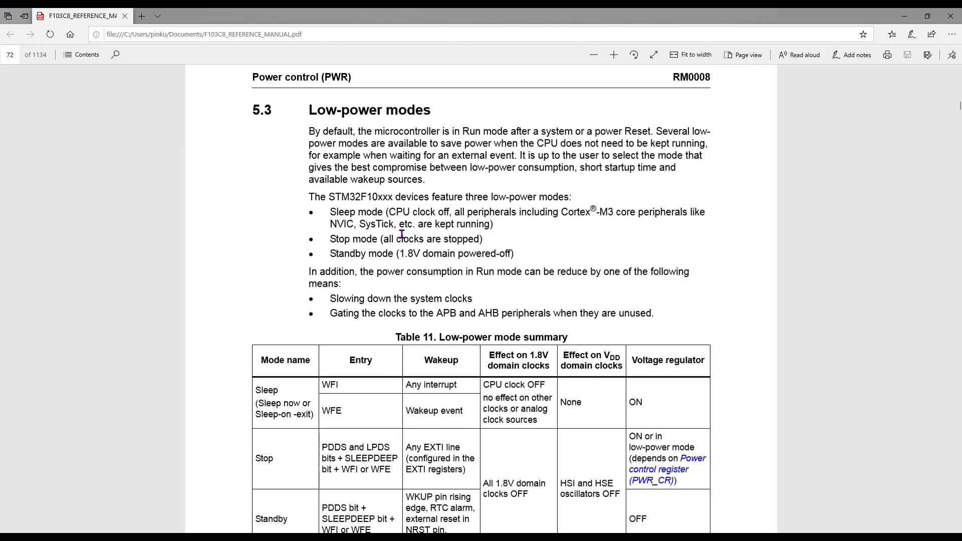
mouse_move(341, 203)
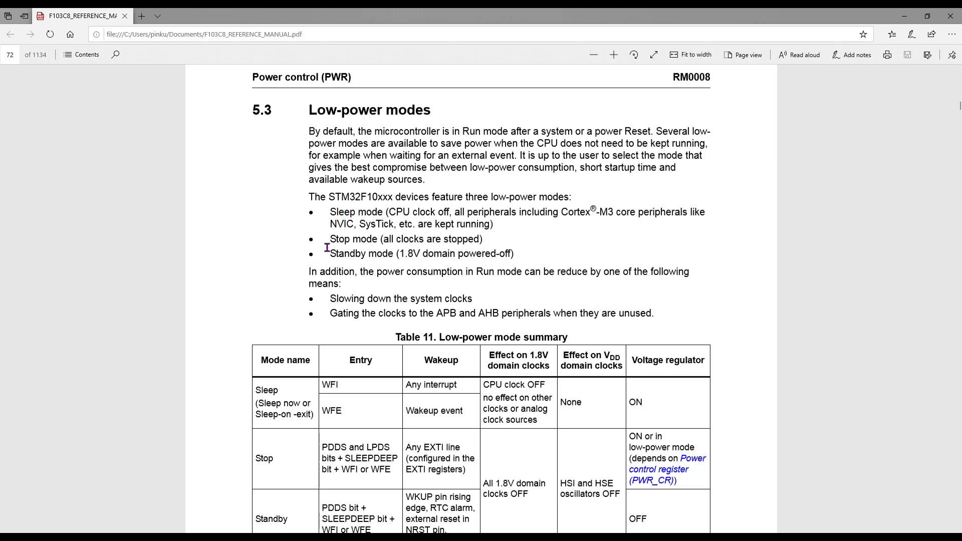
triple_click(406, 238)
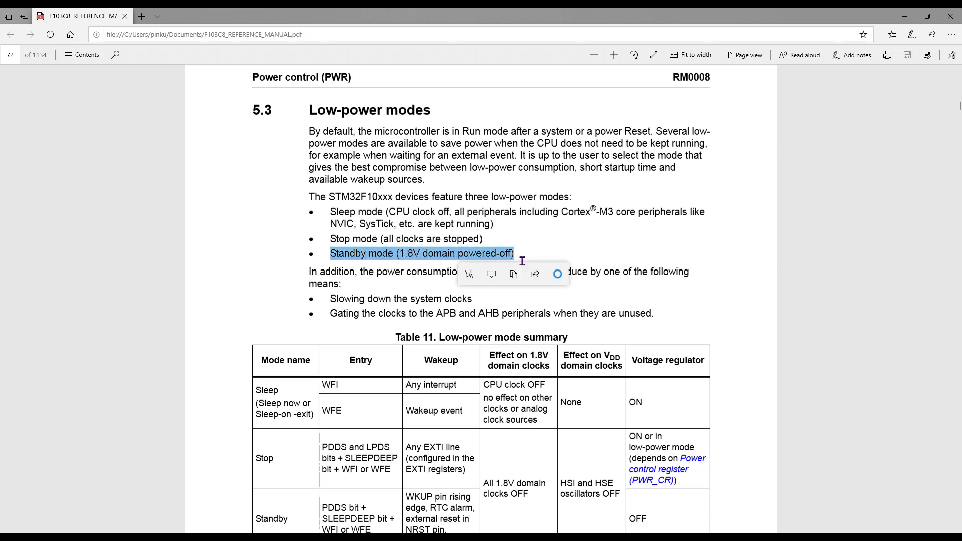
click(552, 260)
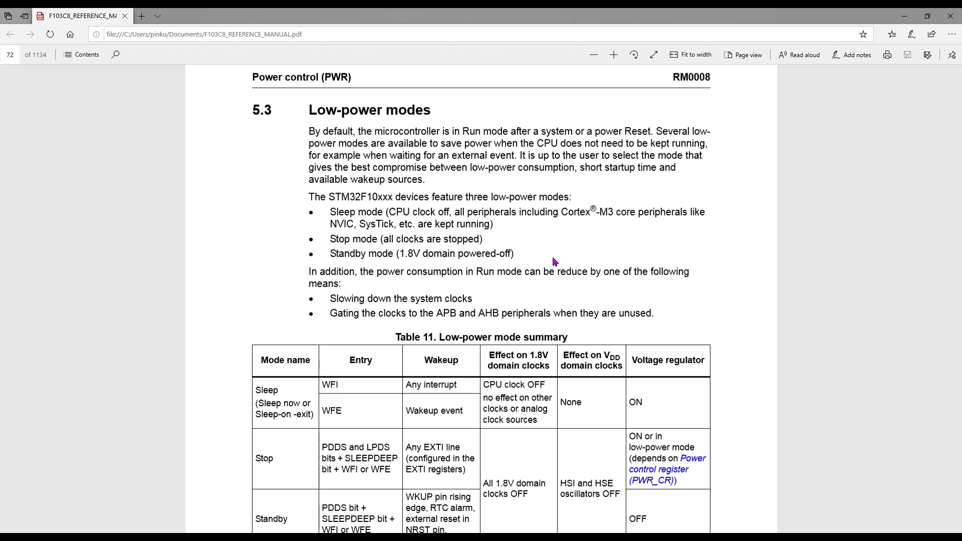
click(6, 532)
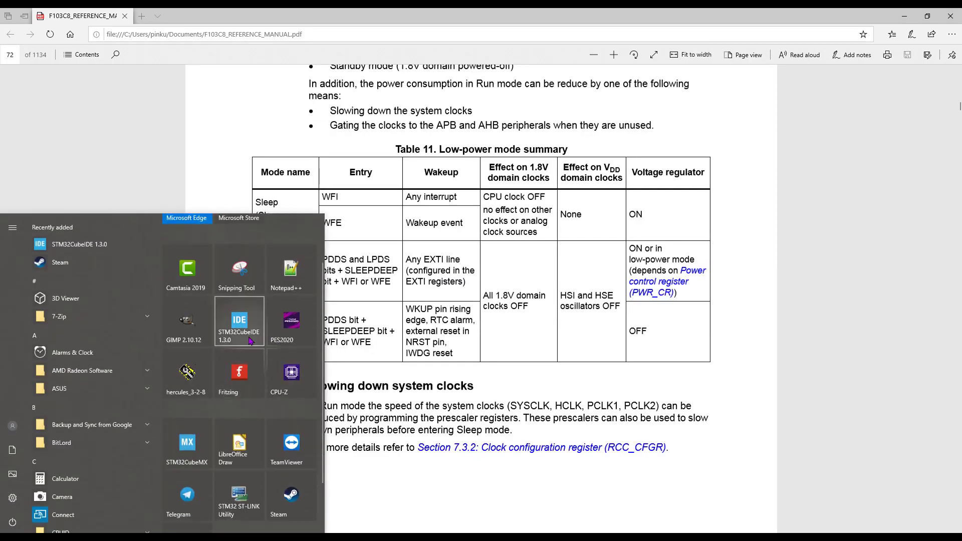
- Launch STM32CubeIDE 1.3.0, then view and close its About dialog
click(238, 320)
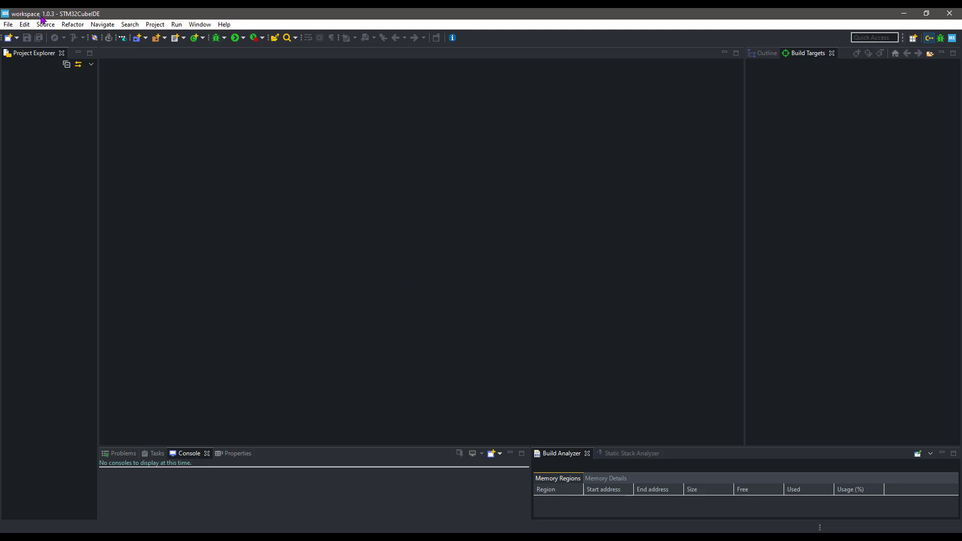
click(223, 24)
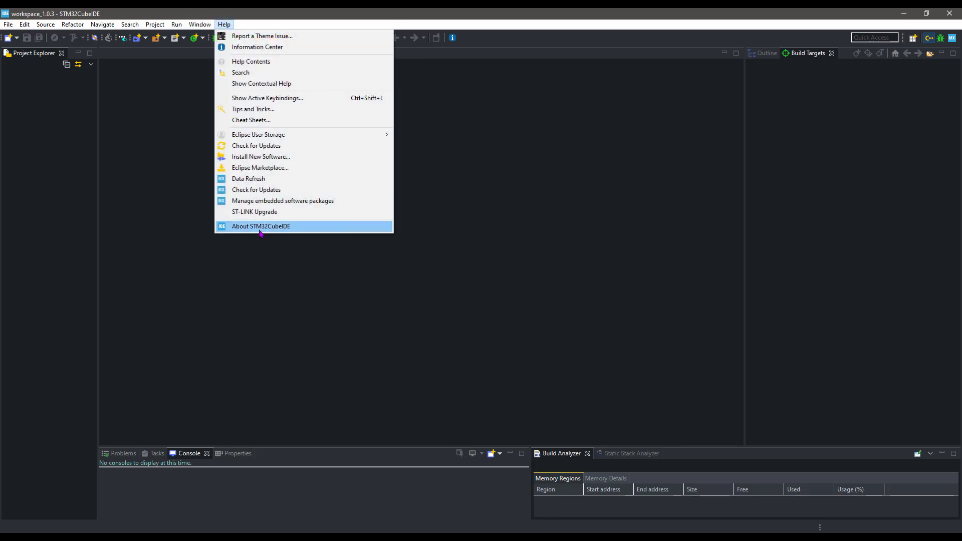
click(260, 225)
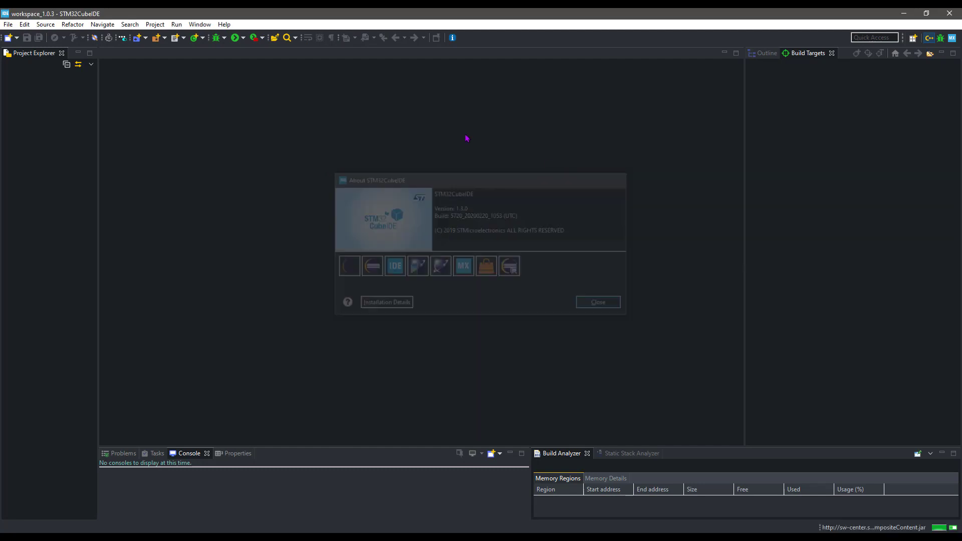
click(596, 301)
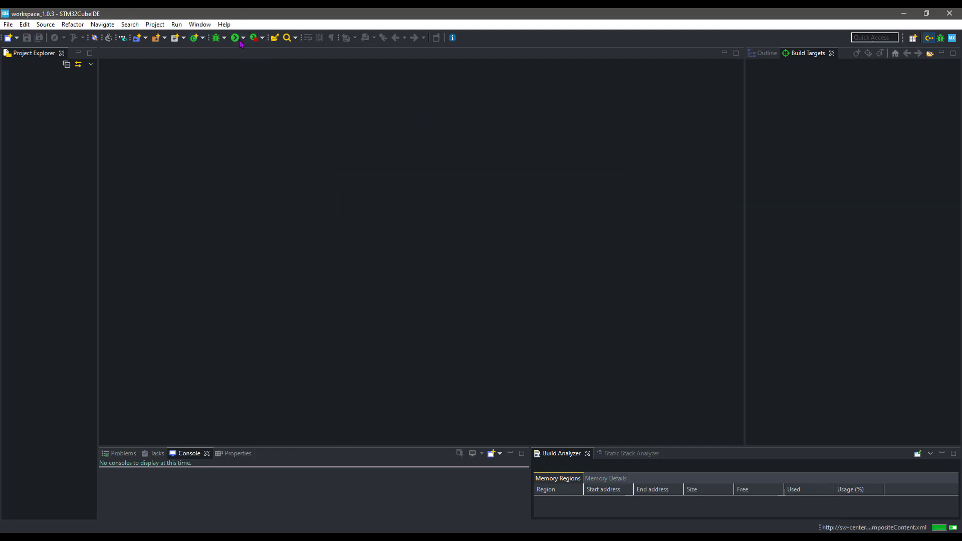
mouse_move(236, 38)
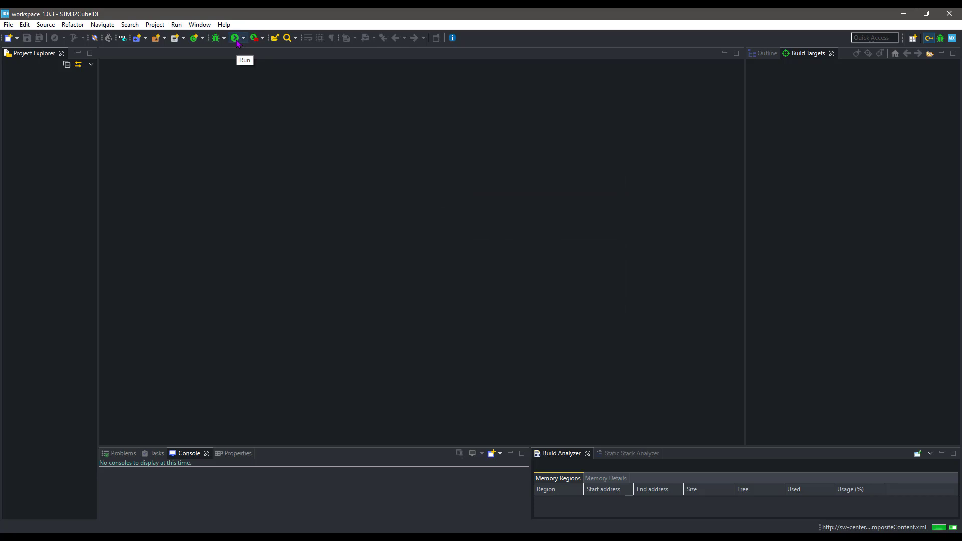
- Create project TUT_POWERMODE_SLEEP_F103 targeting the STM32F103C8 part
click(8, 24)
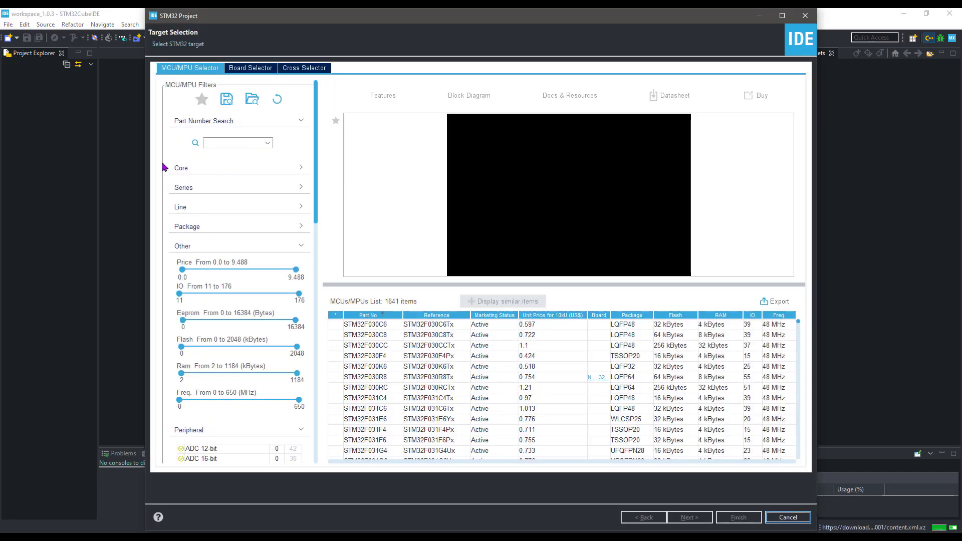
text(103)
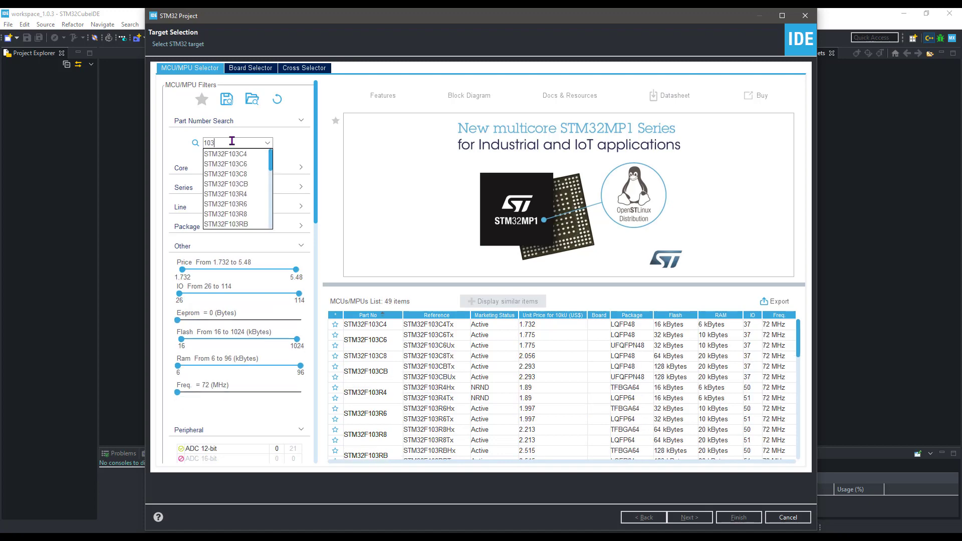
click(226, 173)
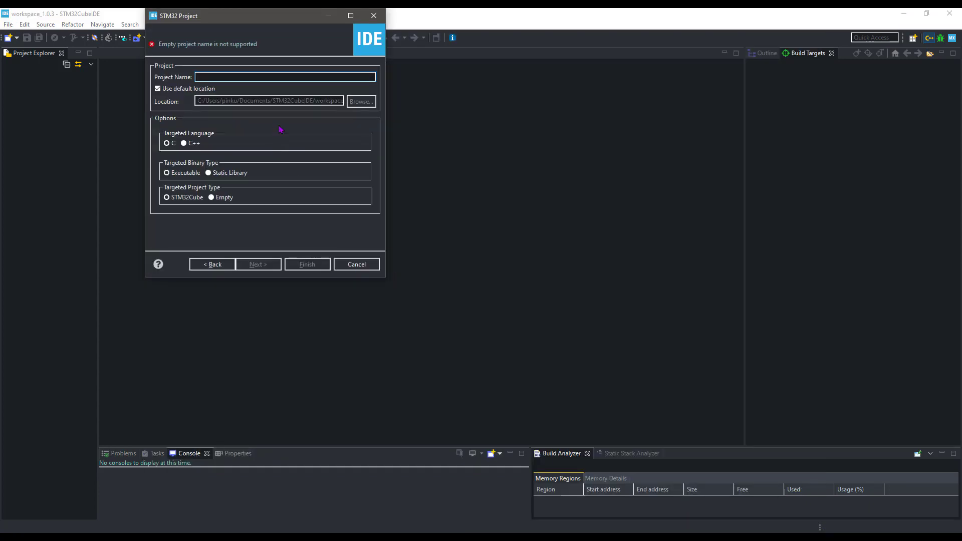
text(TUT_POWERMODE_SLEEP_F103)
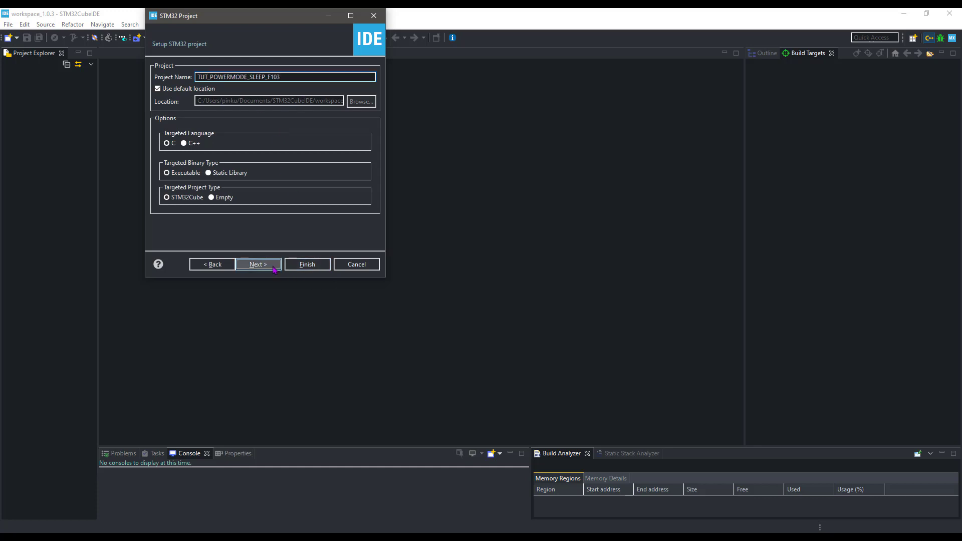
click(307, 264)
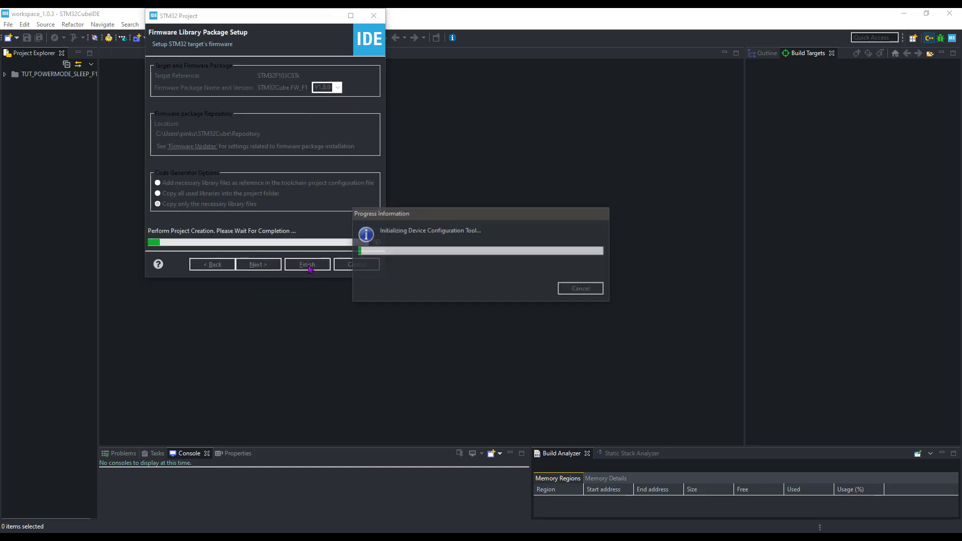
click(307, 264)
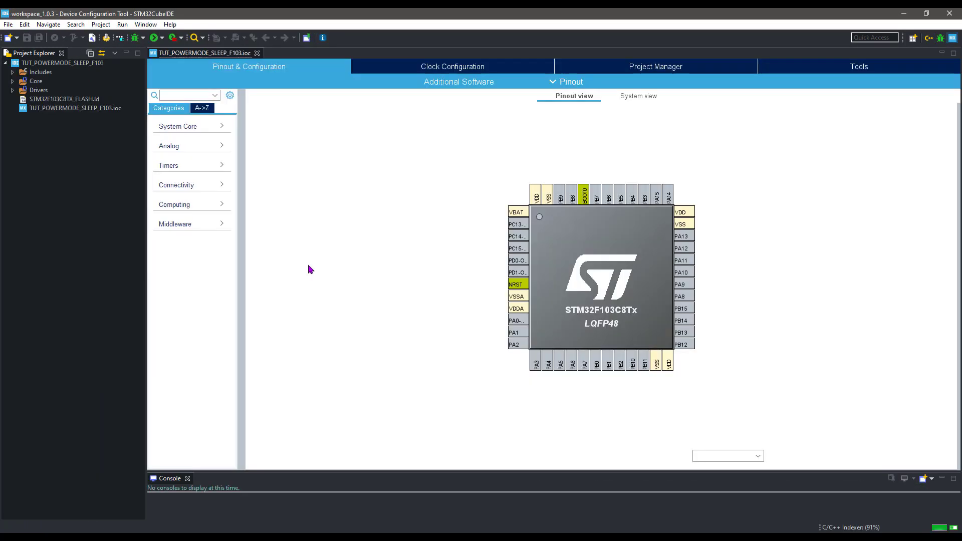
- Set RCC HSE to Crystal/Ceramic Resonator and SYS Debug to Serial Wire
click(201, 108)
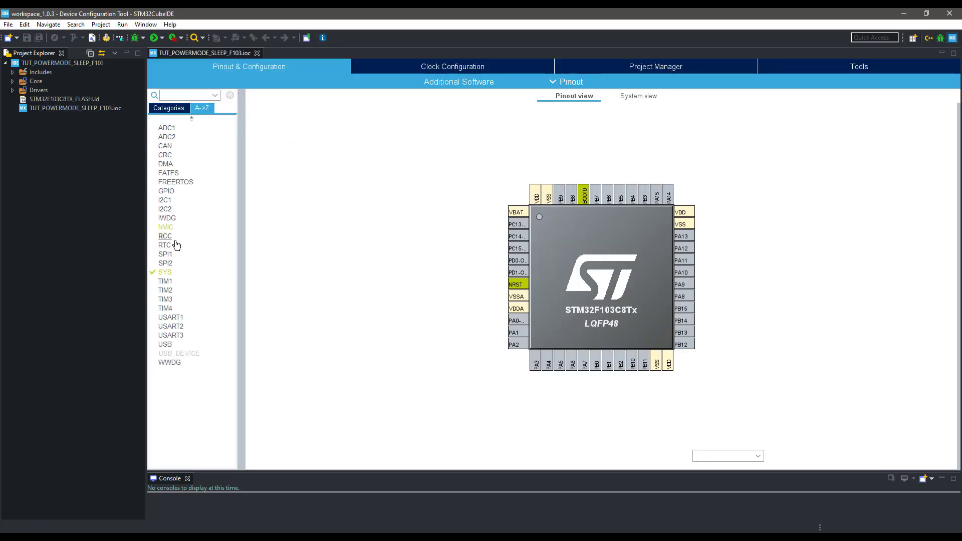
click(165, 235)
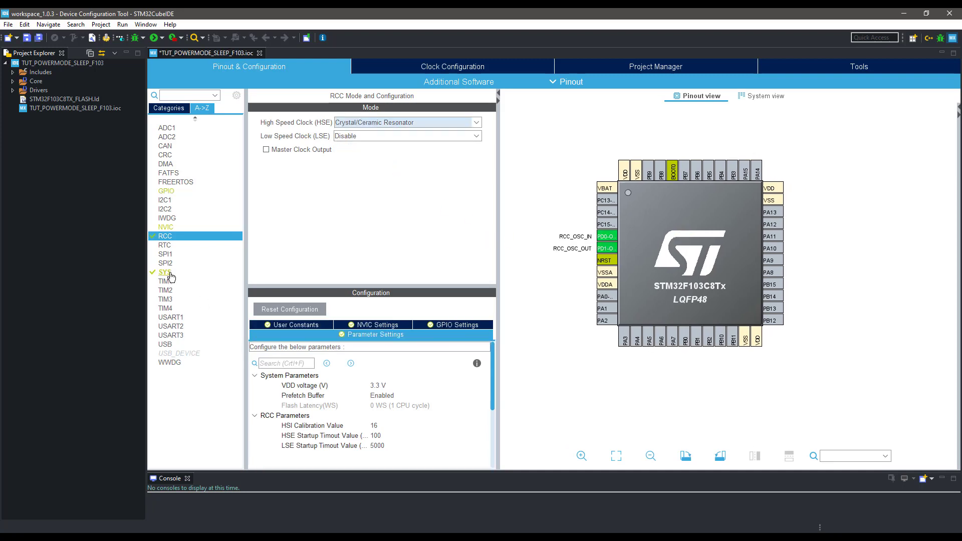
click(164, 272)
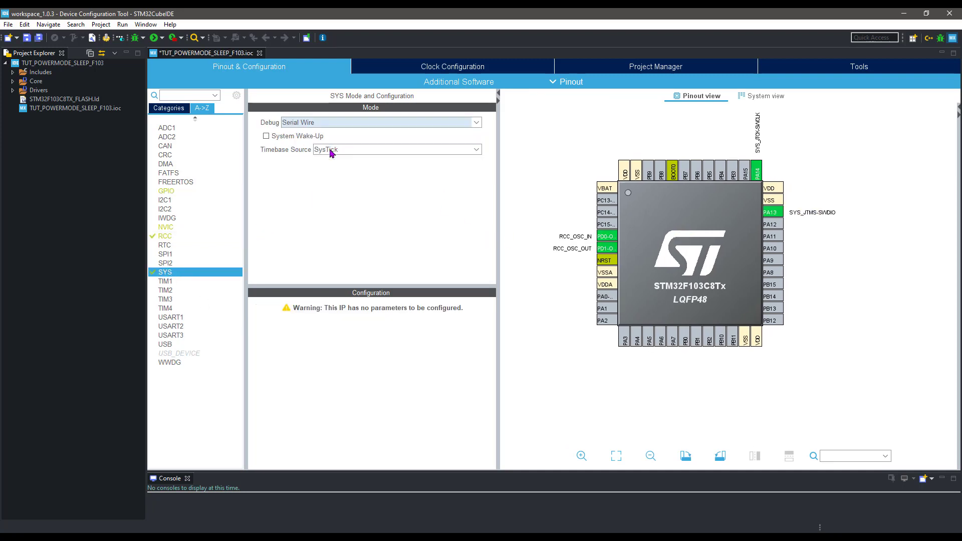
mouse_move(298, 216)
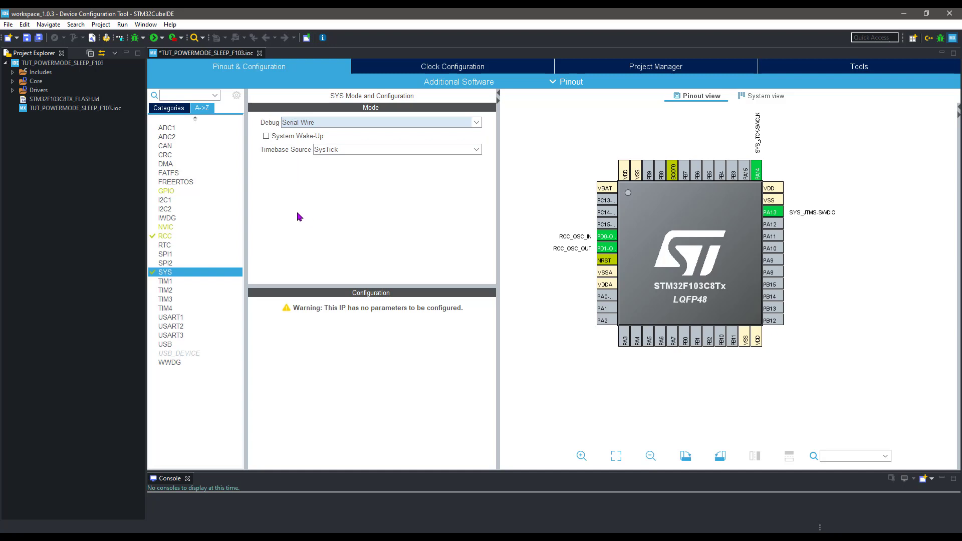
mouse_move(244, 306)
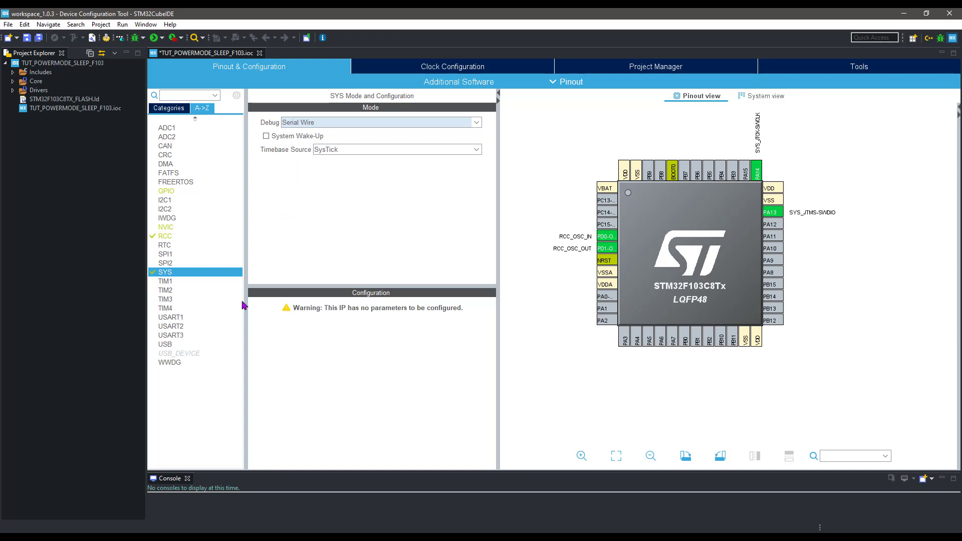
- Make USART1 asynchronous and check 115200 baud, 8 data bits, no parity, one stop bit
click(170, 317)
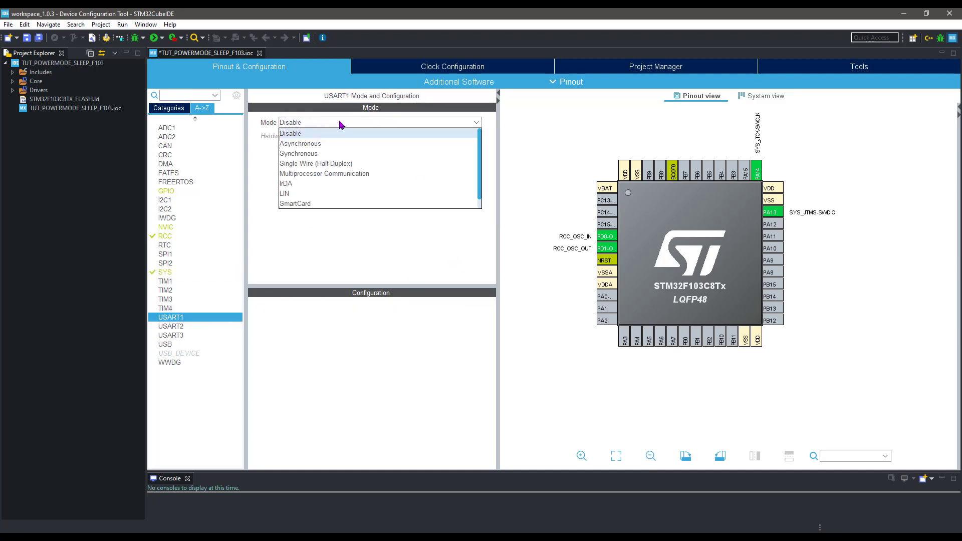
click(300, 143)
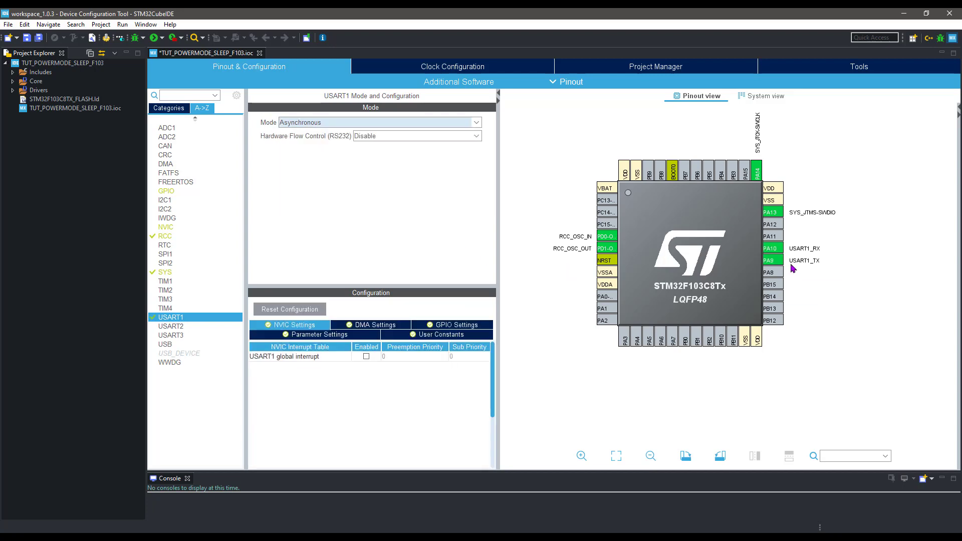
mouse_move(372, 360)
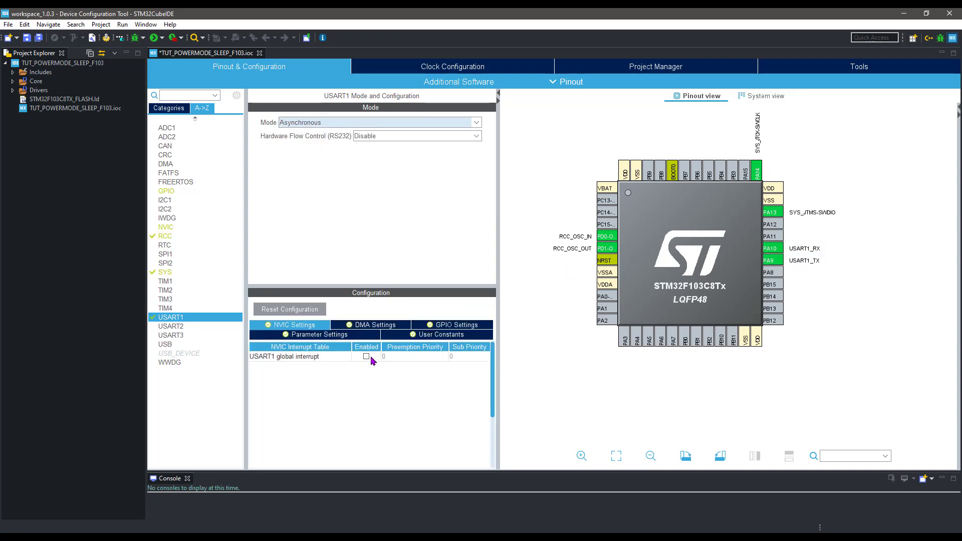
click(318, 335)
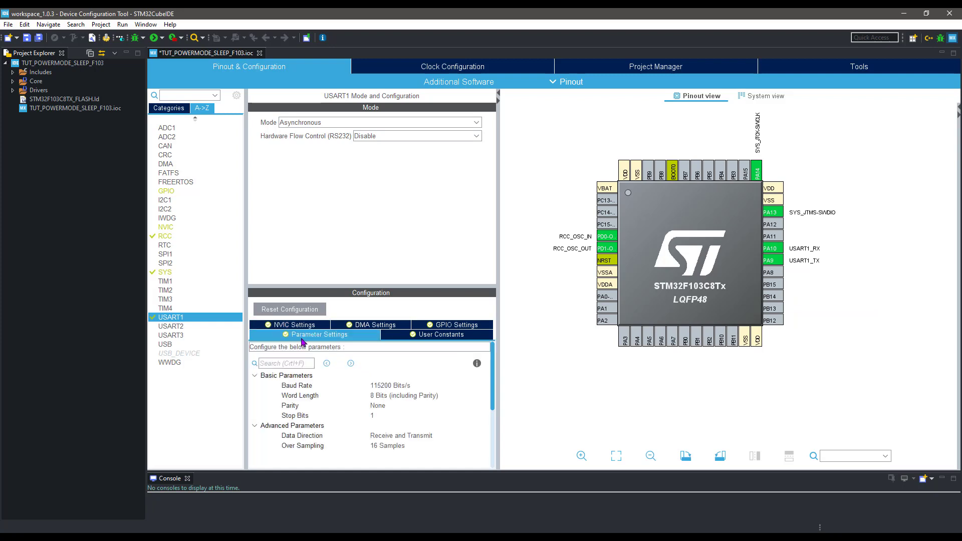
mouse_move(366, 424)
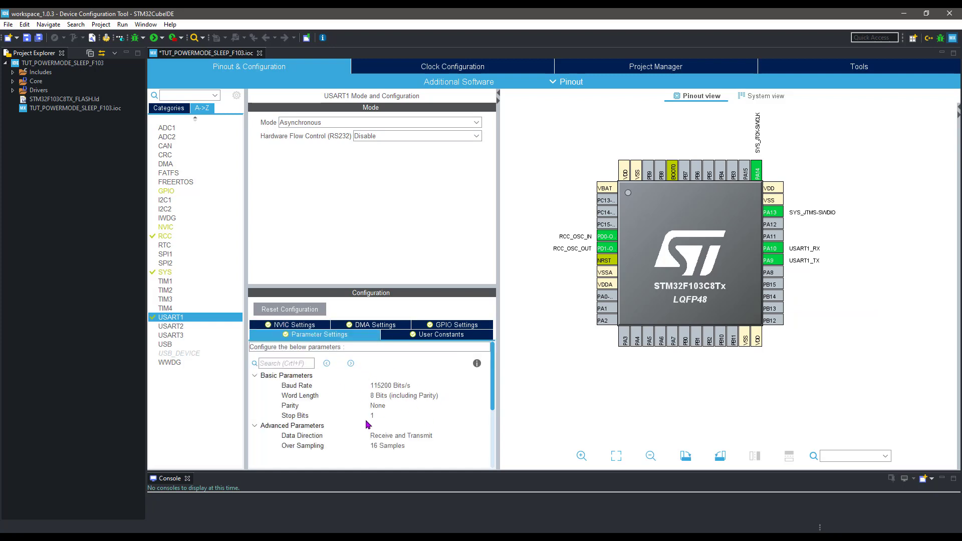
mouse_move(369, 423)
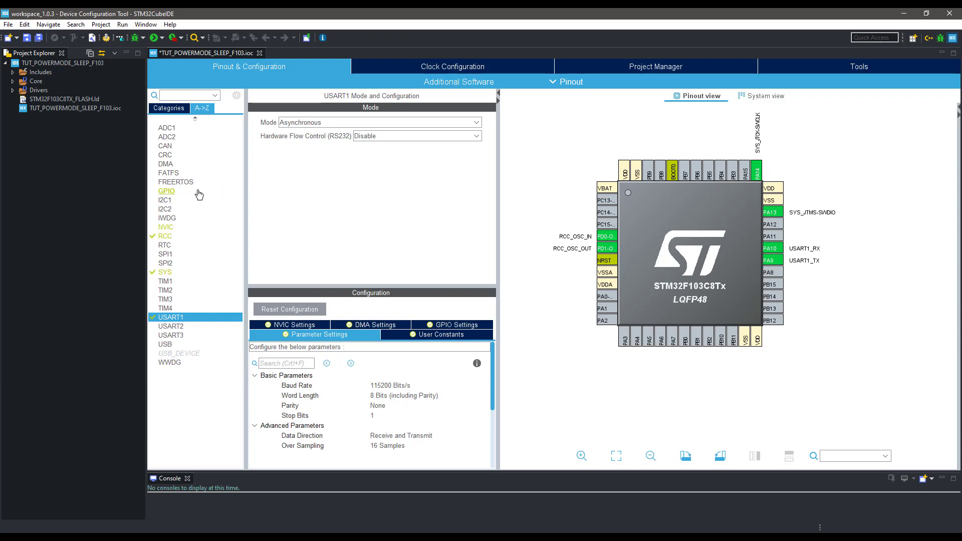
mouse_move(605, 201)
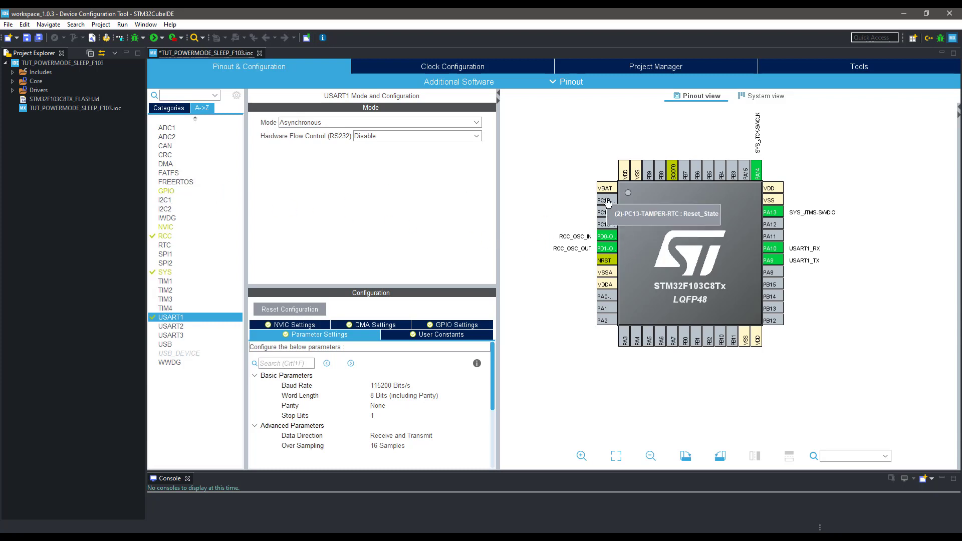
mouse_move(595, 310)
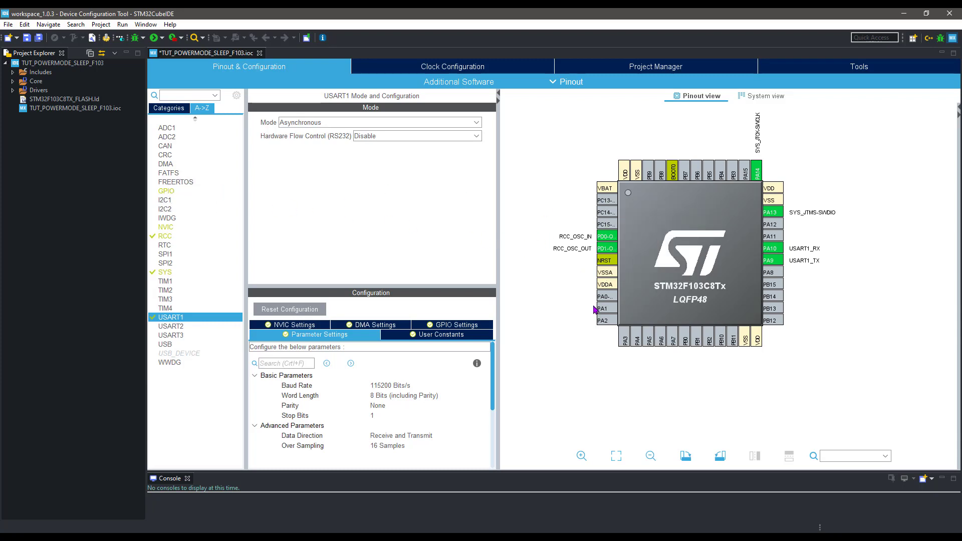
- Set PA1 to GPIO_EXTI1 and enable the EXTI line1 interrupt in GPIO NVIC settings
click(603, 307)
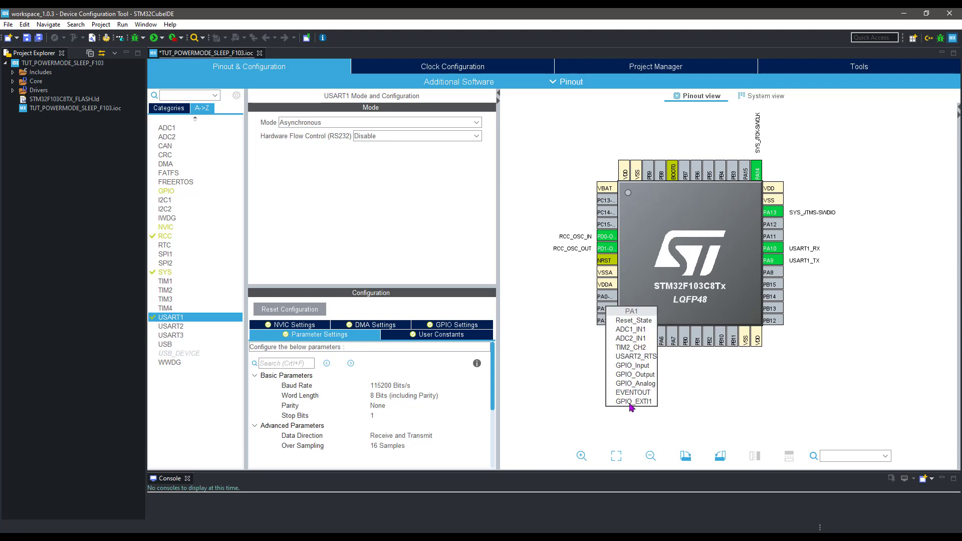
mouse_move(631, 401)
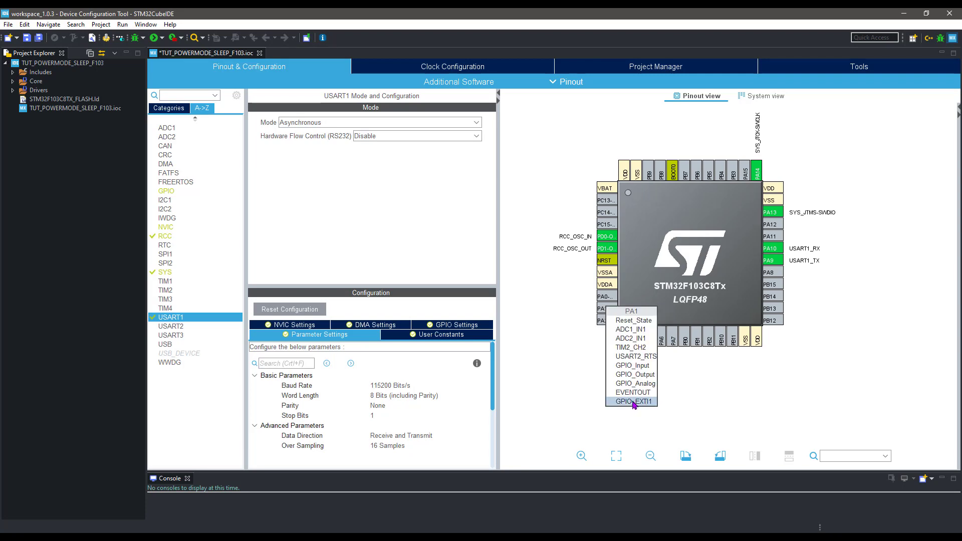
click(631, 401)
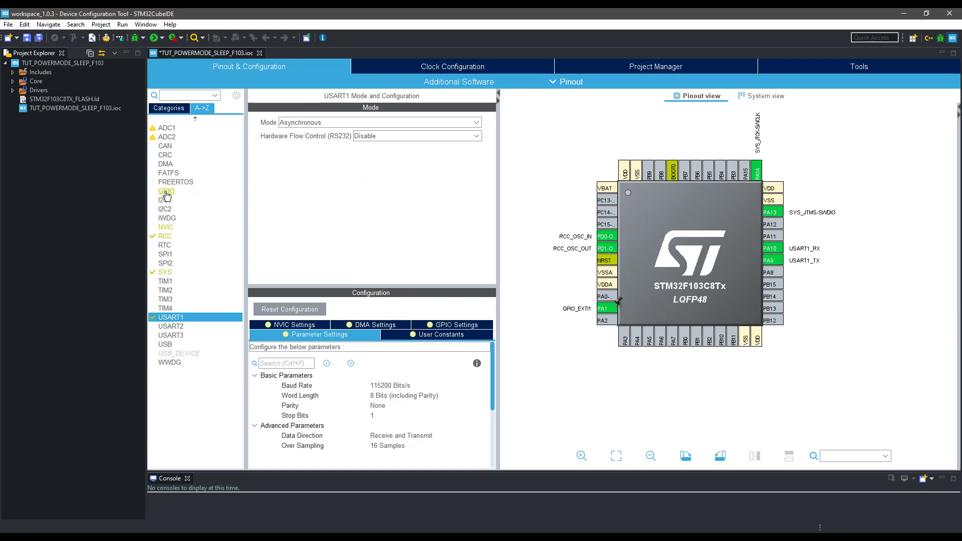
click(167, 191)
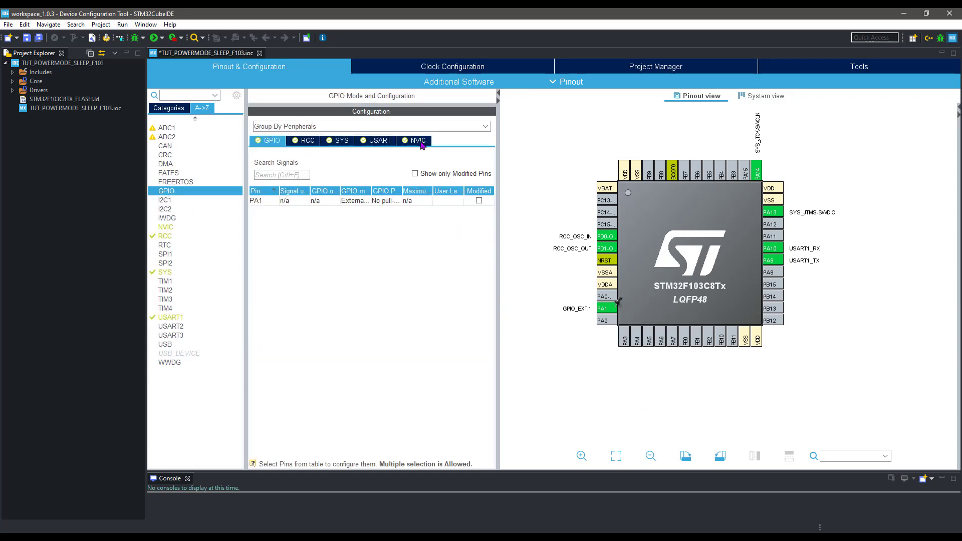
click(418, 140)
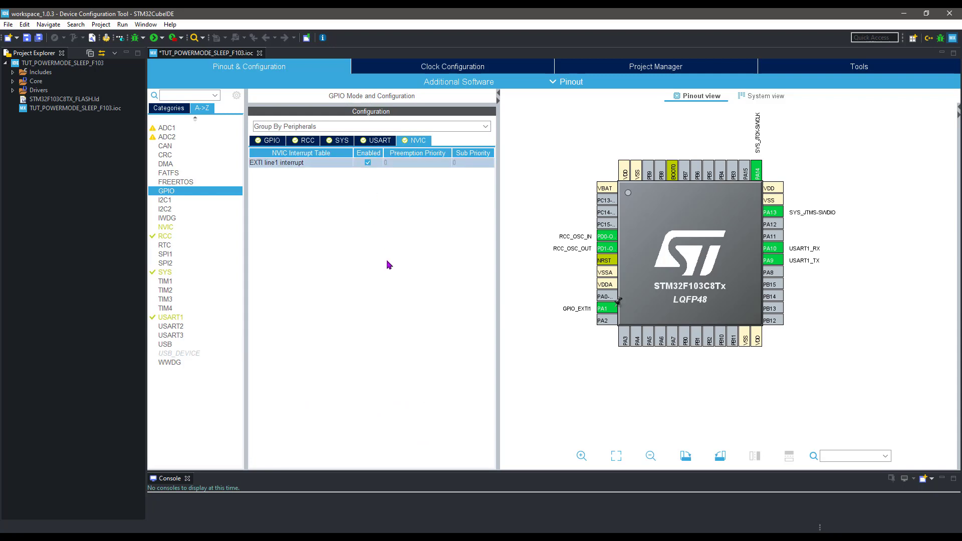
- Drive the system clock at 72 MHz from HSE through PLL x9, APB1 at 36 MHz
click(451, 66)
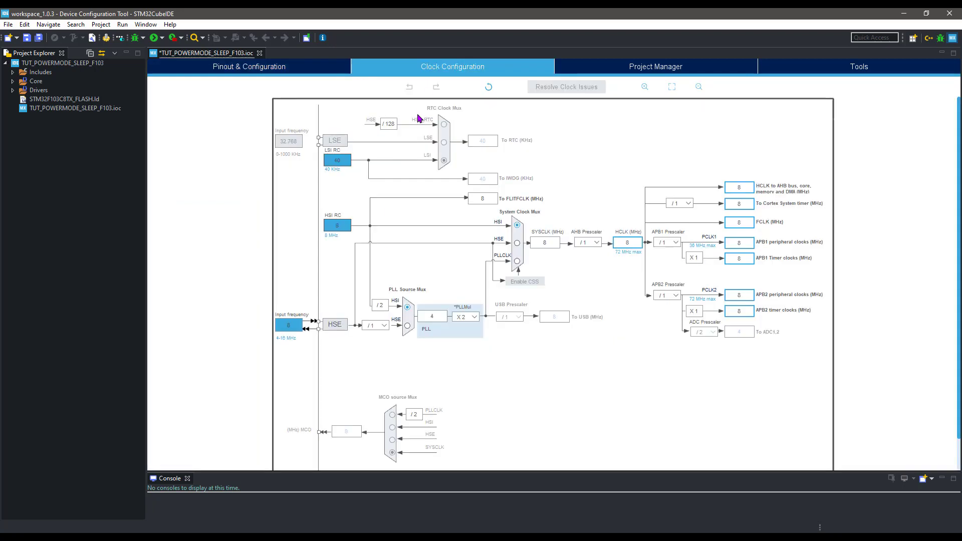
click(517, 260)
text(72)
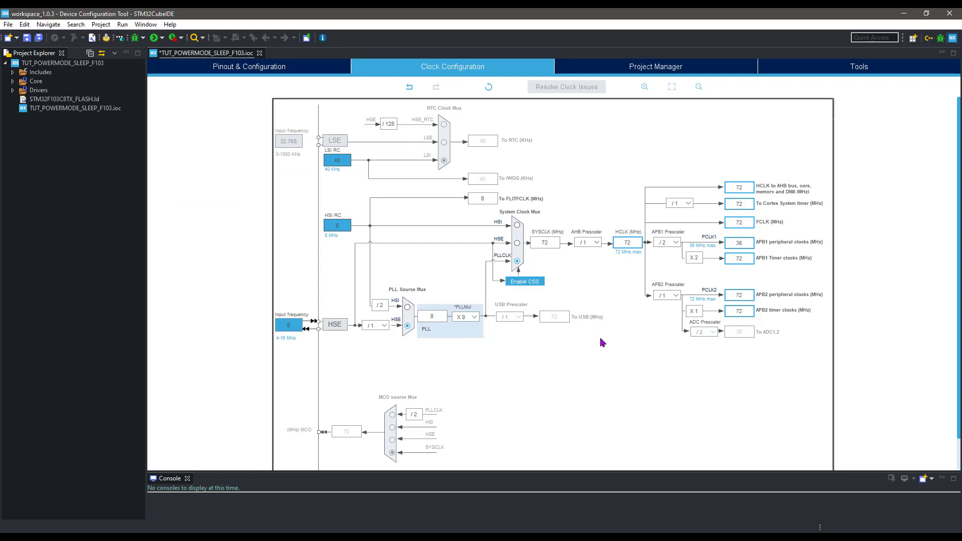
click(248, 66)
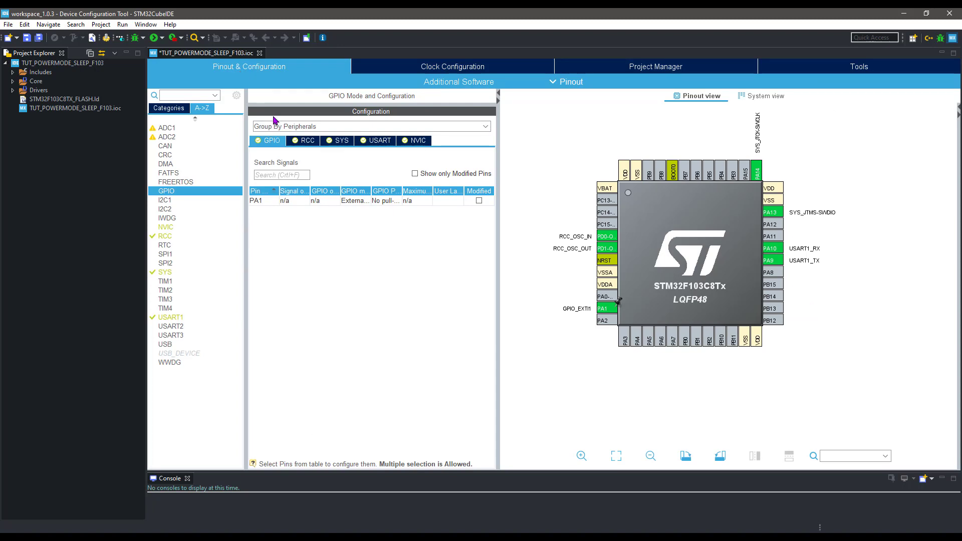
mouse_move(251, 337)
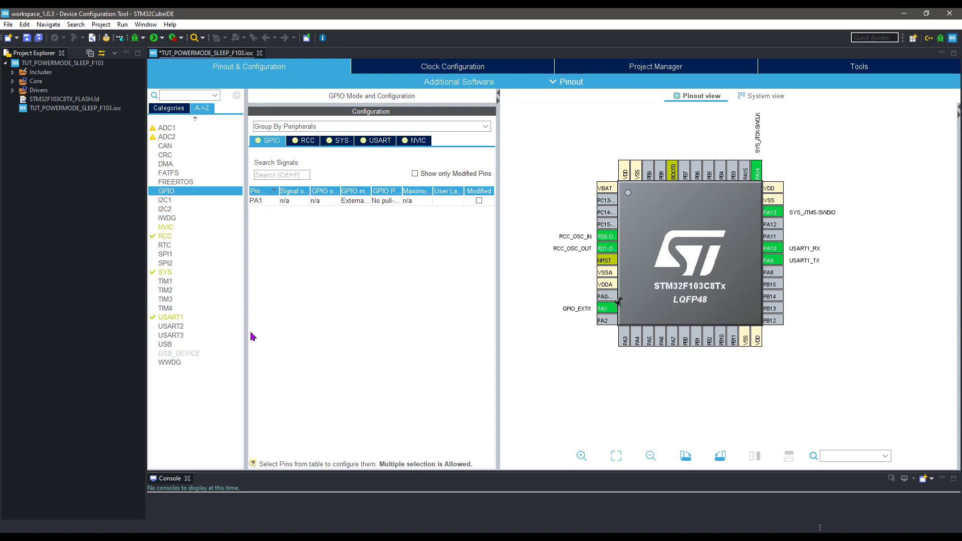
mouse_move(604, 199)
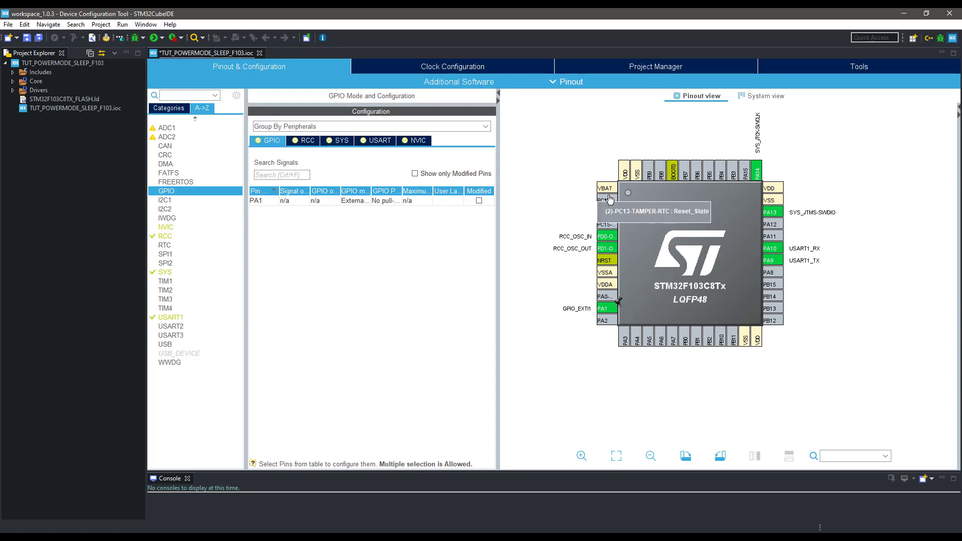
- Configure pin PC13 as GPIO_Output
click(604, 199)
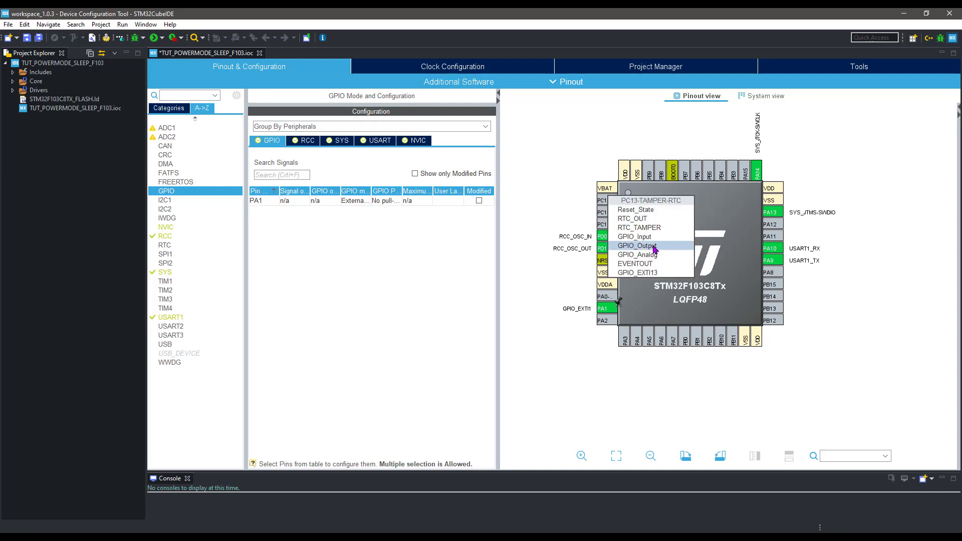
click(637, 246)
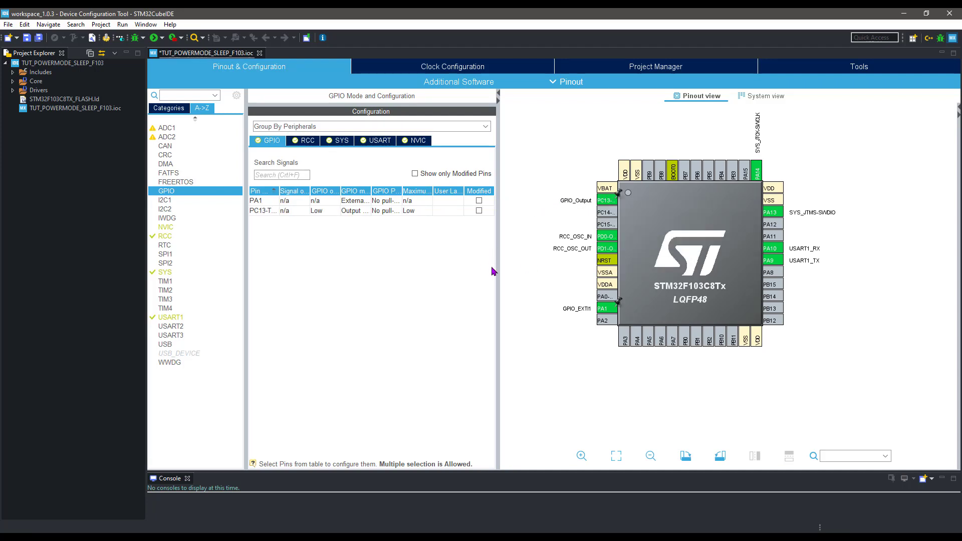
mouse_move(451, 249)
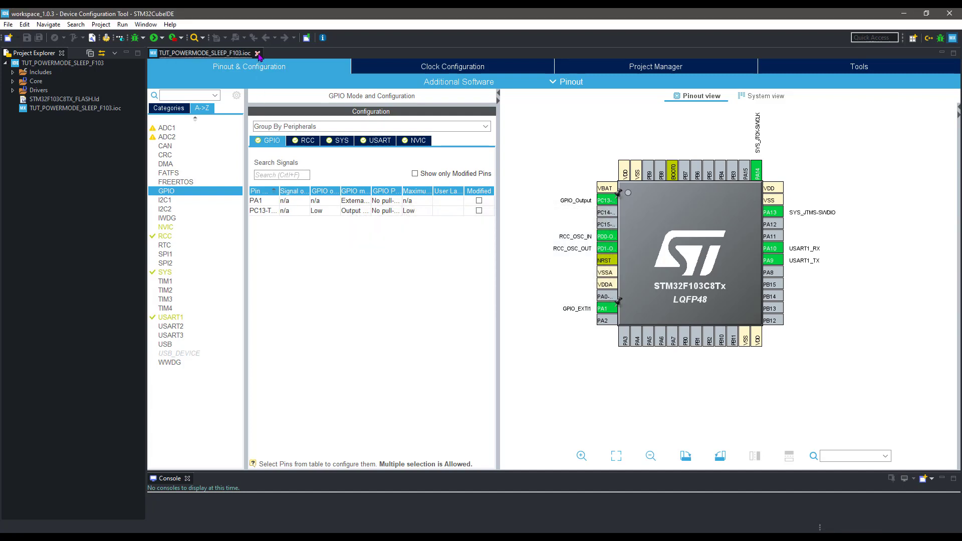
- Close the .ioc configuration and open Src/main.c in the editor
click(258, 53)
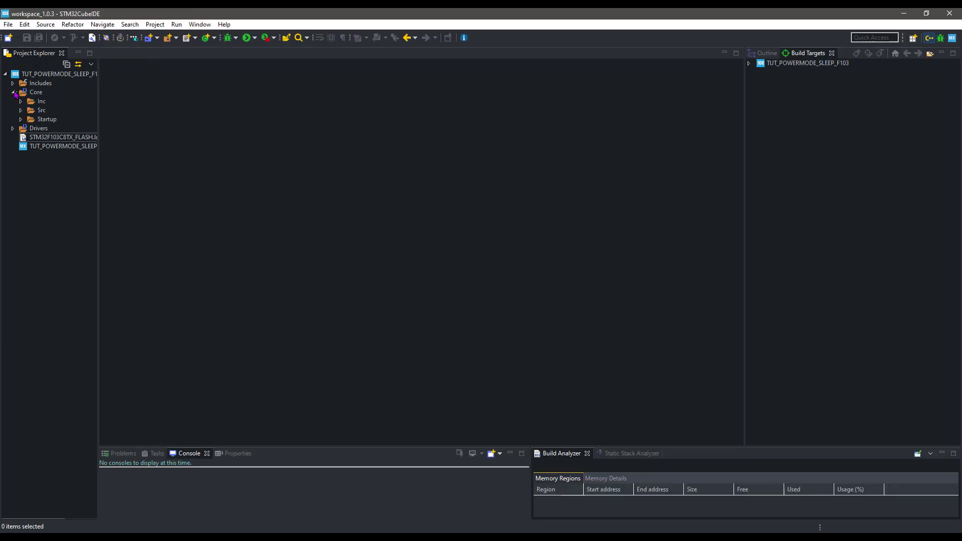
click(20, 110)
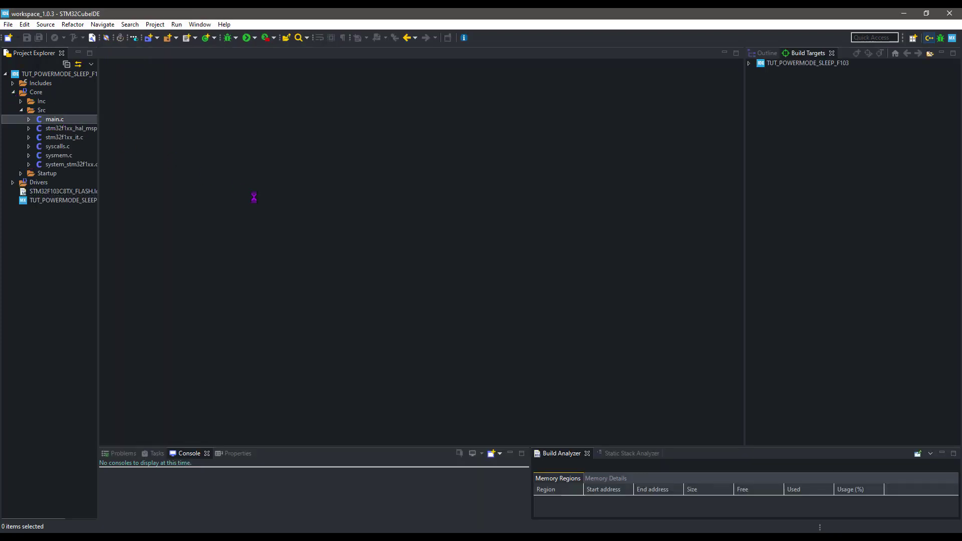
double_click(54, 119)
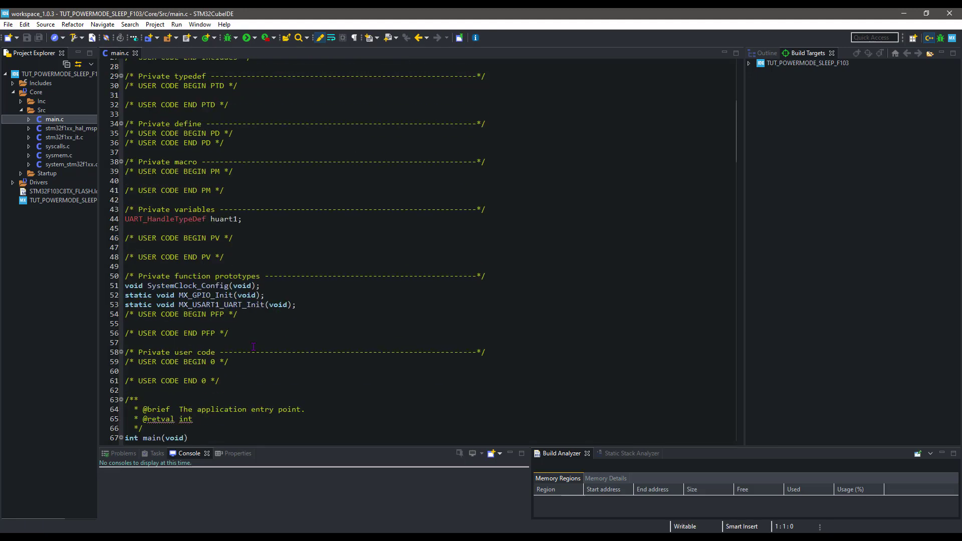
scroll(down, 3)
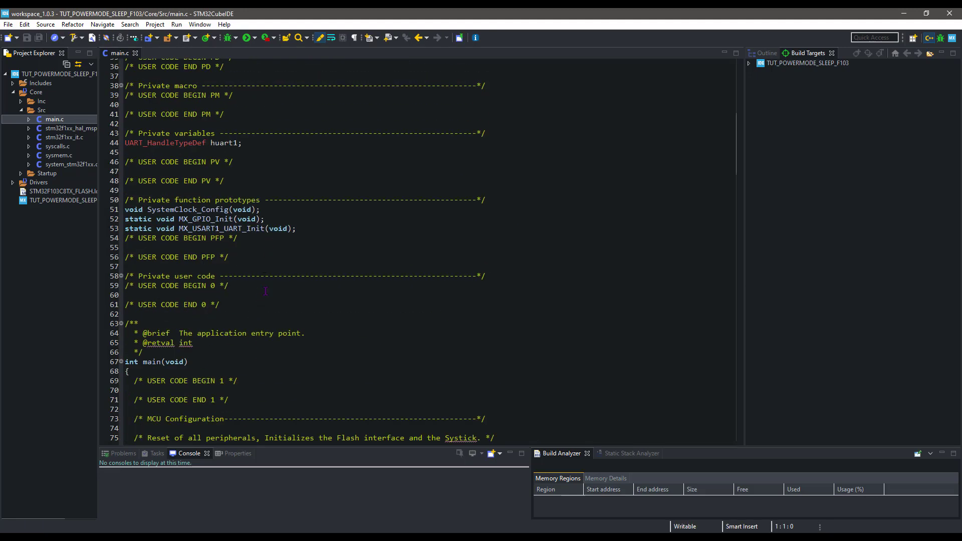
- Declare char *str = {0}; under USER CODE BEGIN 0
click(264, 295)
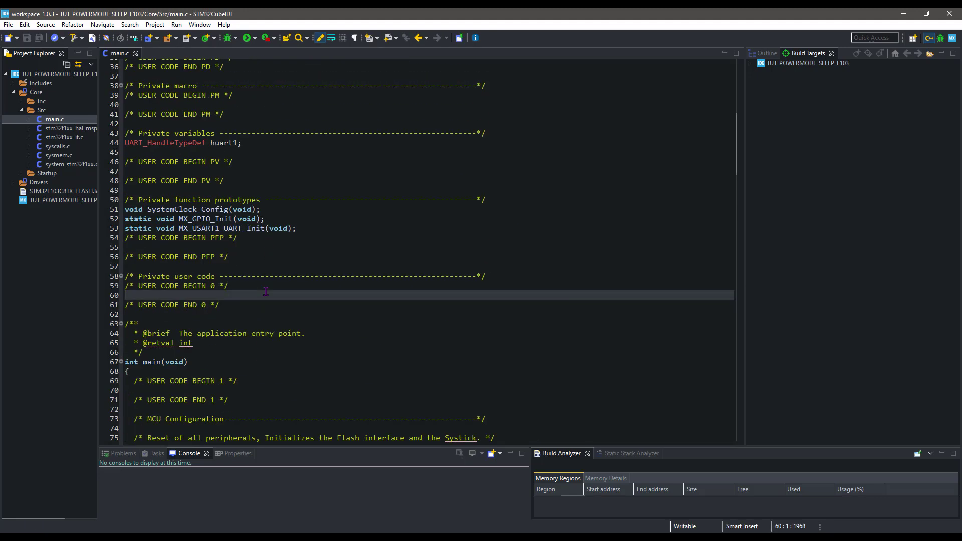
text(char *str)
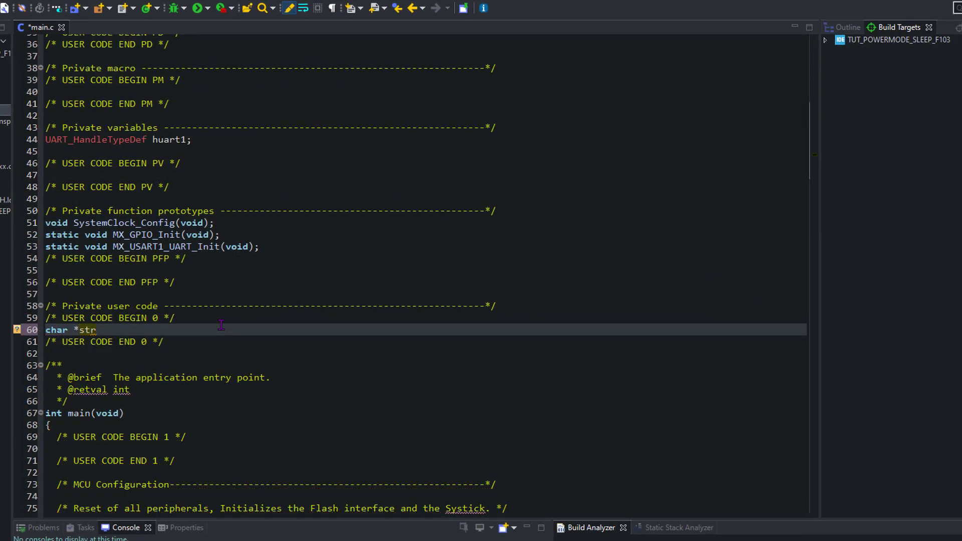
text(= {0})
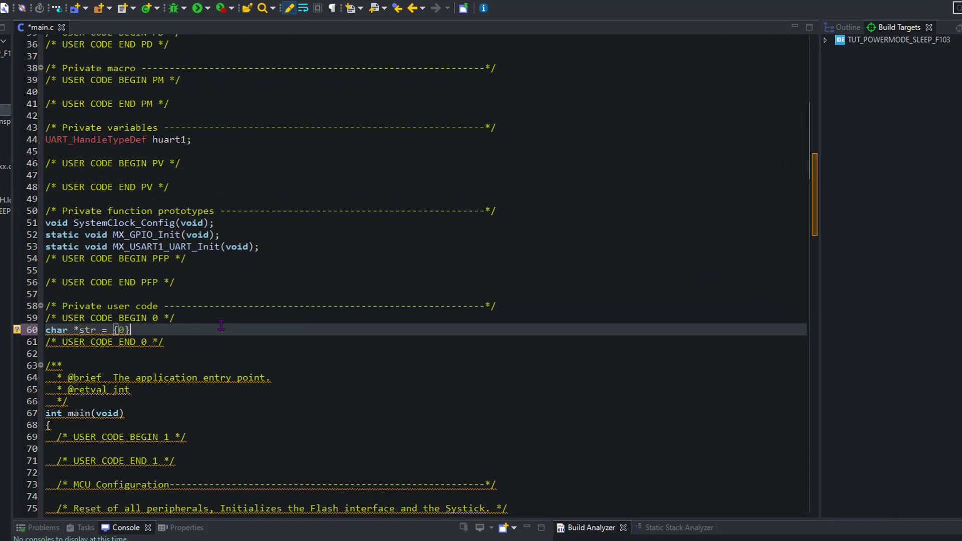
scroll(down, 3)
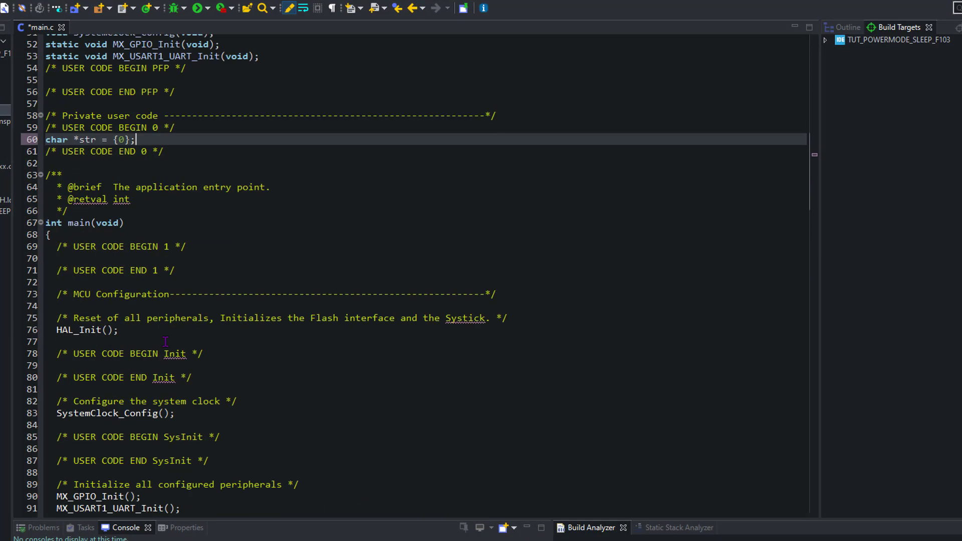
scroll(down, 3)
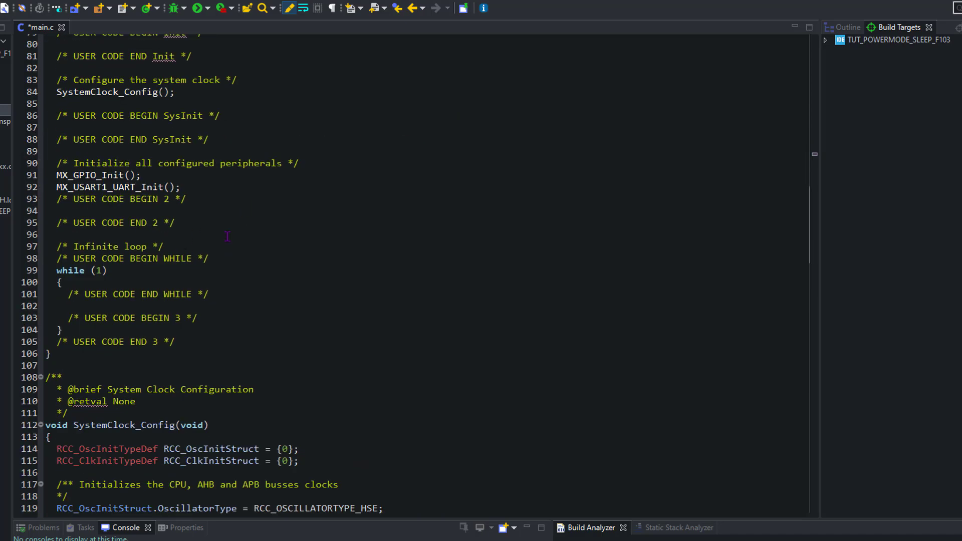
- Set str to "Going into Sleep MODE in 5 Seconds" and send it with HAL_UART_Transmit
key(Enter)
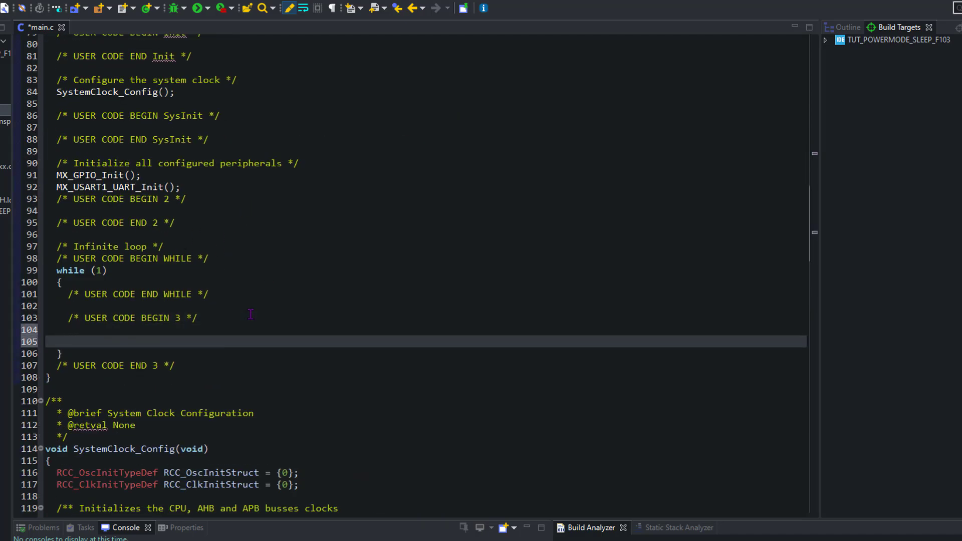
text(str = "Going ")
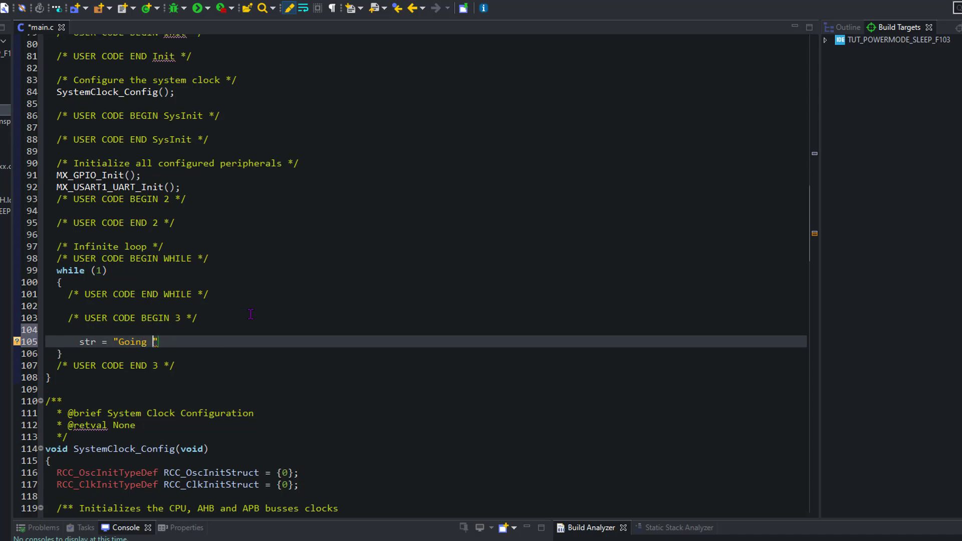
text(into Sleep MODE)
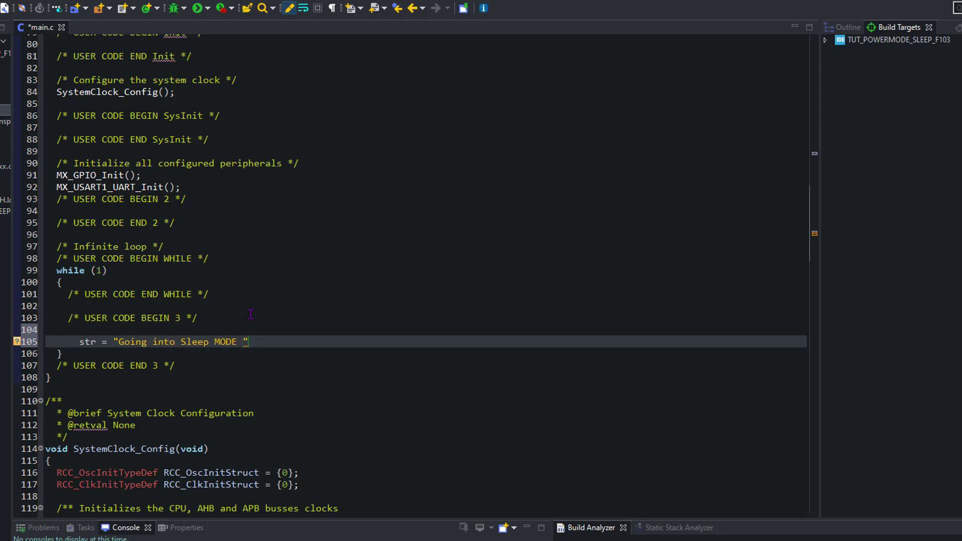
text(in 5 Seconds\r\n)
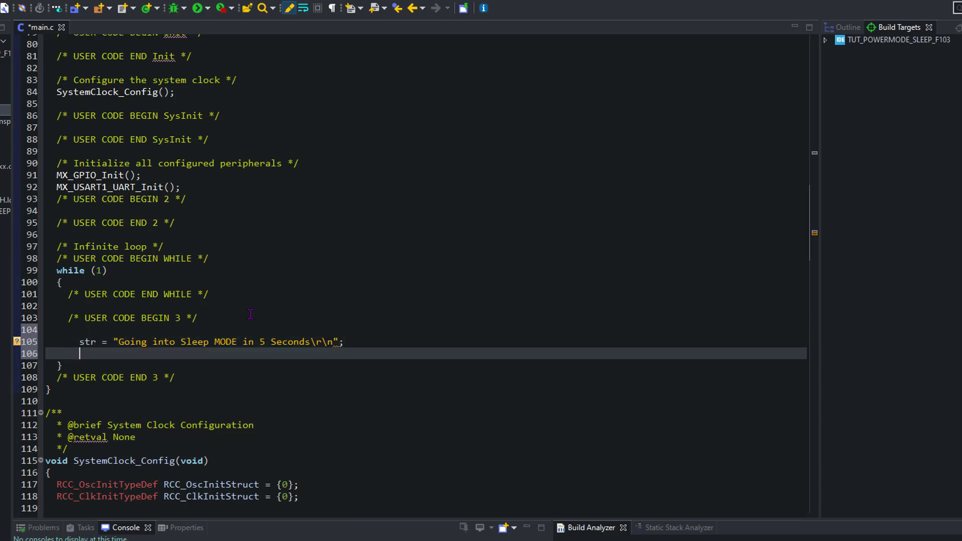
text(HAL_UART_TRa)
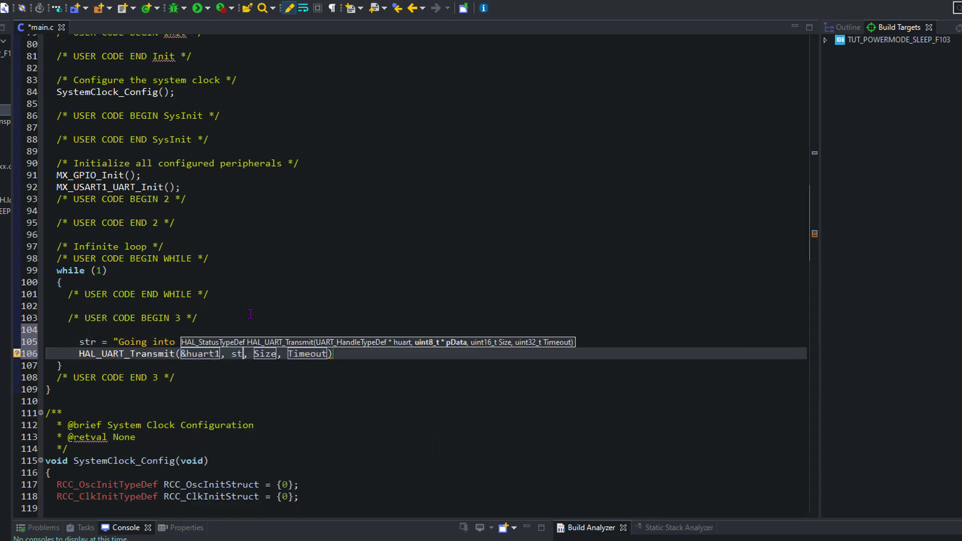
text((uint8_t *)str)
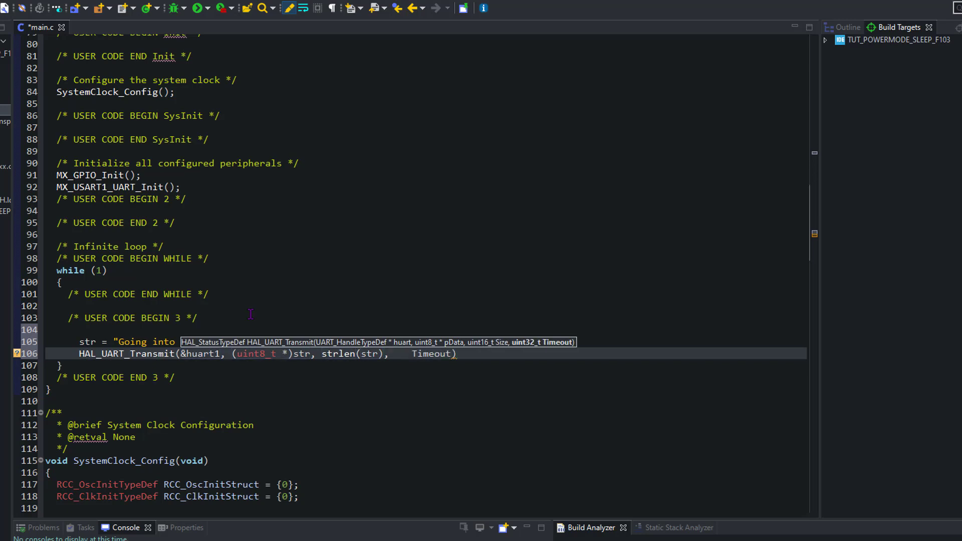
text(HAL_MAX_DELAY)
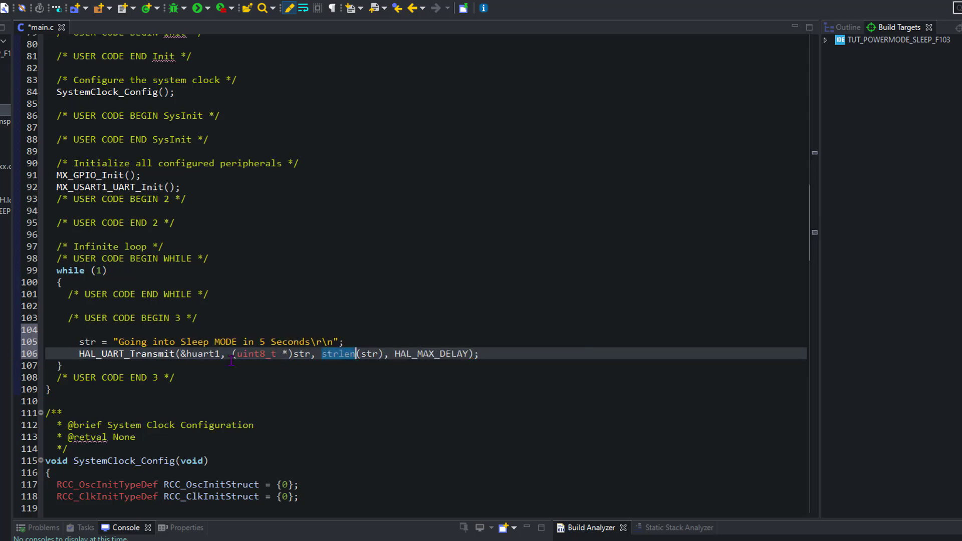
- Set PC13 high with HAL_GPIO_WritePin(GPIOC, GPIO_PIN_13, 1)
text(HAL)
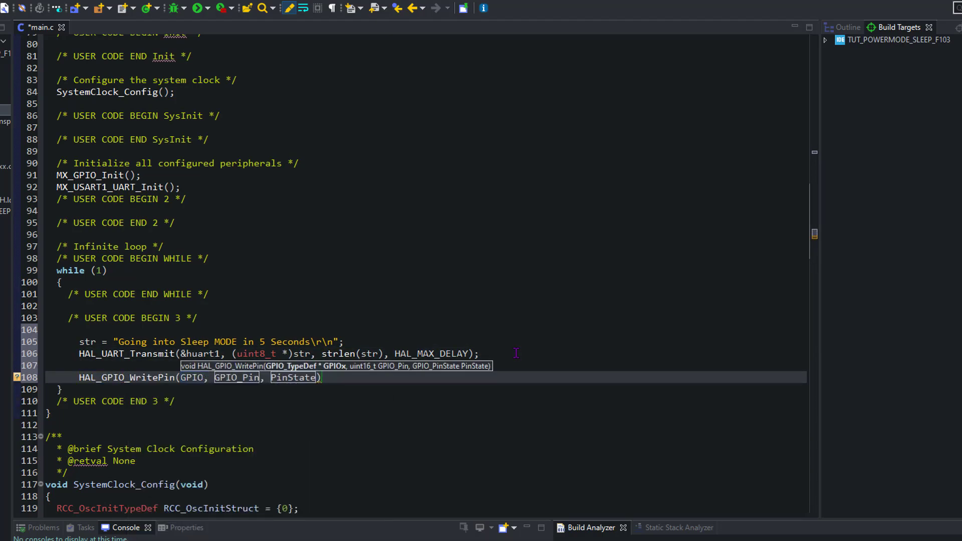
text(GPIOC, GPIO_PIN_13,)
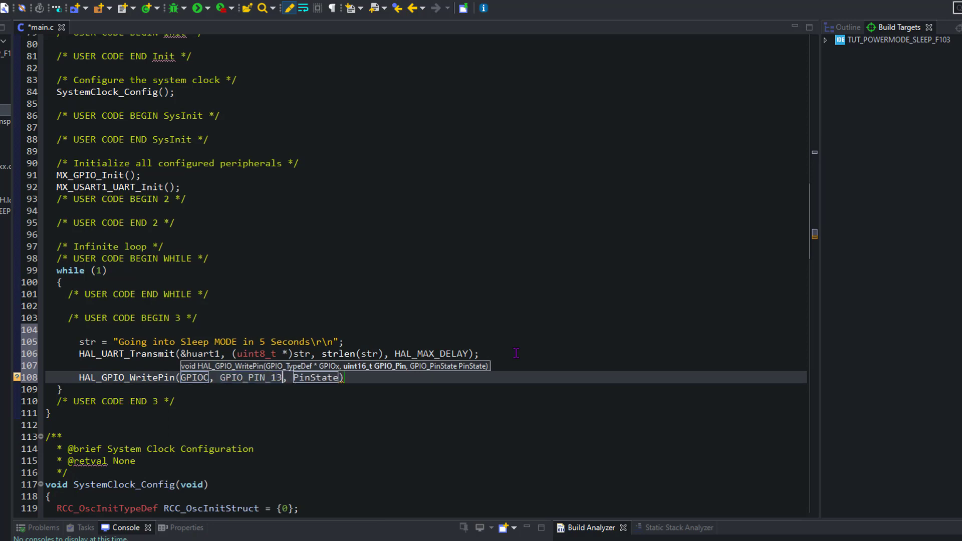
text(1)
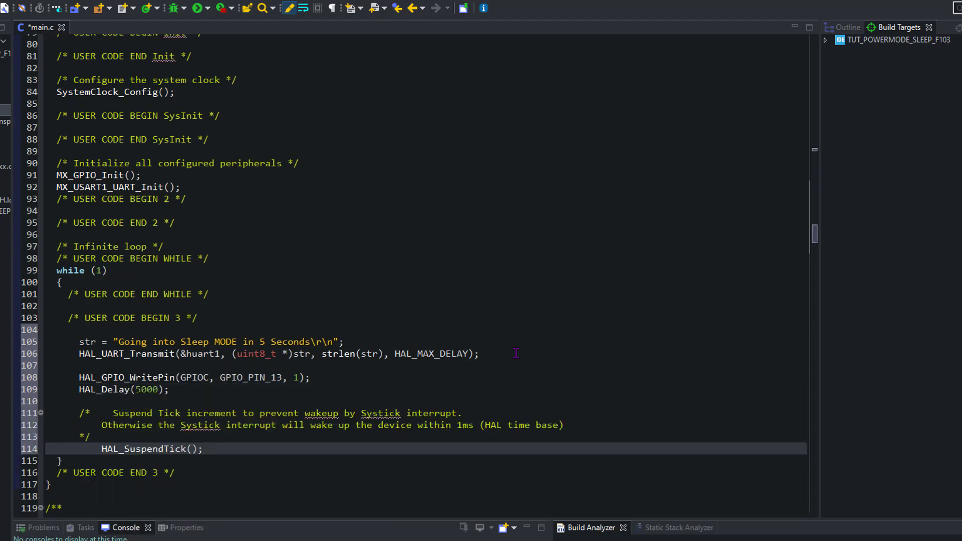
- Below HAL_SuspendTick, add HAL_GPIO_WritePin(GPIOC, GPIO_PIN_13, 0) with a sleep-indicator comment
scroll(down, 3)
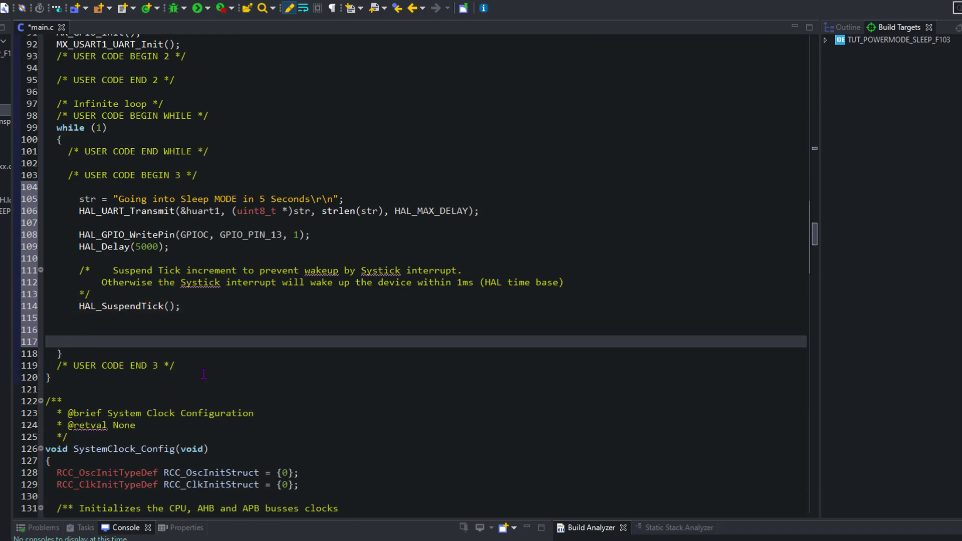
click(98, 318)
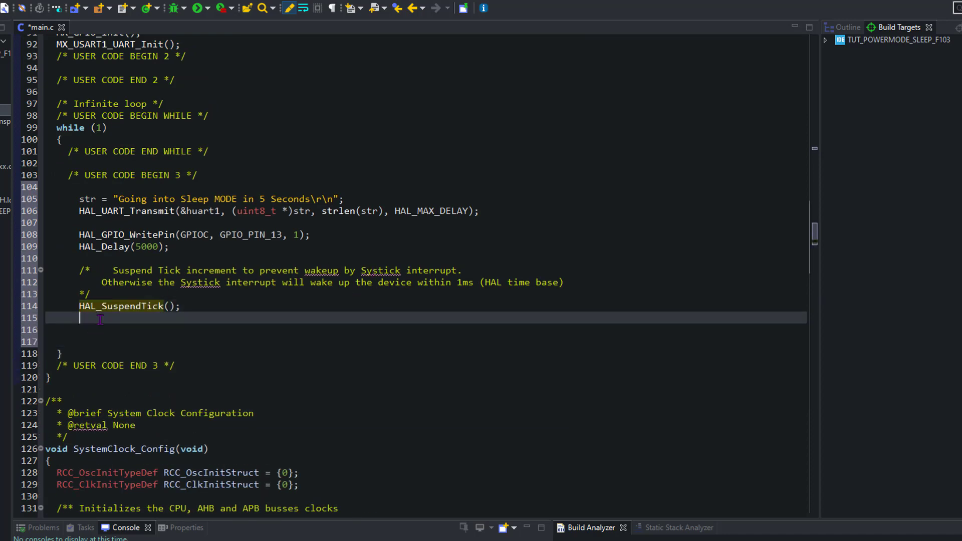
text(HAL_GPIO_WritePin(GPIOC, GPIO_P, PinState)
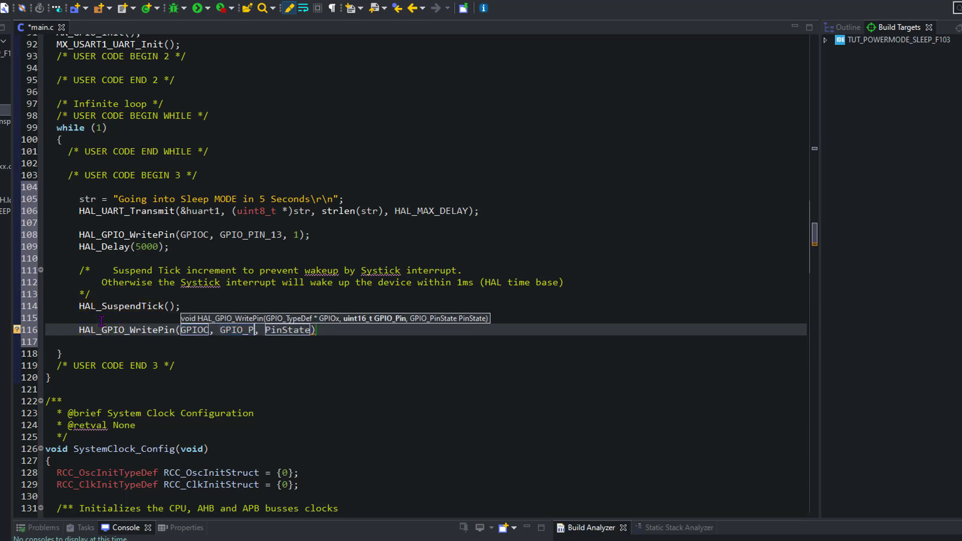
text(GPIO_PIN_13, 0);  // Just to conf)
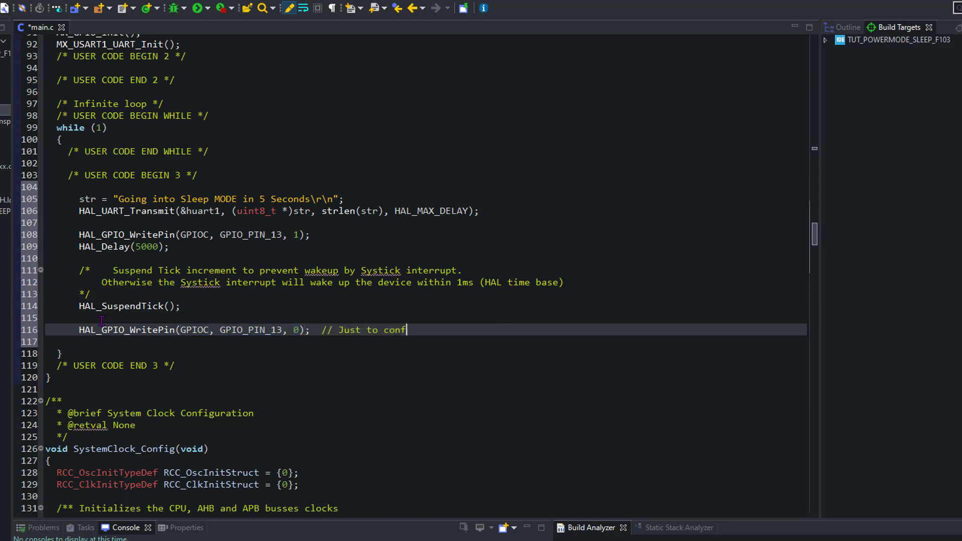
text(irm if the controller)
text(// Enter the sleep MODE)
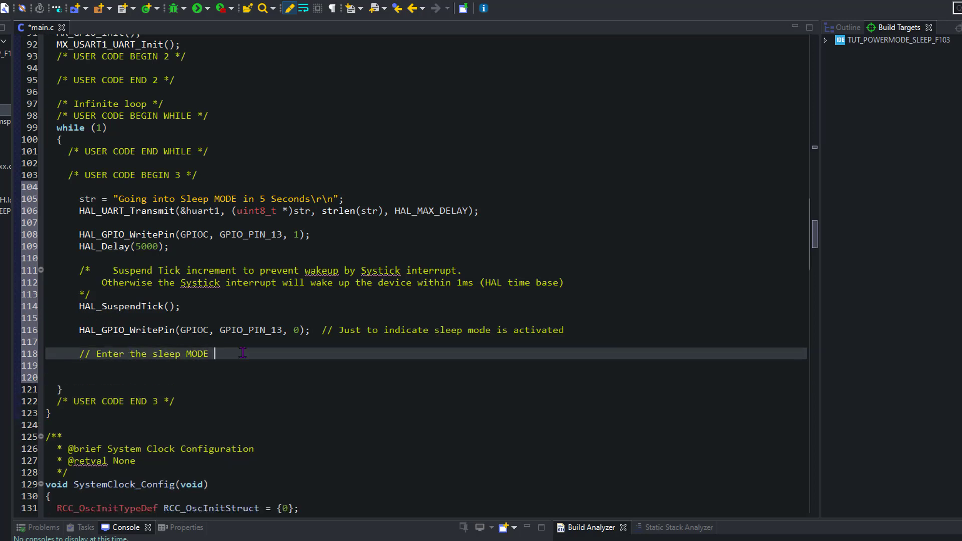
text(NOW...)
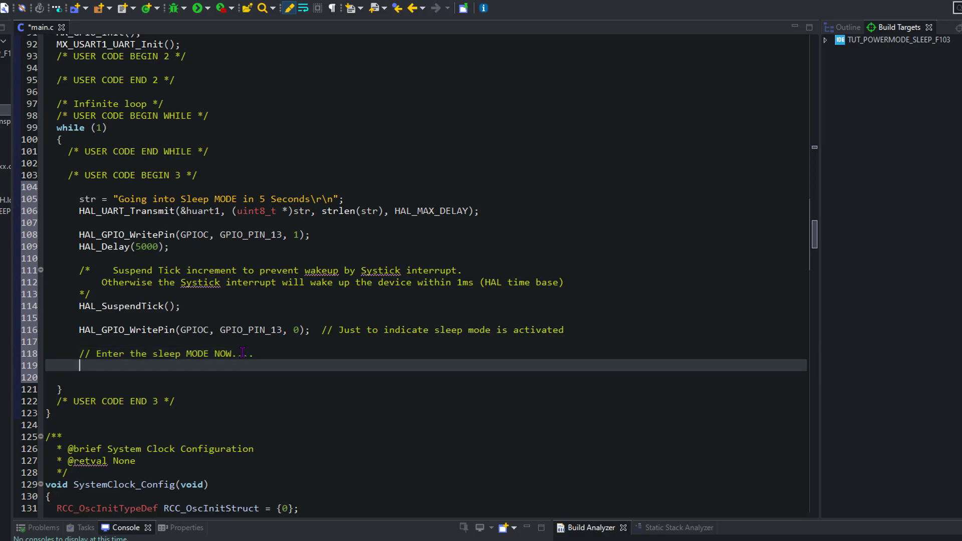
- Add HAL_PWR_EnterSLEEPMode(PWR_MAINREGULATOR_ON, PWR_SLEEPENTRY_WFI) with a 'for wake up' comment
text(HAL_PWR_EnterSLEEPMode(Regulator, SLEEPEntry)
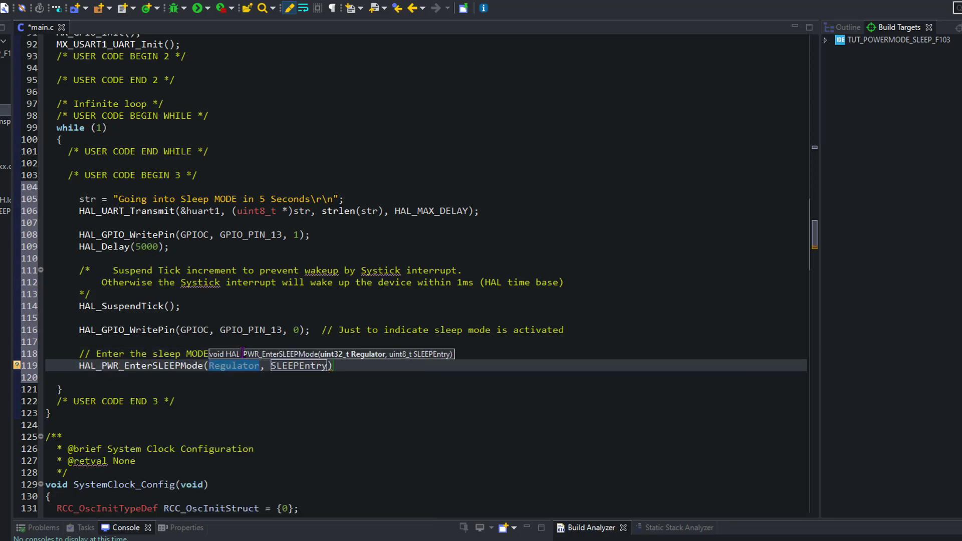
text(PWR_MAINREGULATOR_ON)
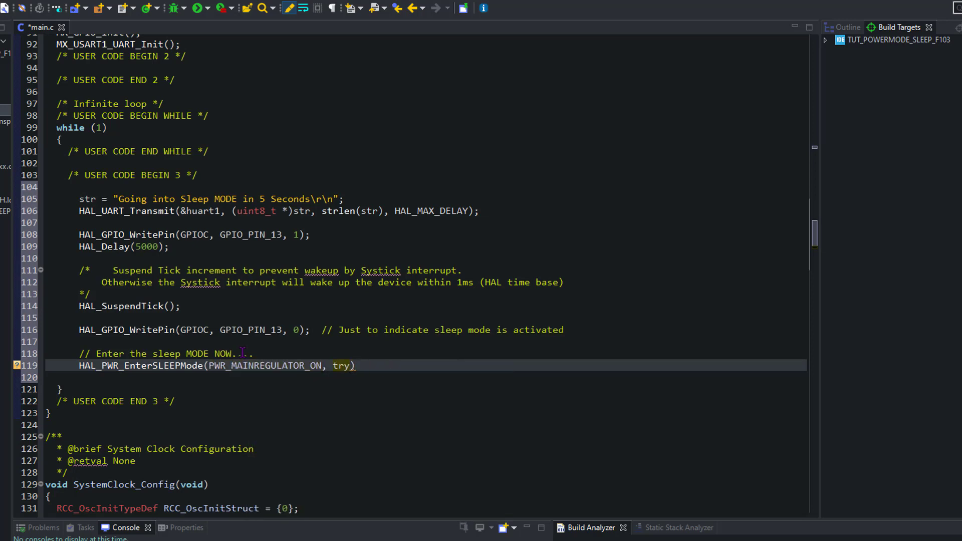
text(PWR_SLEEPENTRY_WFI);   // interrupt)
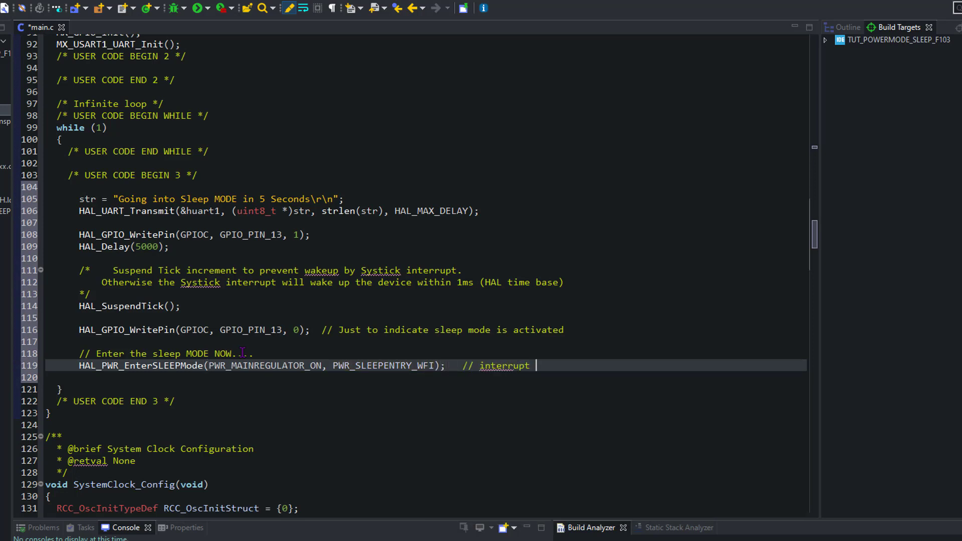
text(for wake up)
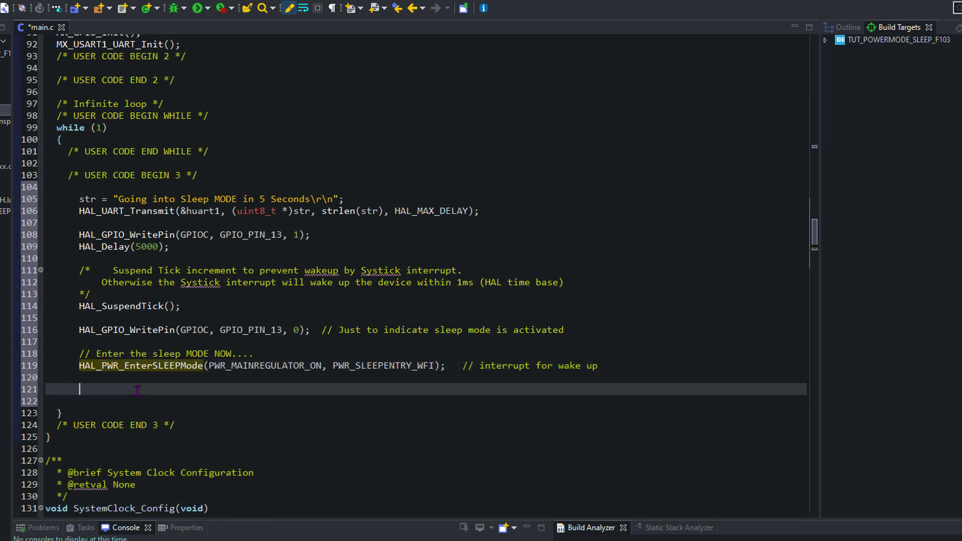
- Add HAL_ResumeTick and a 20-iteration loop toggling PC13 with HAL_Delay(150)
text(HAL_ResumeTick();)
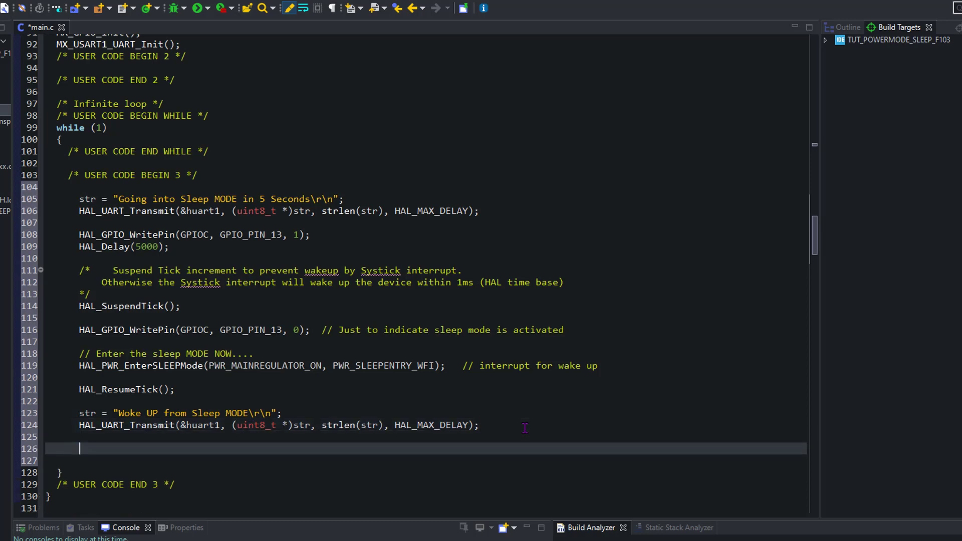
text(for (int i))
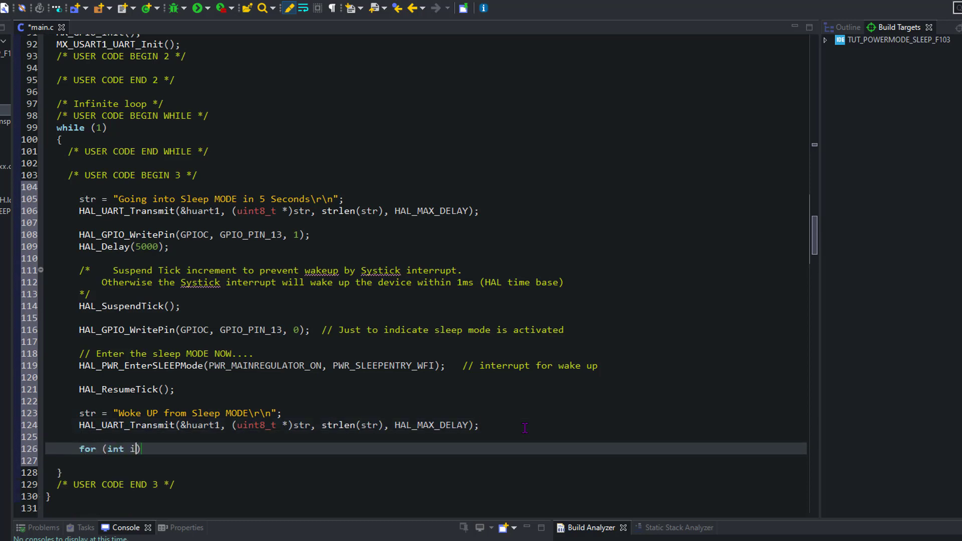
text(=0; i<20; i++)
text(HAL_Del)
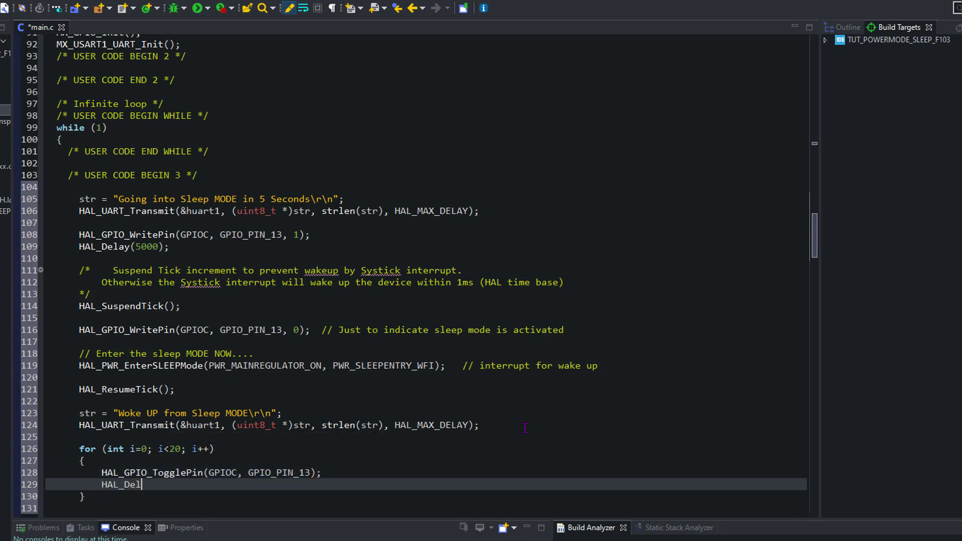
text(ay(150);)
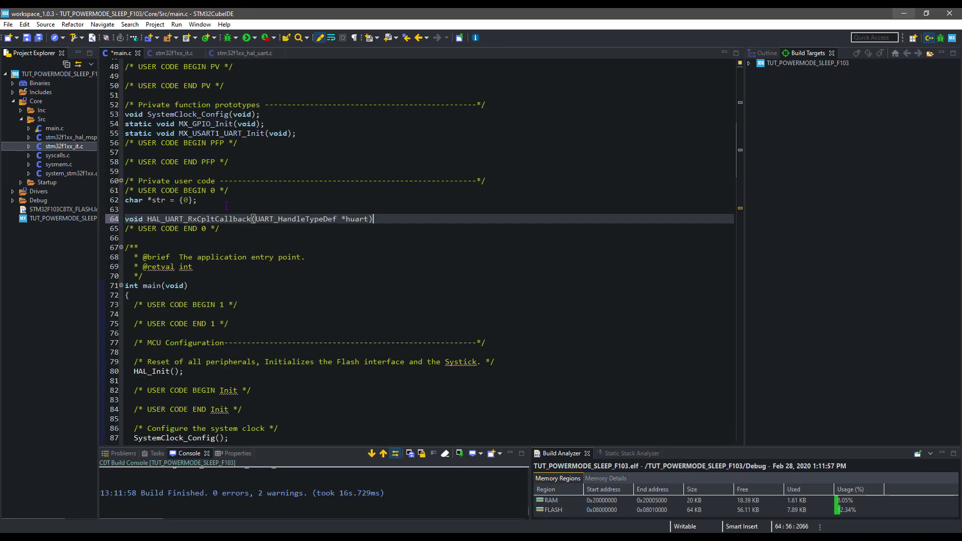
- Declare 'uint8_t Rx_data;' on a new line under USER CODE BEGIN 0
key(Return)
text({)
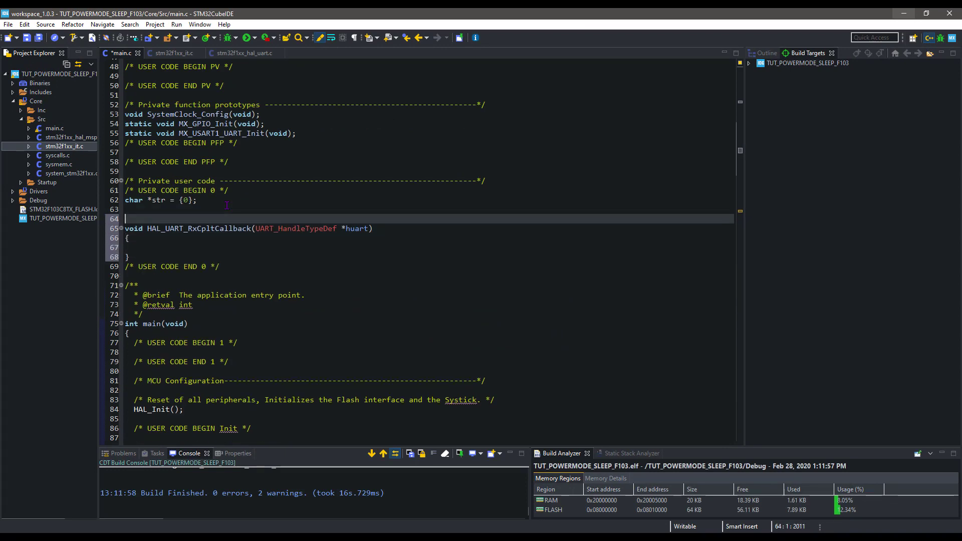
text(uint8_t Rx_da)
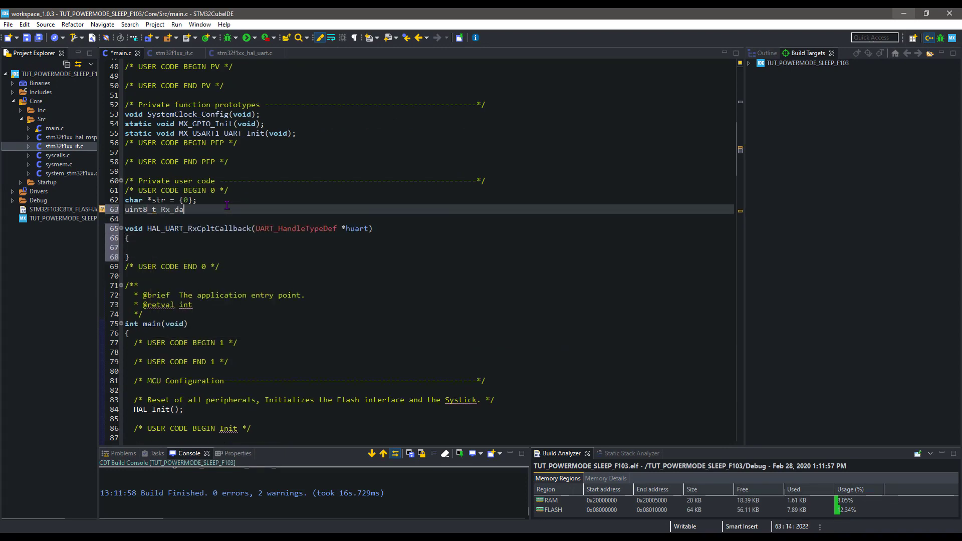
text(ta;)
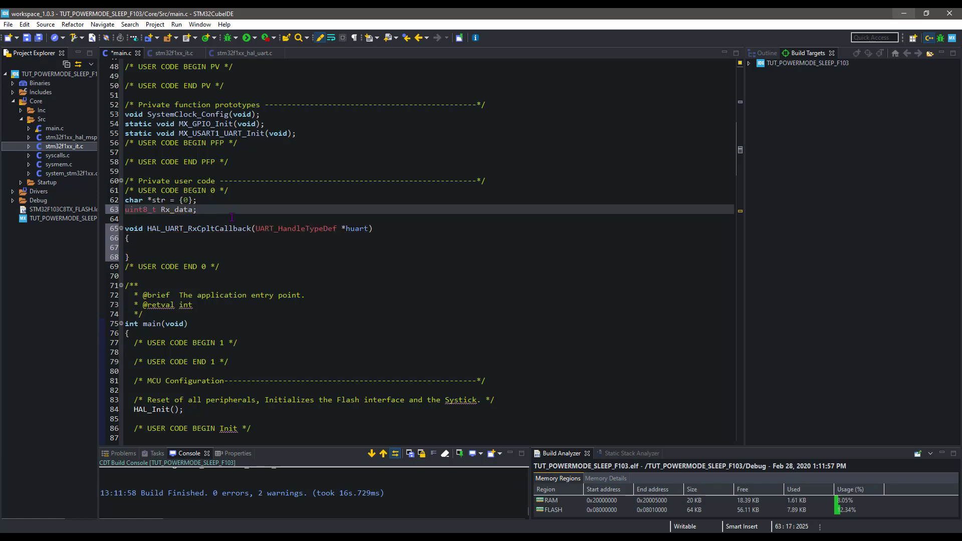
- Add HAL_UART_Receive_IT(&huart1, &Rx_data, 1); in USER CODE BEGIN 2
scroll(down, 3)
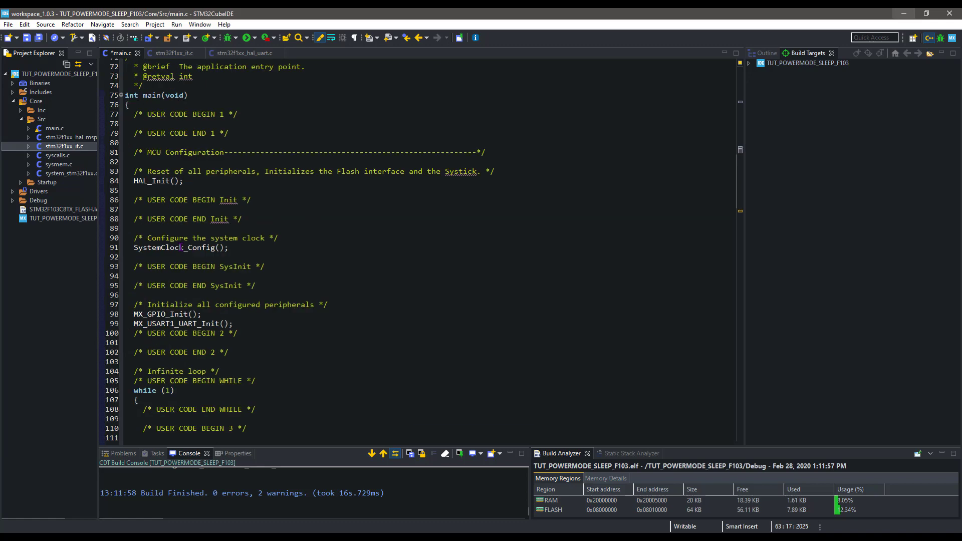
text(HAL_UART_Receive_IT(&huart1, &Rx_data, 1);)
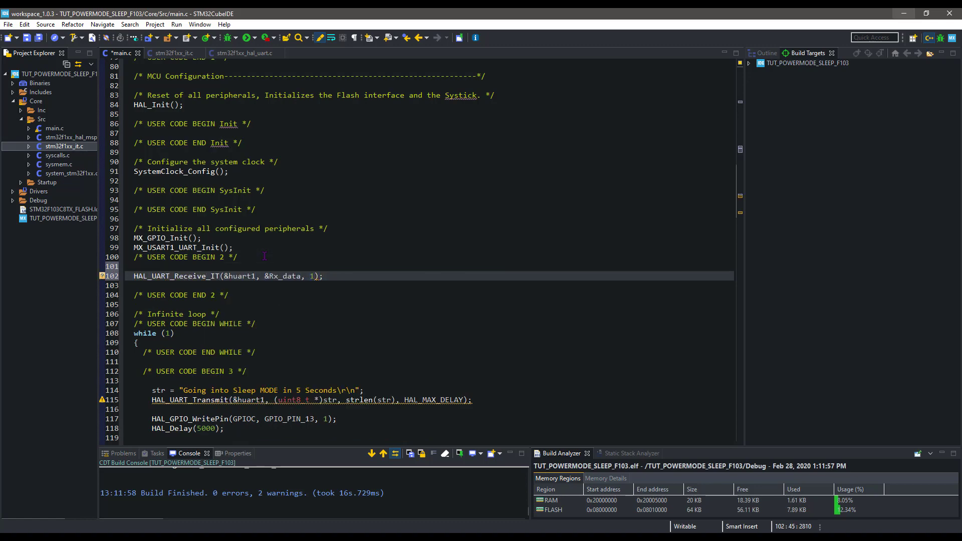
scroll(up, 3)
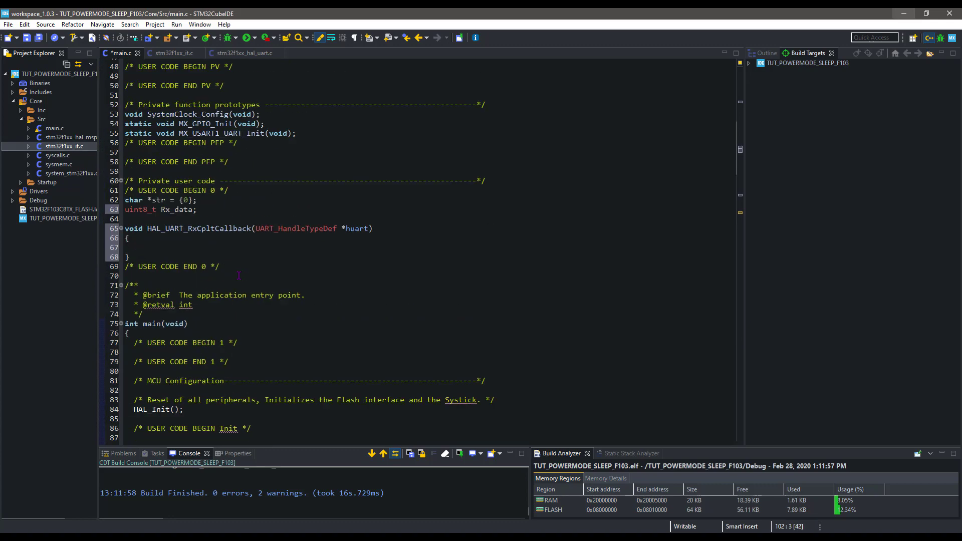
text(HAL_UART_Receive_IT(&huart1, &Rx_data, 1);)
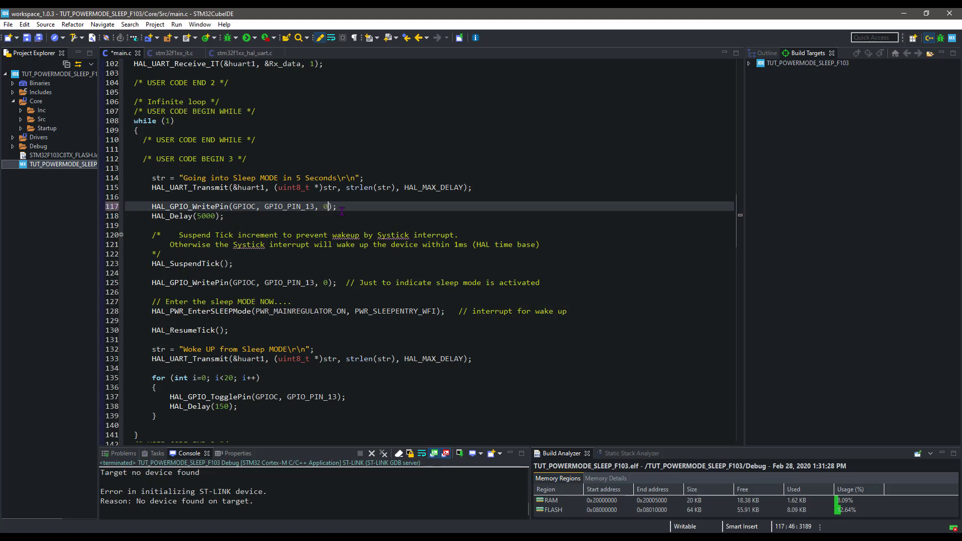
- Change the pre-sleep HAL_GPIO_WritePin value on PC13 from 0 to 1
click(330, 282)
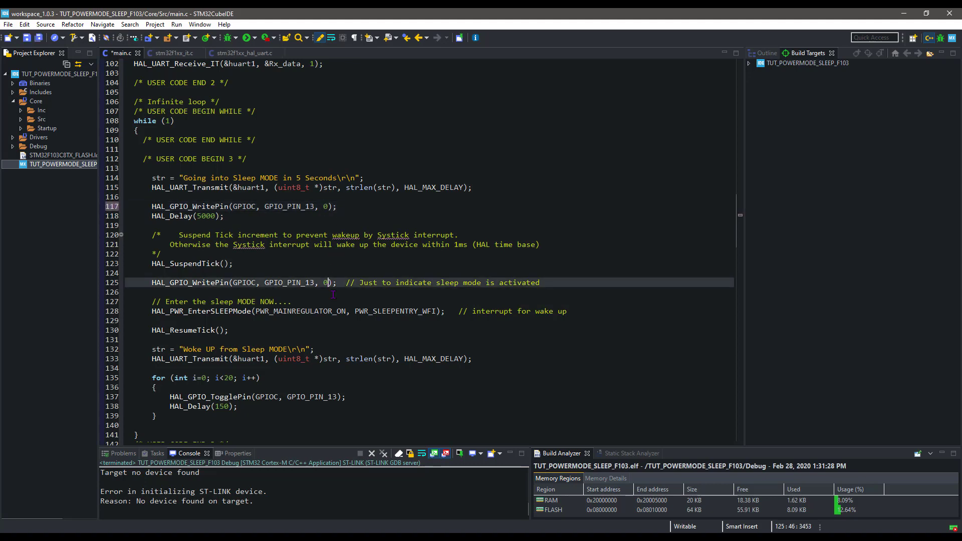
text(1)
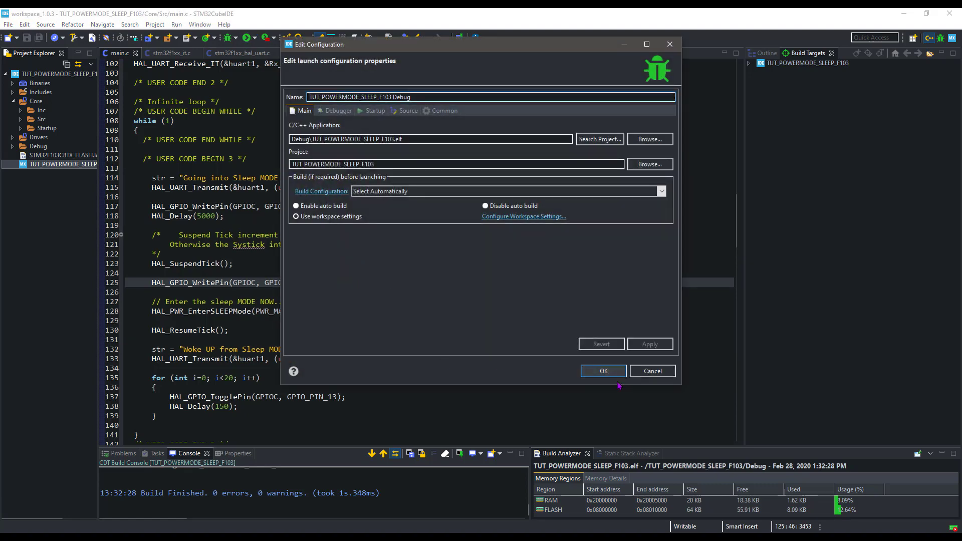
- Confirm the TUT_POWERMODE_SLEEP_F103 Debug launch configuration with OK
click(601, 371)
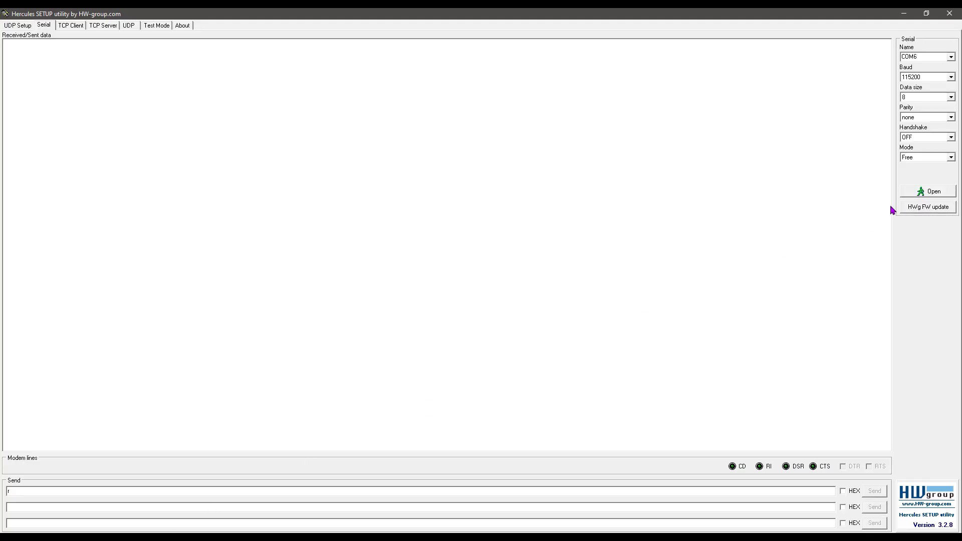
- Open the COM6 serial port at 115200 baud and watch the sleep/wake messages
click(927, 191)
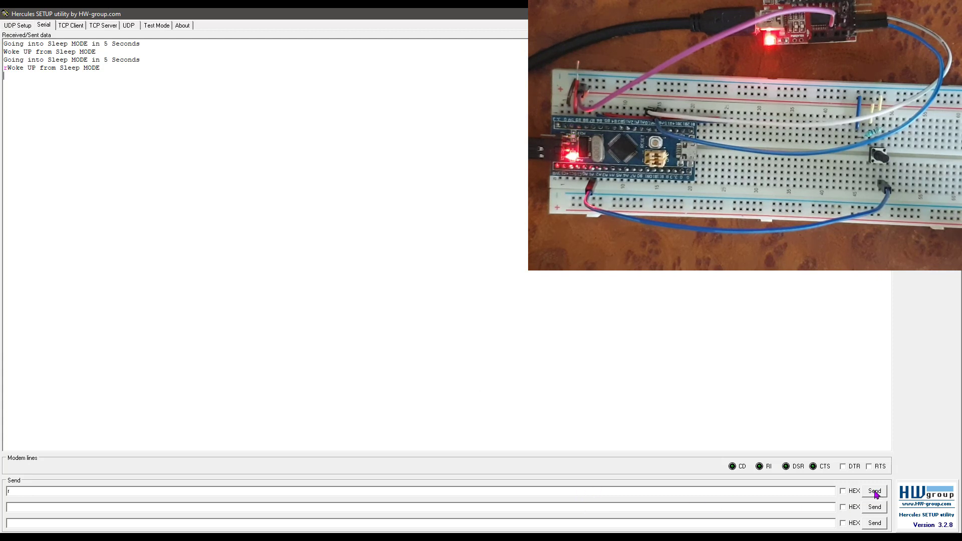
mouse_move(874, 491)
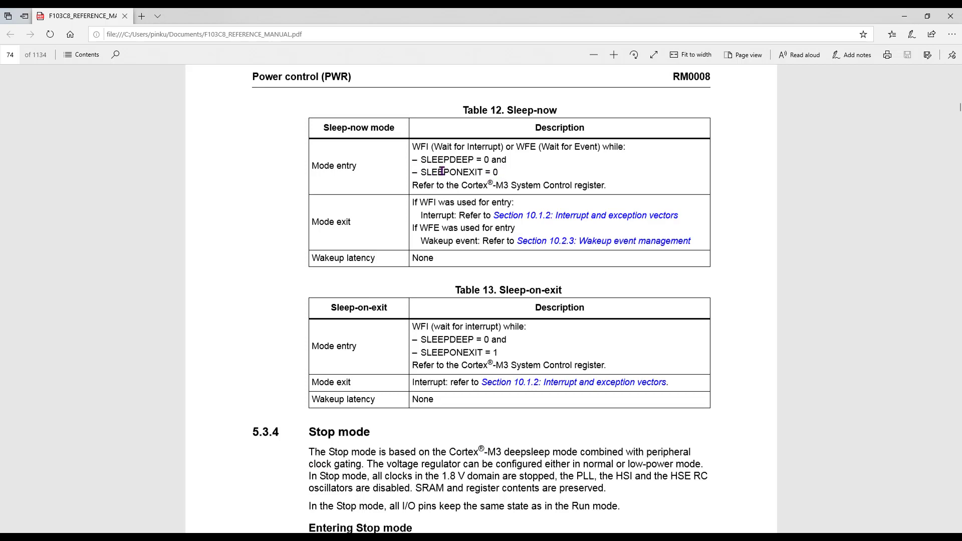
- Highlight, then deselect, text in the manual's Sleep-now table on page 74
double_click(346, 165)
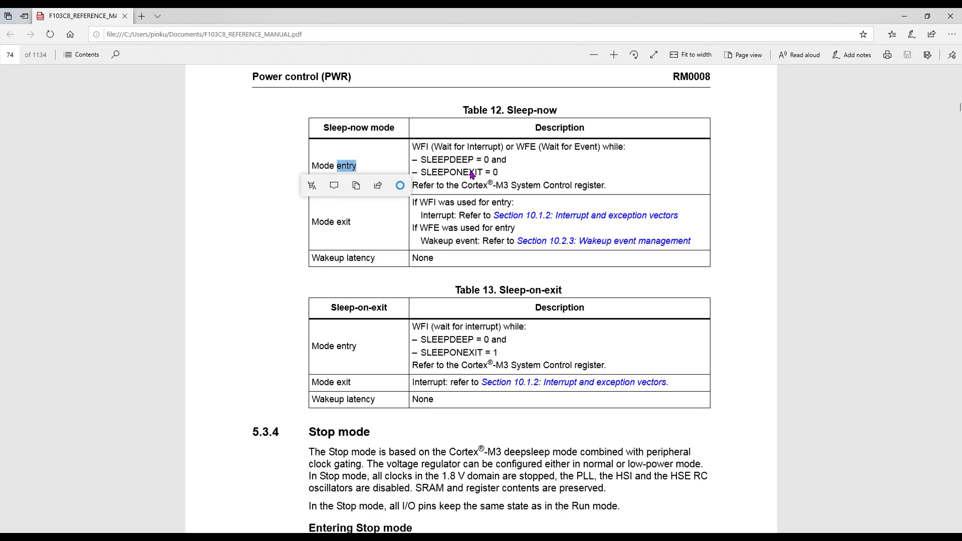
click(390, 291)
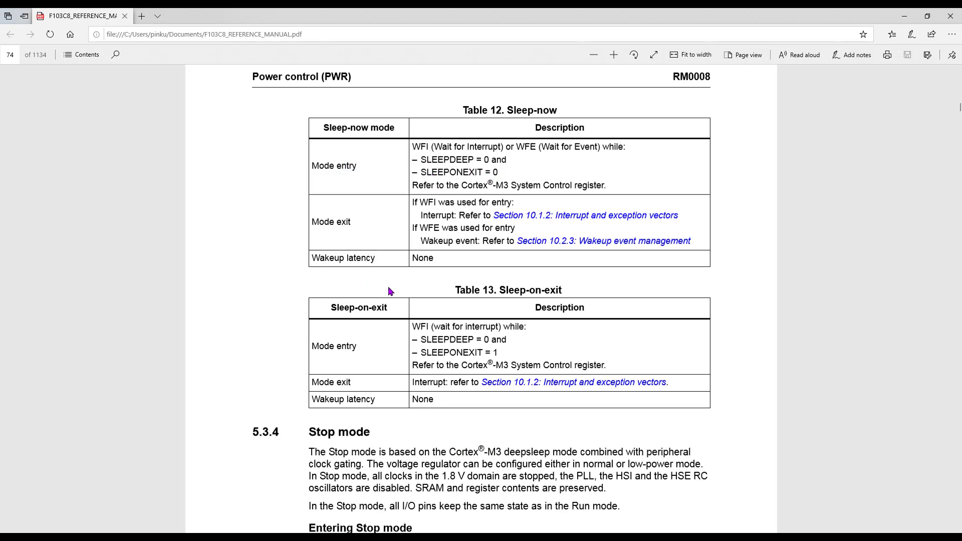
mouse_move(362, 155)
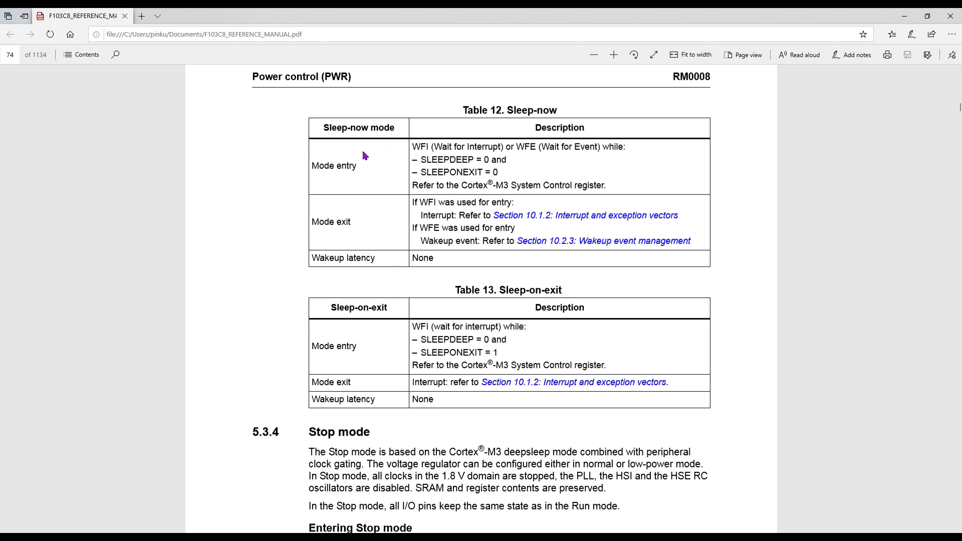
mouse_move(444, 350)
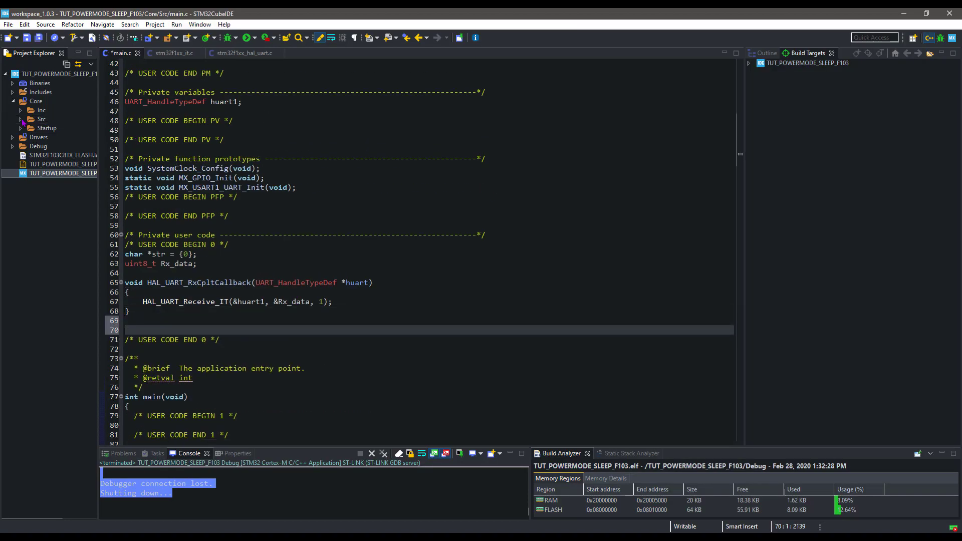
- Look up the HAL_GPIO_EXTI_IRQHandler declaration, then return to main.c
right_click(169, 209)
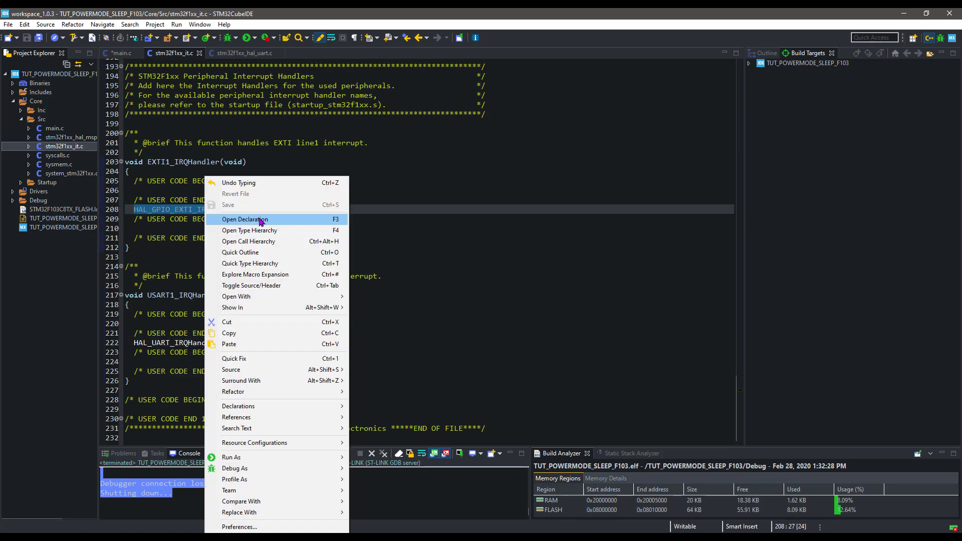
click(245, 219)
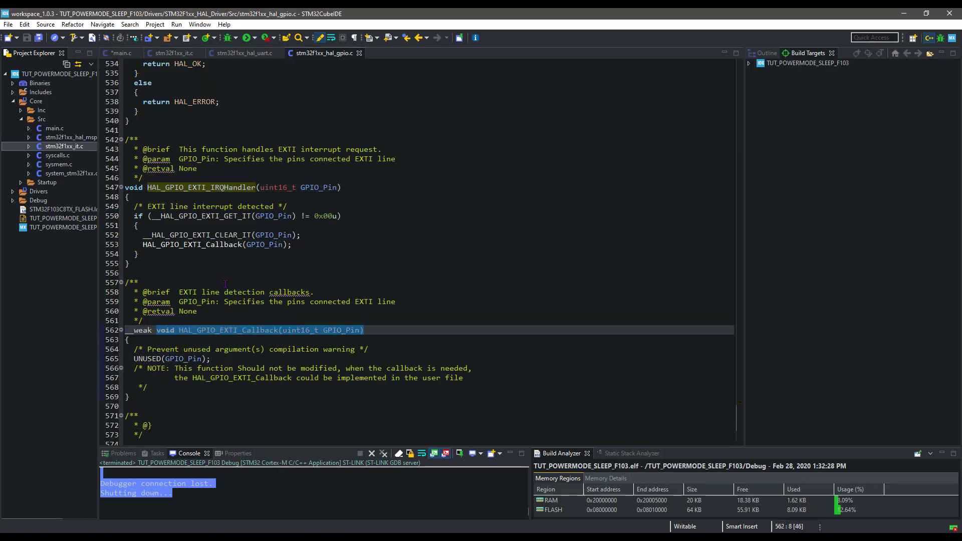
click(120, 54)
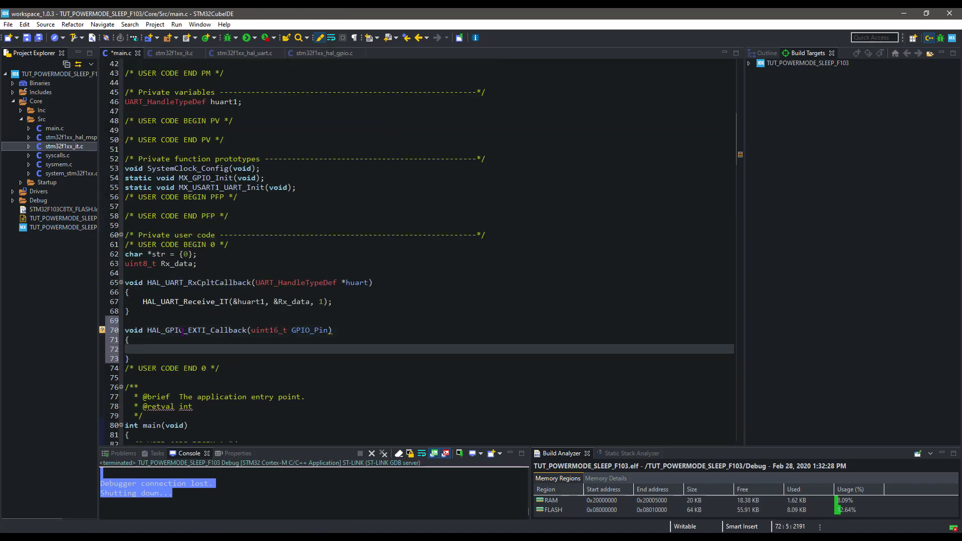
- Make the callbacks set str to 'WokeUP from SLEEP by ...' and transmit it over UART
text(str = "")
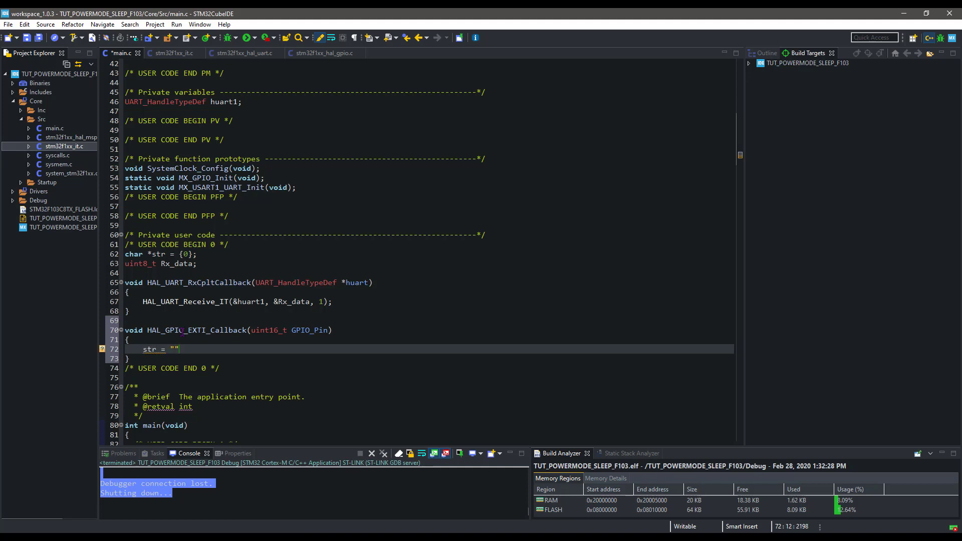
text(WokeUP from SLEEP)
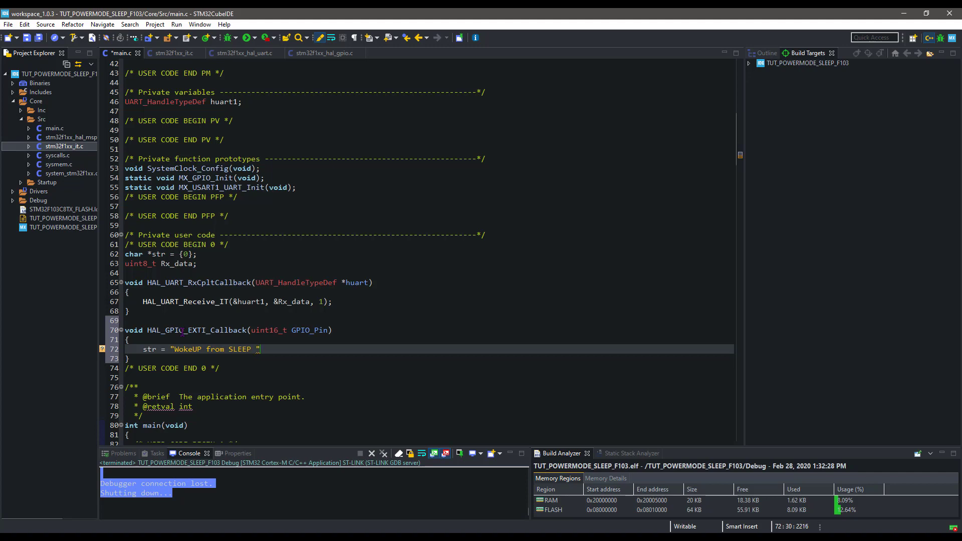
text(vy EXTI)
text(HAL_UART_Transmit(&huart1, (uint8_t *), Size, Timeout)
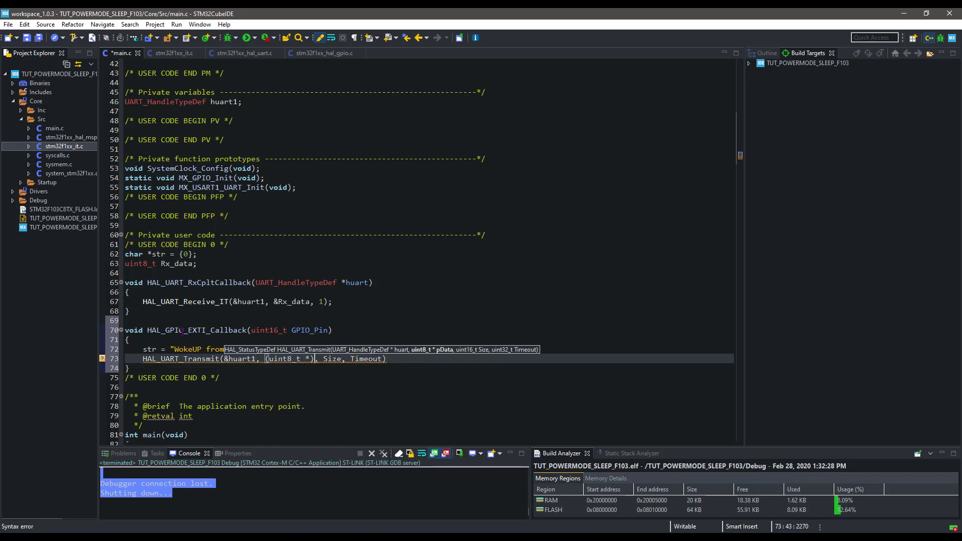
text(str, strlen (str)
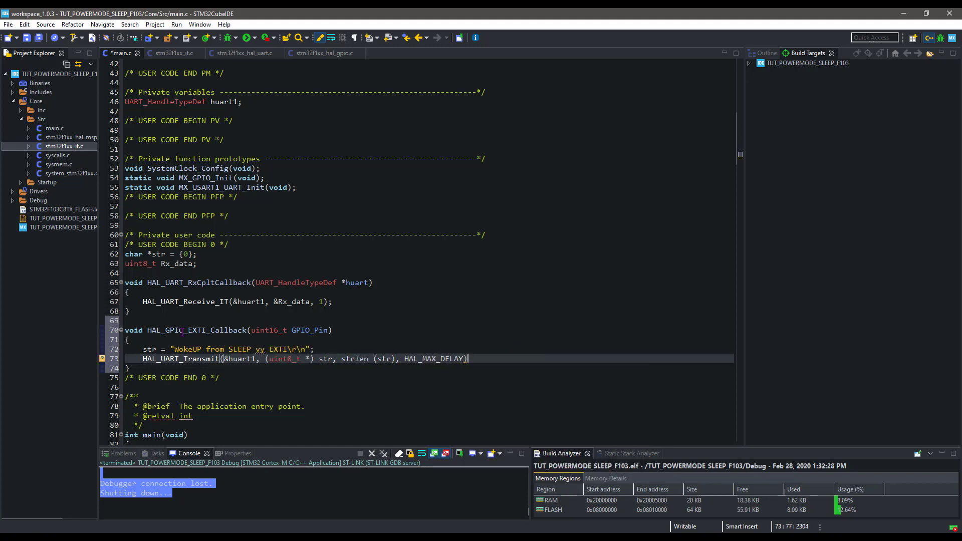
scroll(down, 3)
text(b)
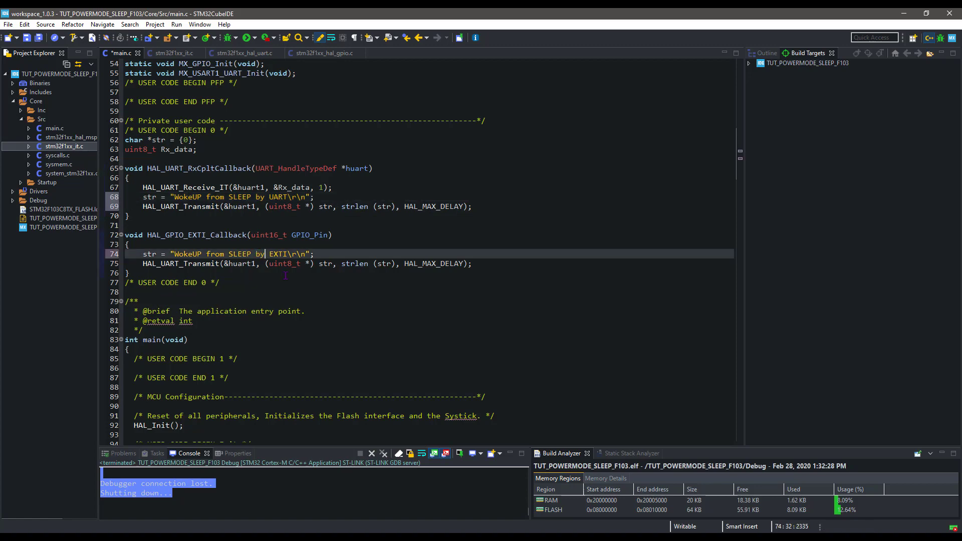
scroll(down, 3)
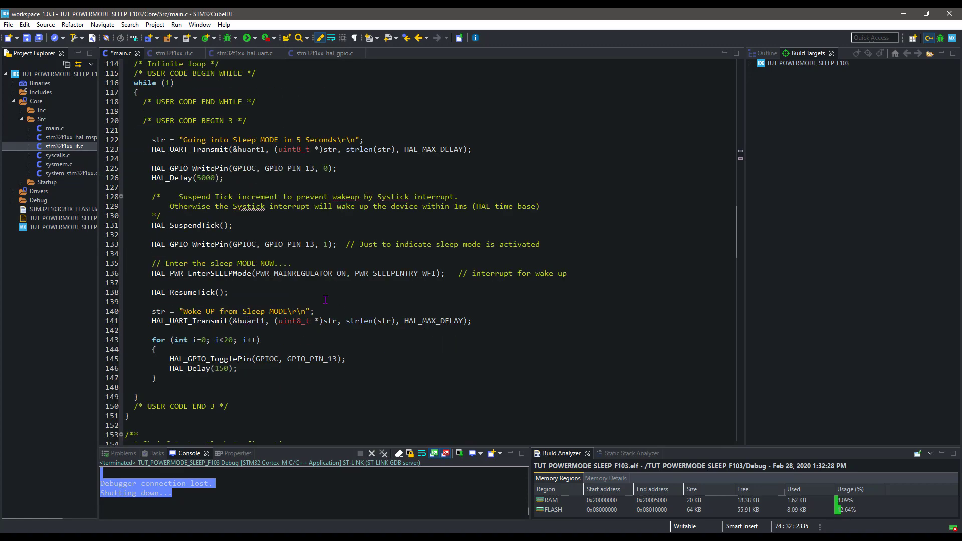
- Comment out the sleep-entry call and HAL_ResumeTick, then rebuild and launch
click(567, 272)
text(HAL_PWR_EnableSleepOnExit();)
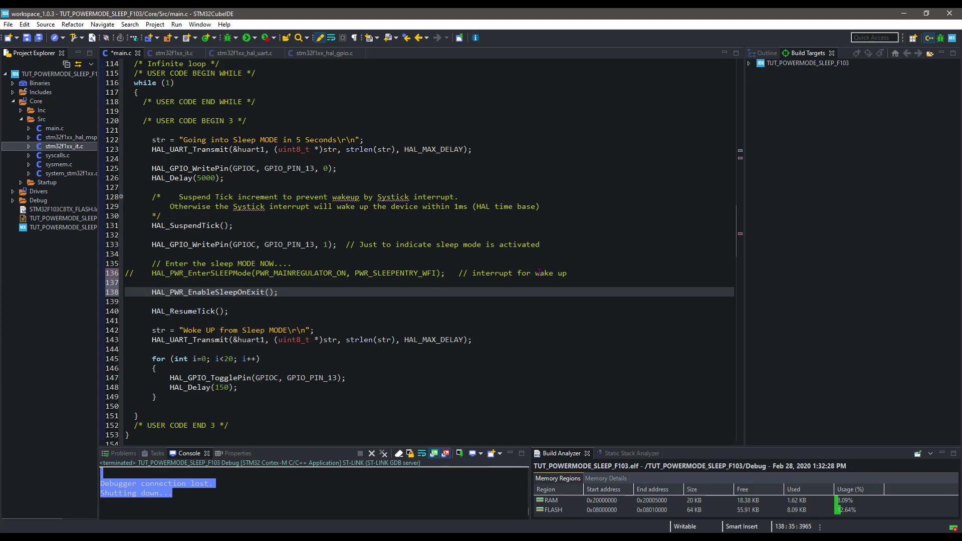
click(277, 292)
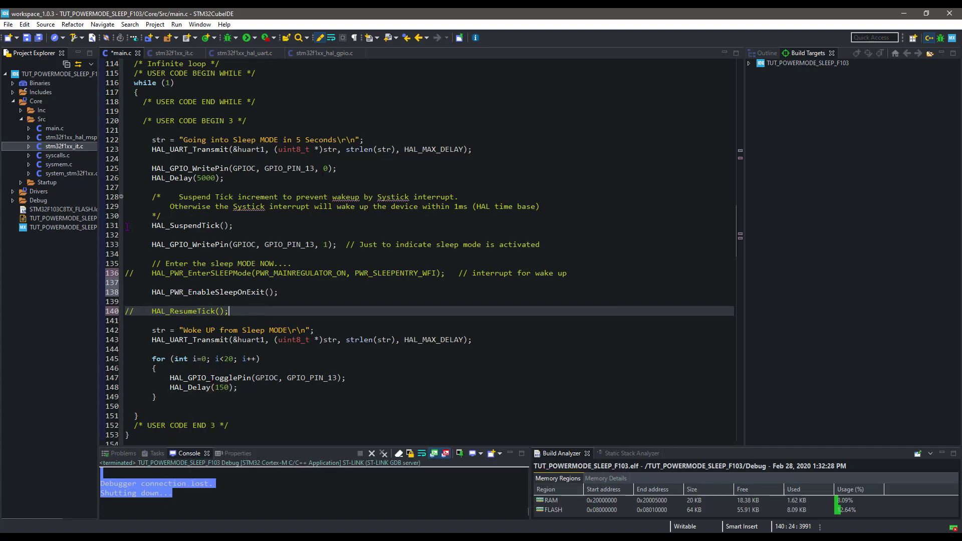
mouse_move(72, 38)
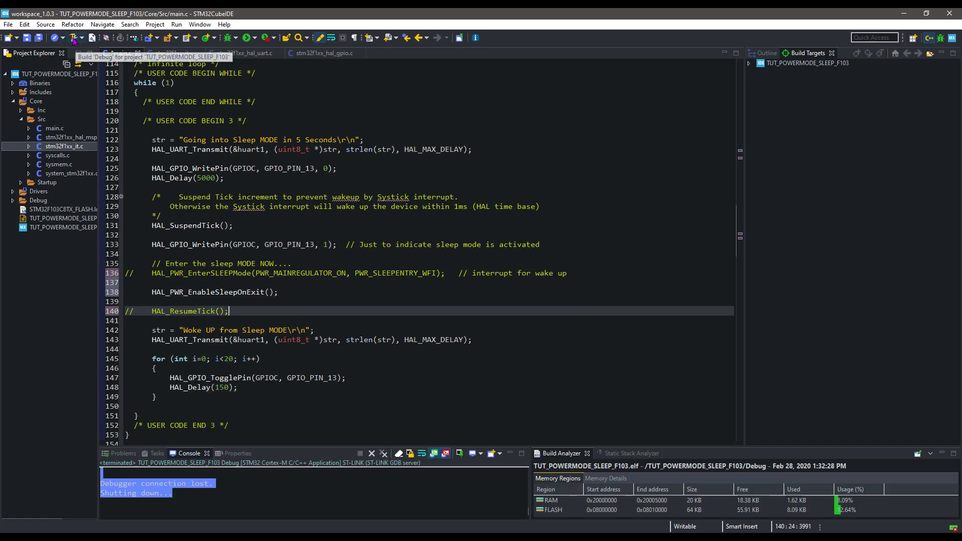
click(74, 37)
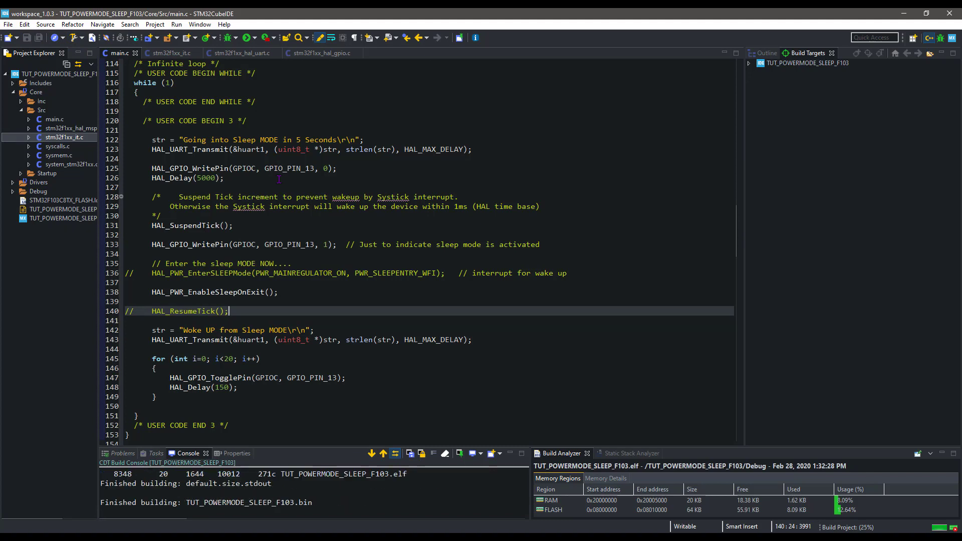
click(245, 38)
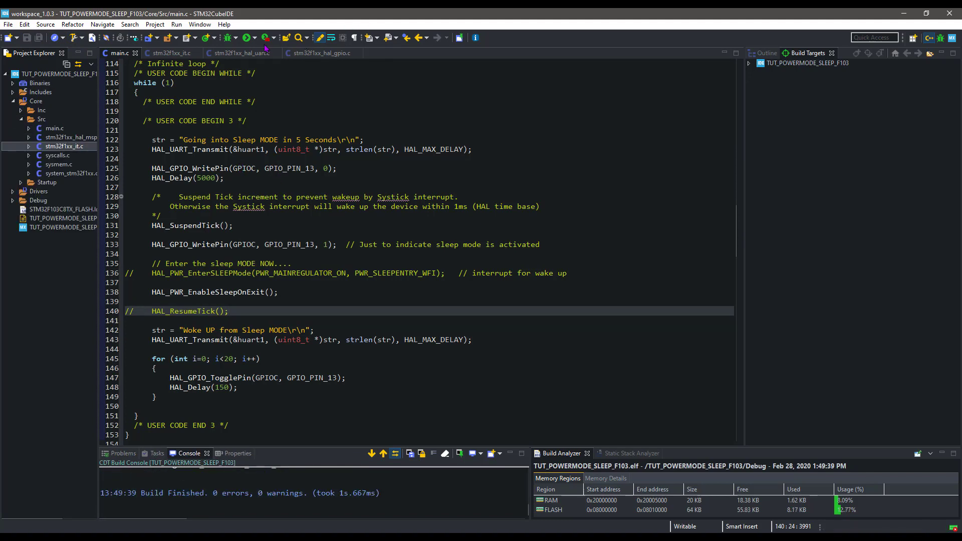
click(249, 38)
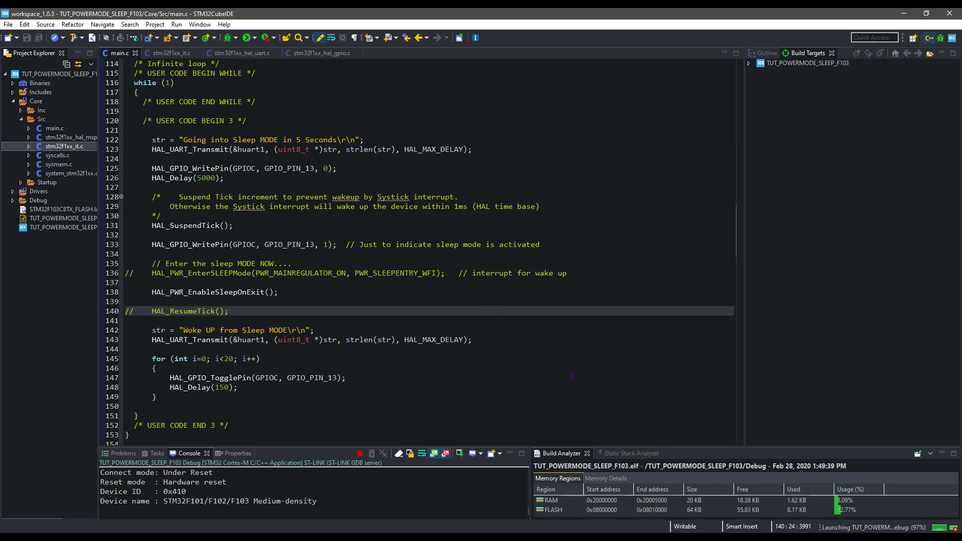
- In Hercules, clear the received-data window to capture fresh UART and EXTI wake-ups
click(371, 454)
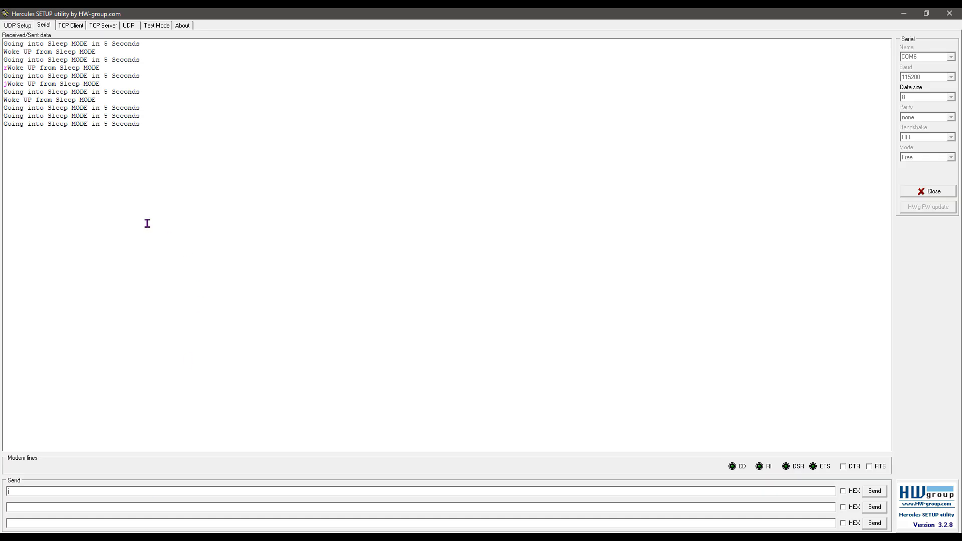
right_click(147, 223)
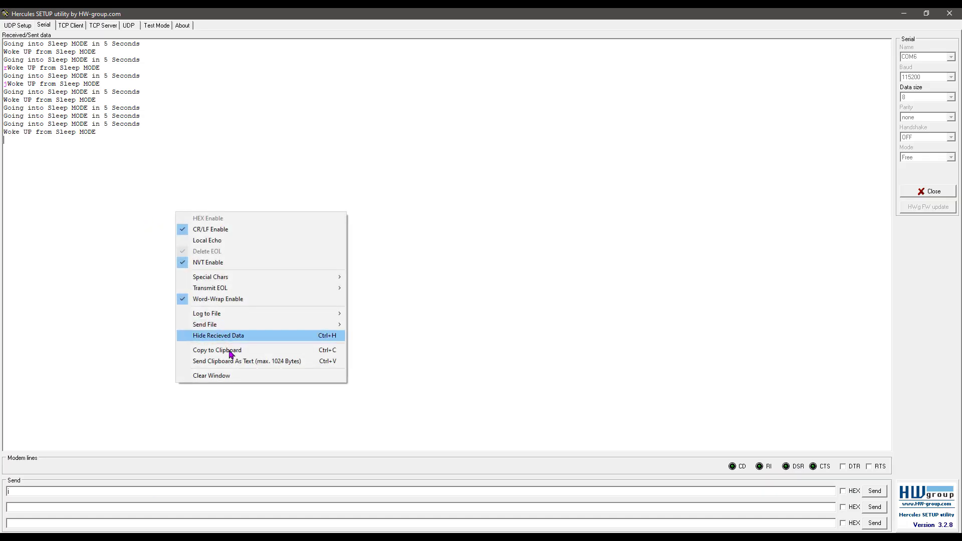
click(211, 375)
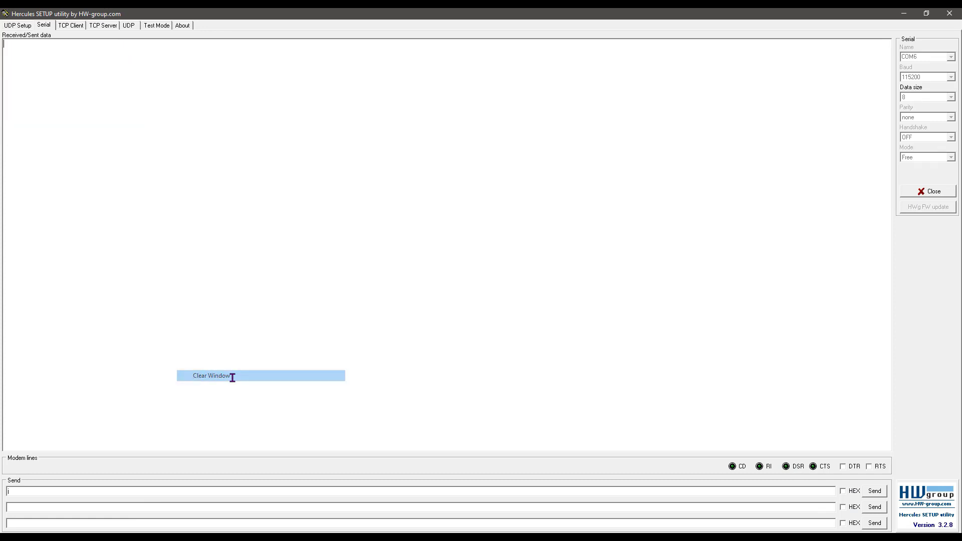
click(210, 375)
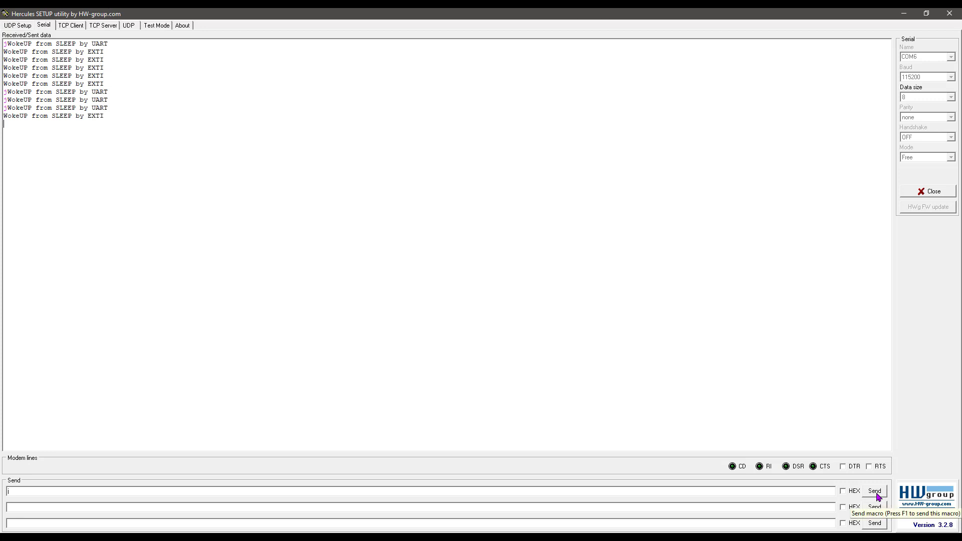
mouse_move(348, 299)
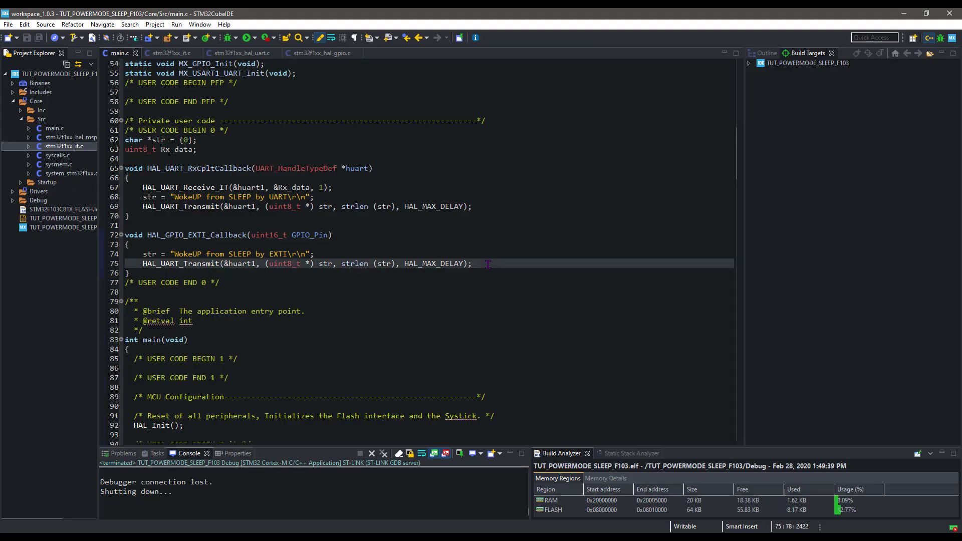
- Add HAL_PWR_DisableSleepOnExit() to the EXTI callback and move HAL_PWR_EnableSleepOnExit() above the sleep-entry call
text(HAL_PWR_DisableSleepOnExit();)
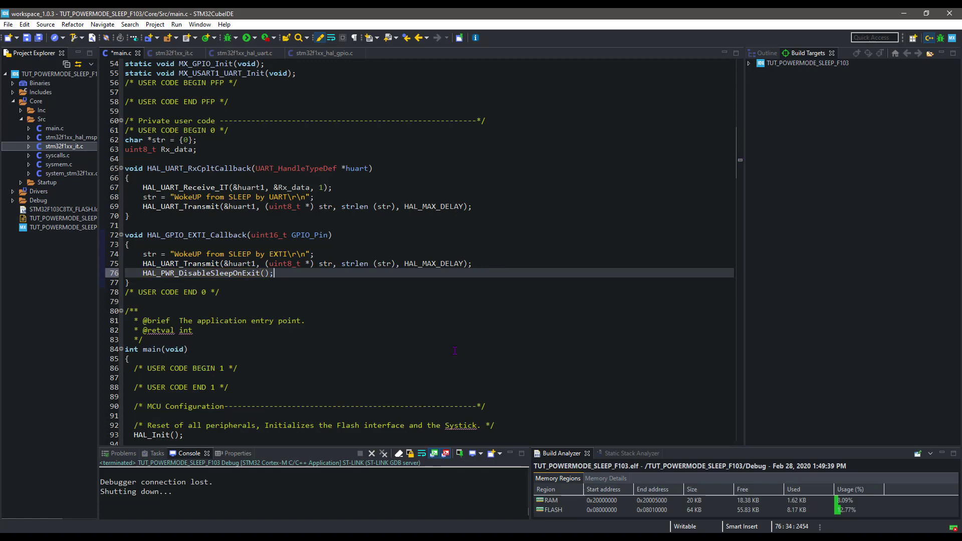
scroll(down, 3)
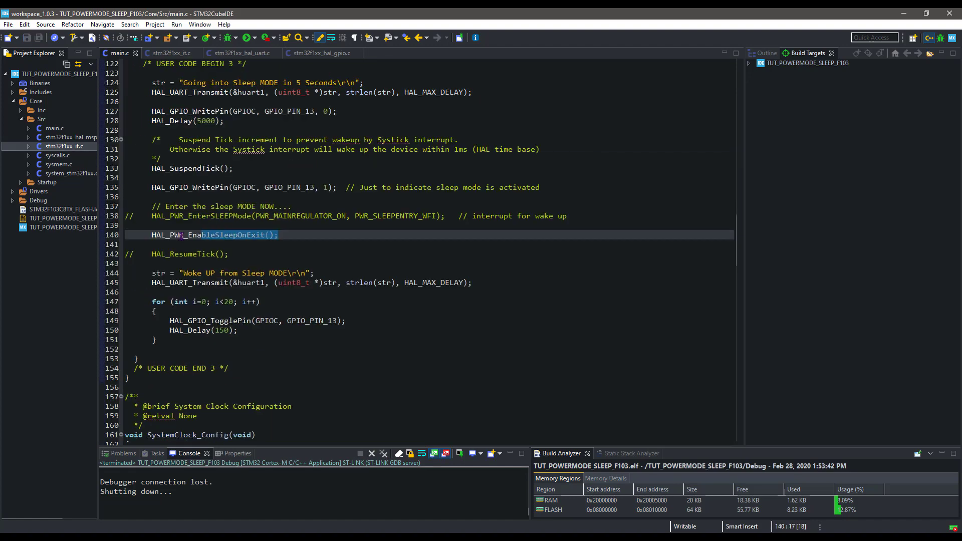
key(Delete)
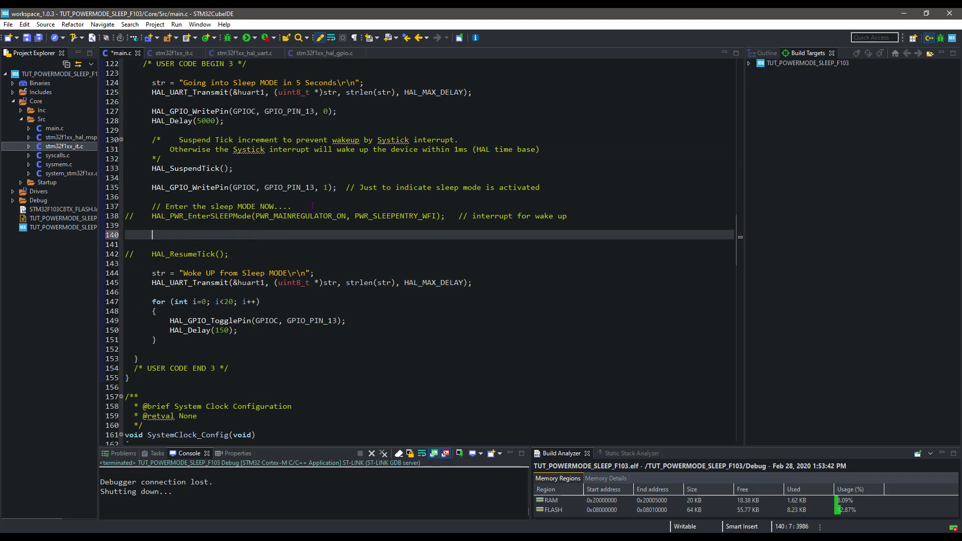
text(HAL_PWR_EnableSleepOnExit();)
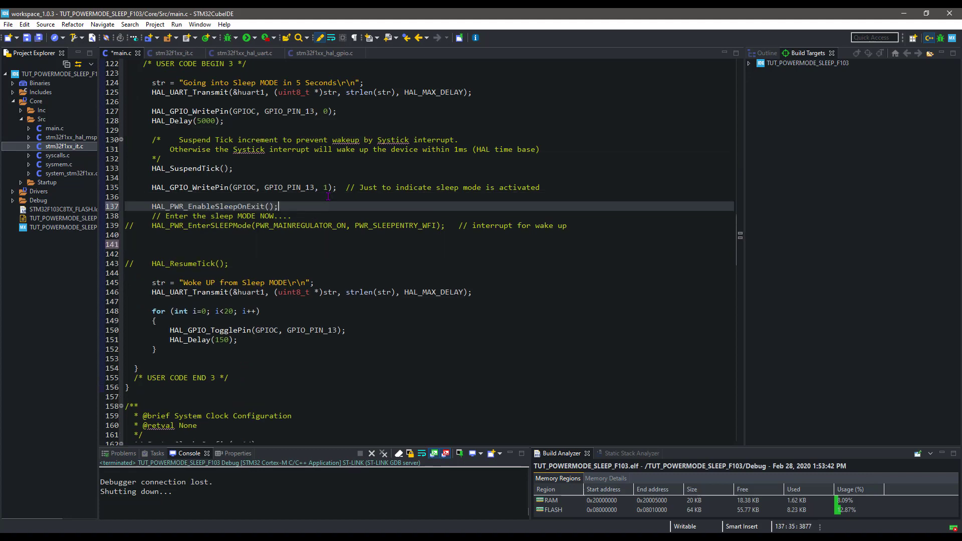
click(277, 225)
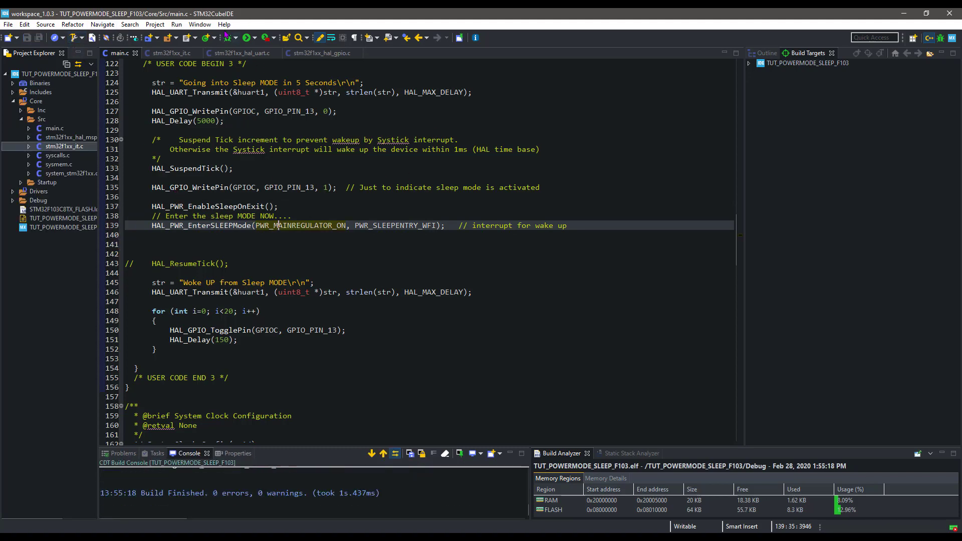
- Clear the Hercules received log and send '2' twice to wake the board over UART
click(232, 38)
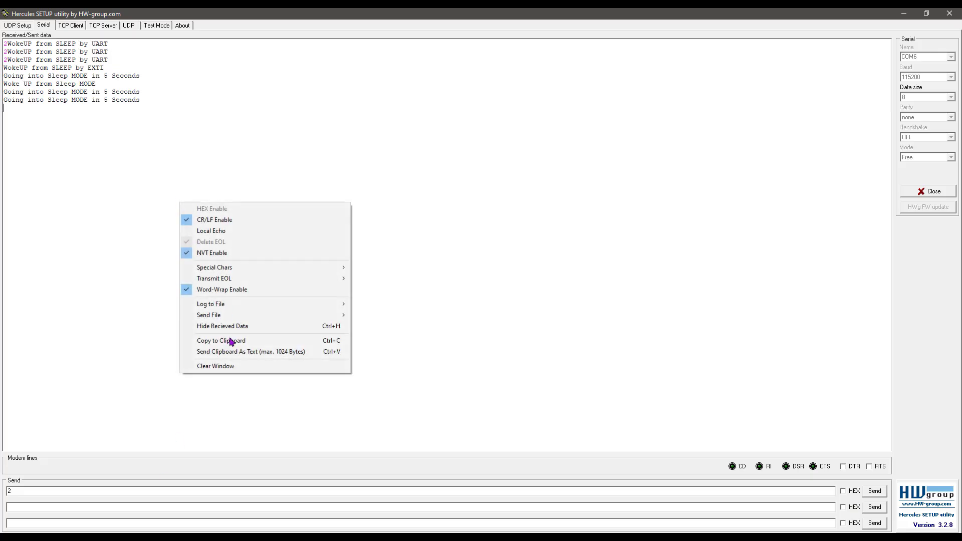
click(215, 366)
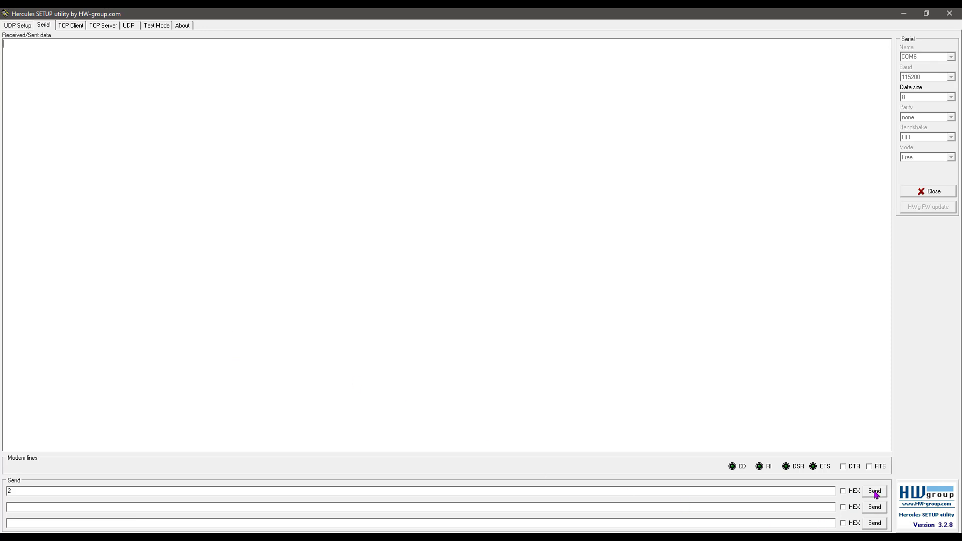
click(872, 490)
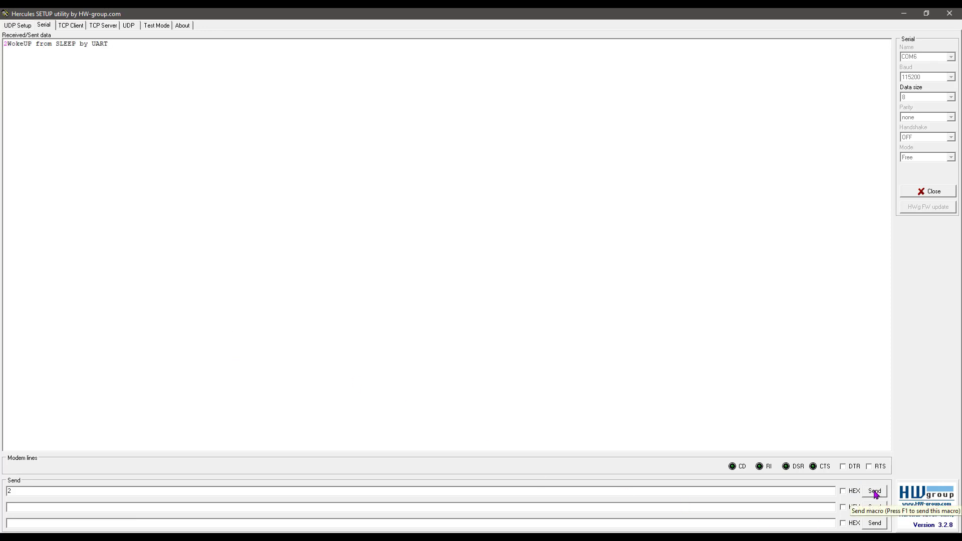
click(874, 490)
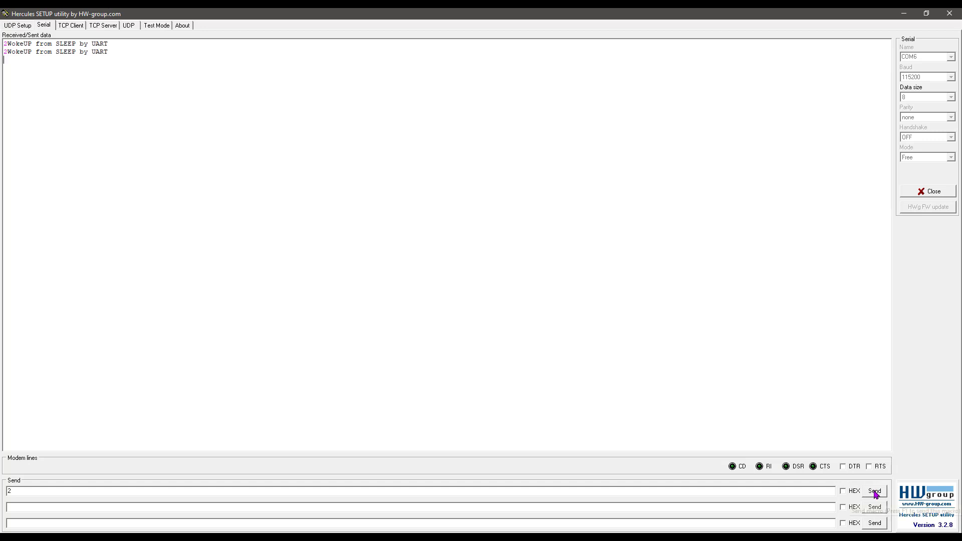
mouse_move(874, 490)
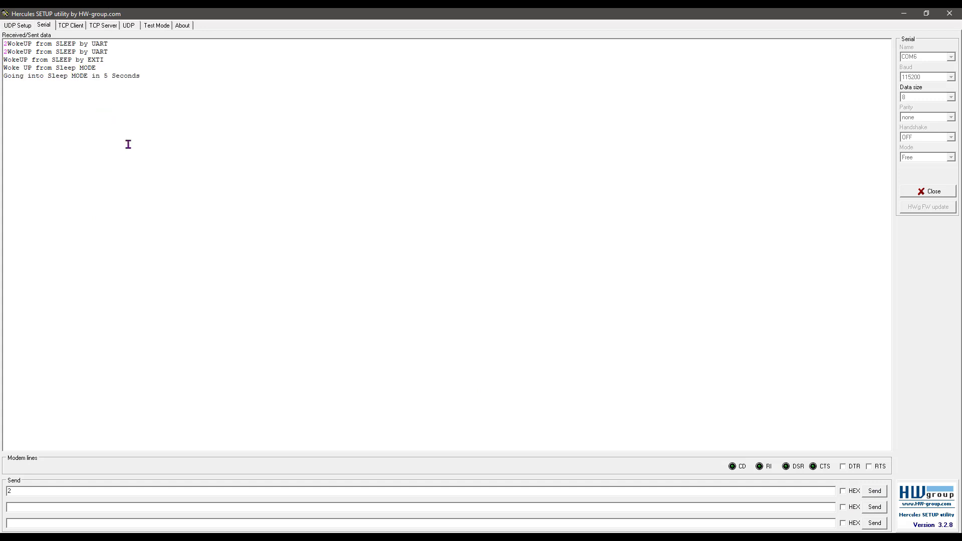
mouse_move(38, 76)
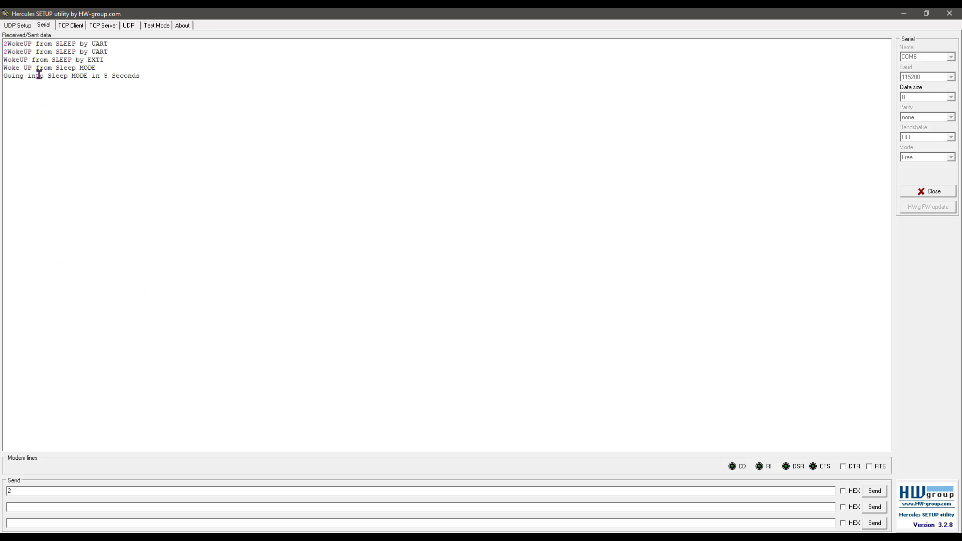
double_click(58, 68)
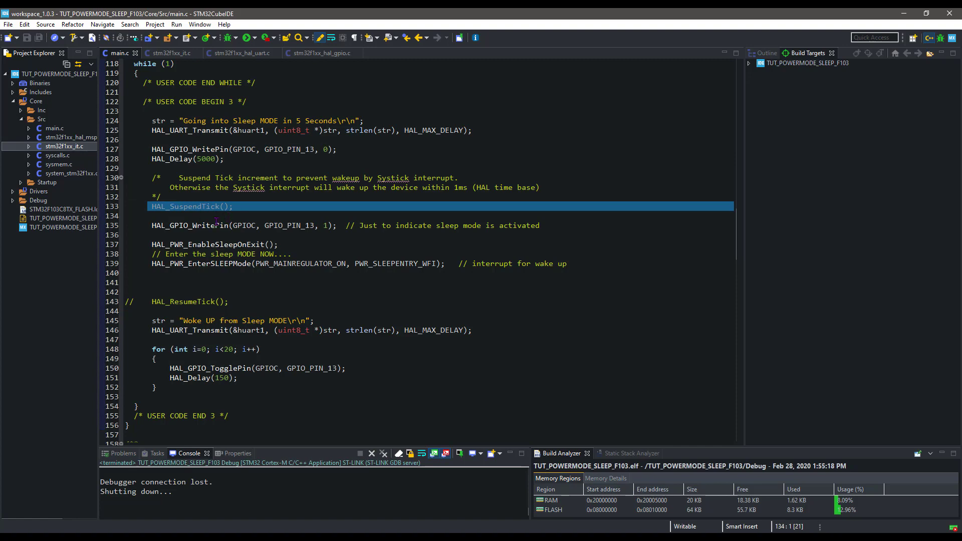
click(214, 225)
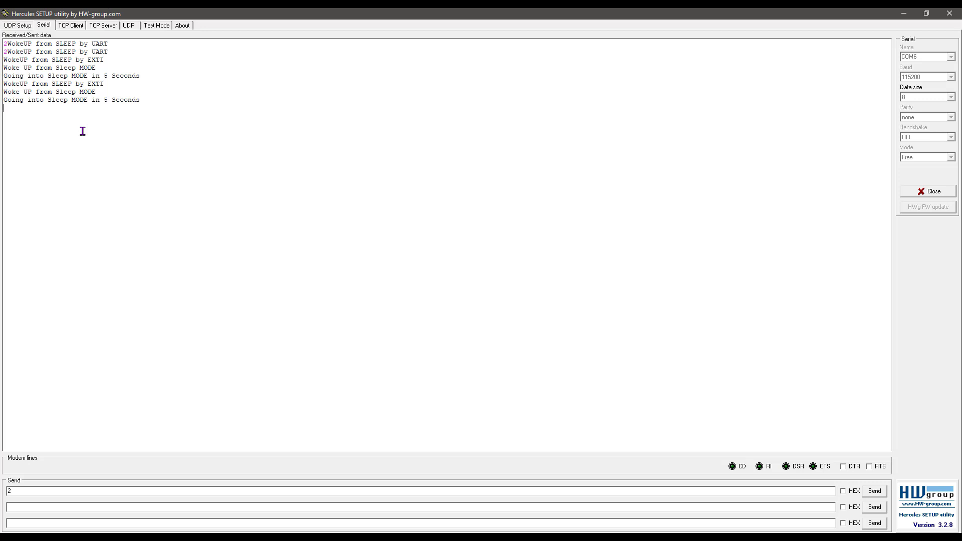
mouse_move(161, 228)
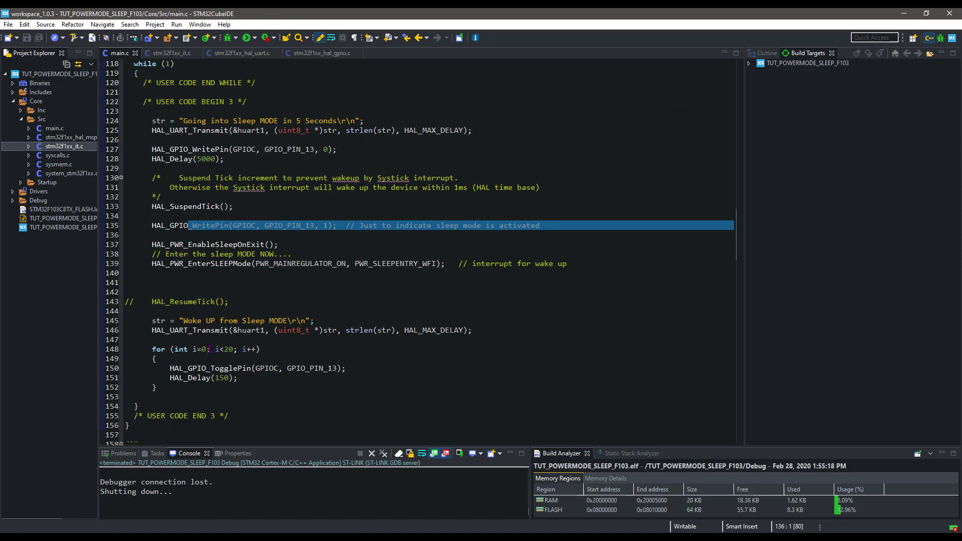
scroll(down, 3)
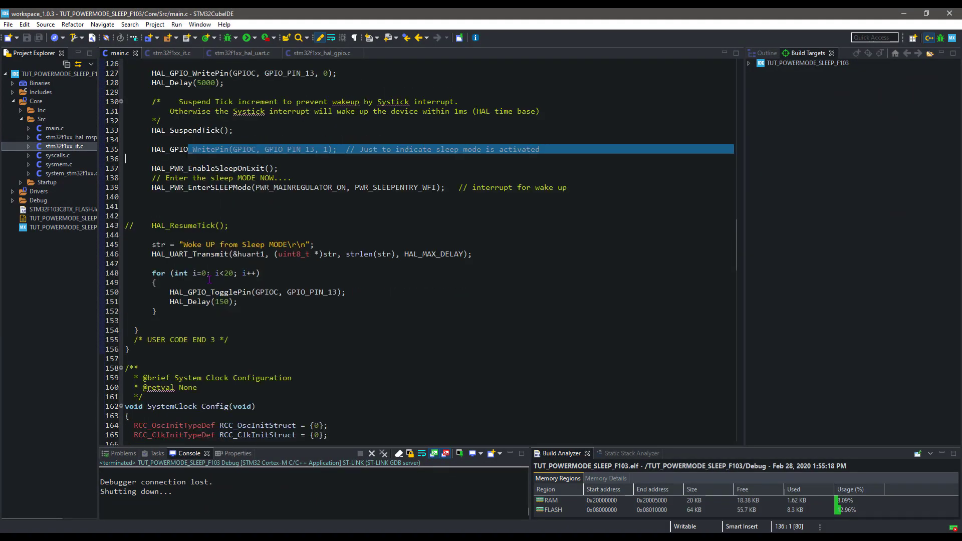
scroll(down, 3)
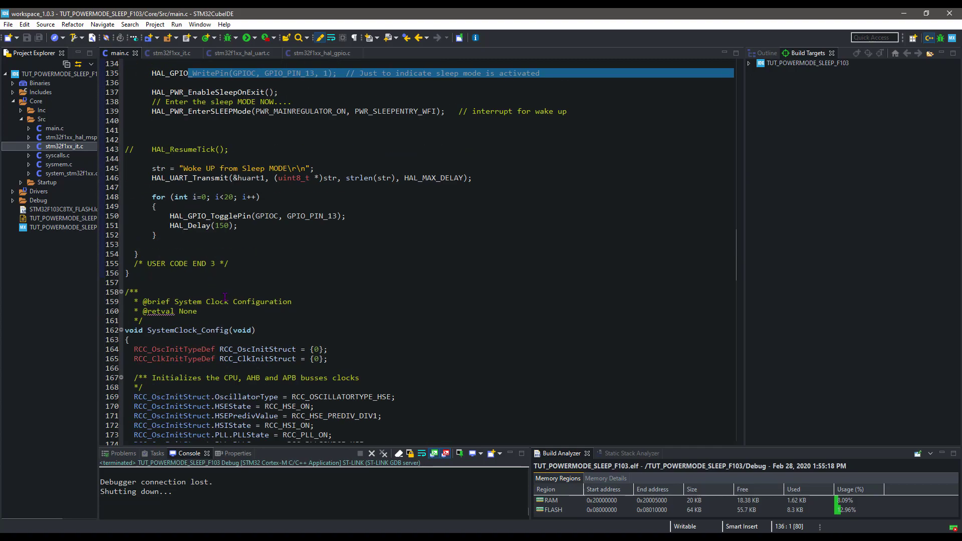